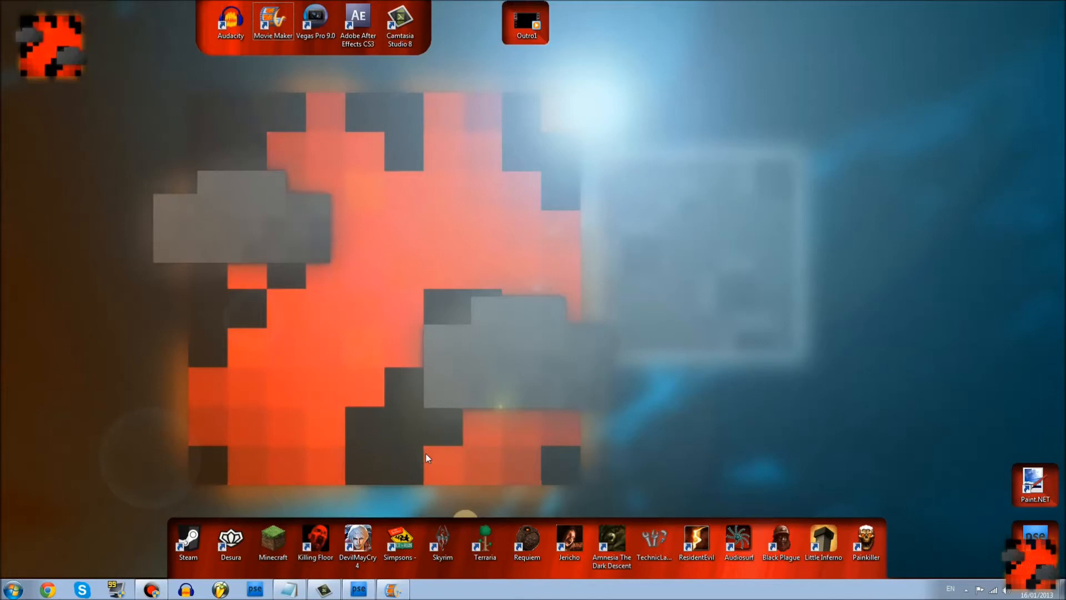
pyautogui.moveTo(418, 395)
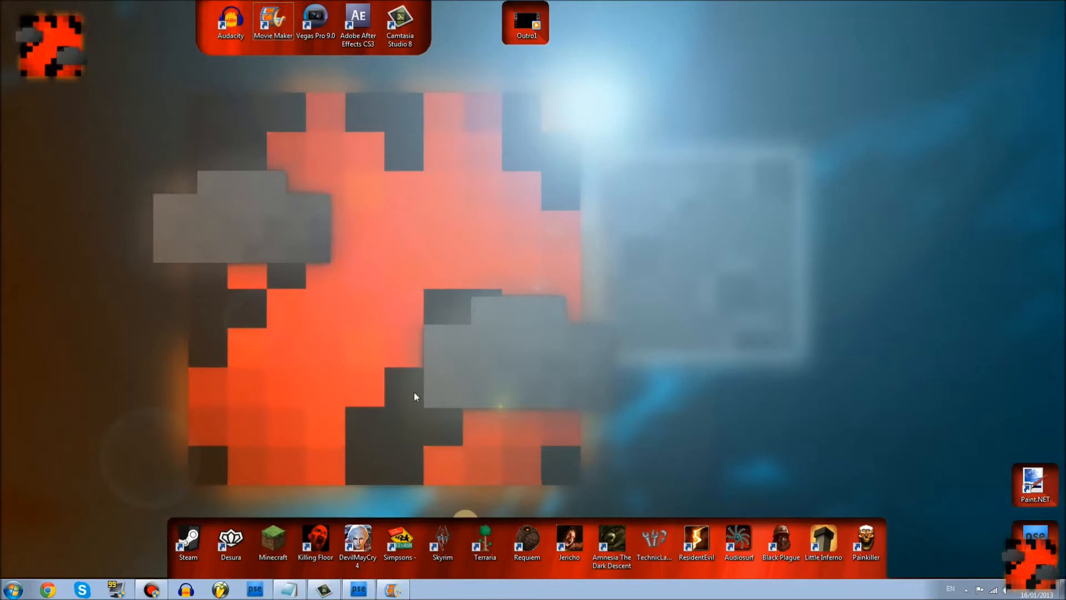
pyautogui.moveTo(387, 262)
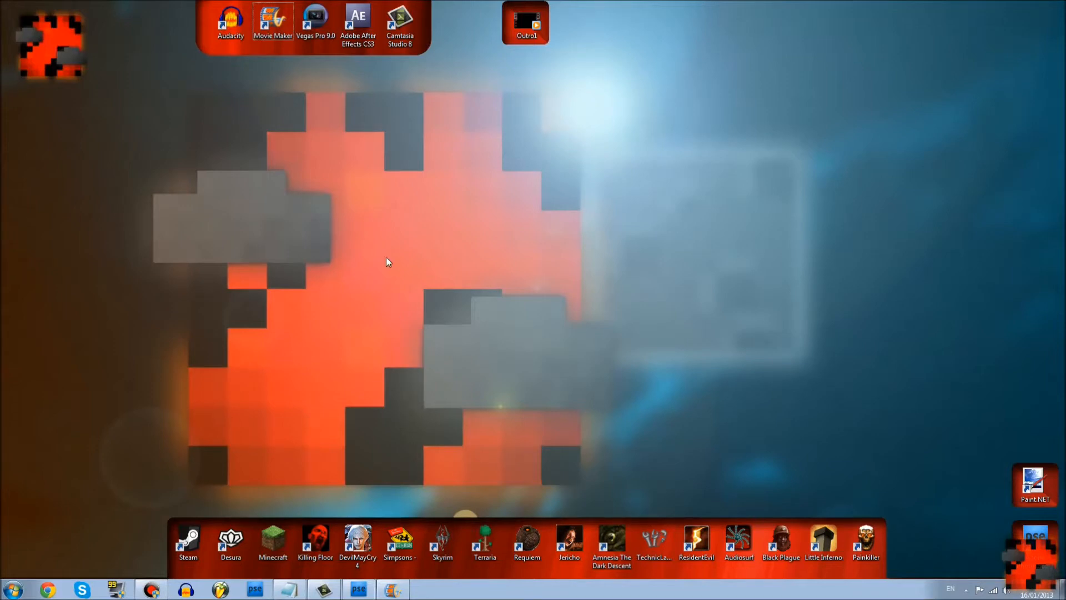
pyautogui.moveTo(601, 68)
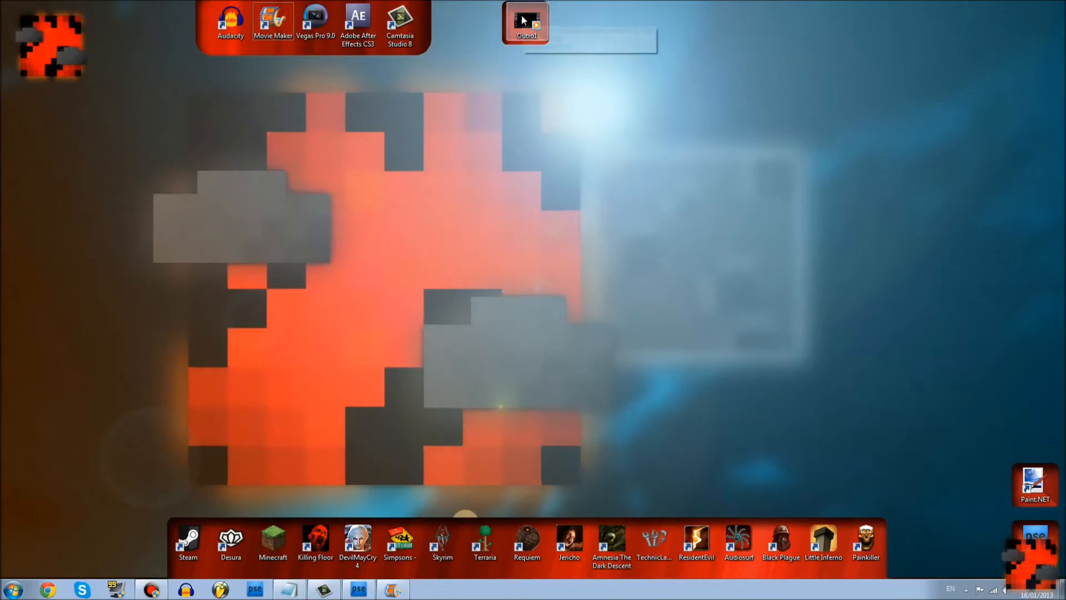
pyautogui.moveTo(354, 343)
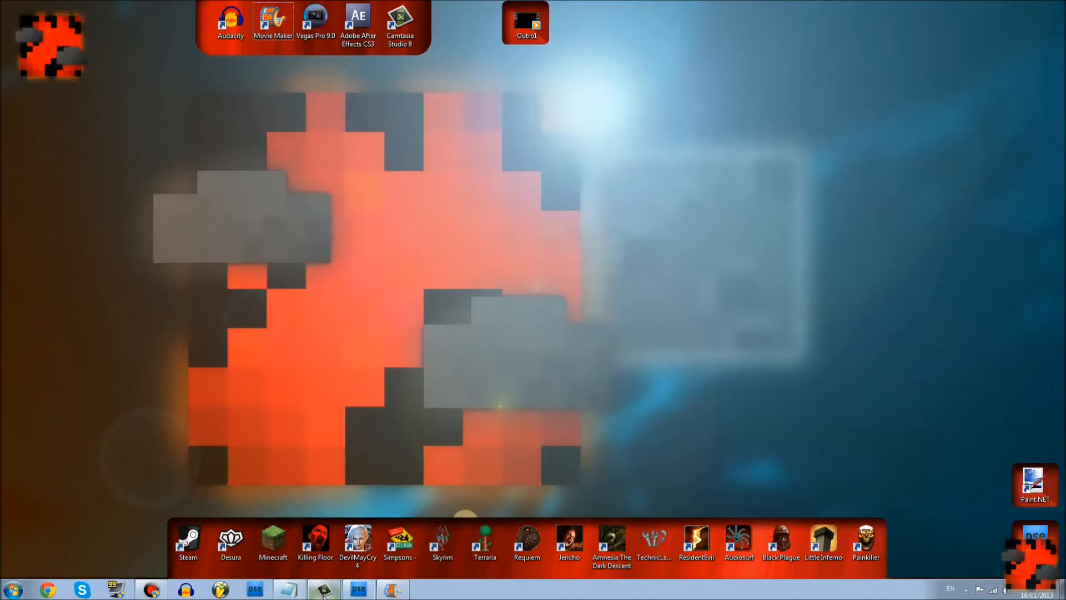
pyautogui.moveTo(326, 590)
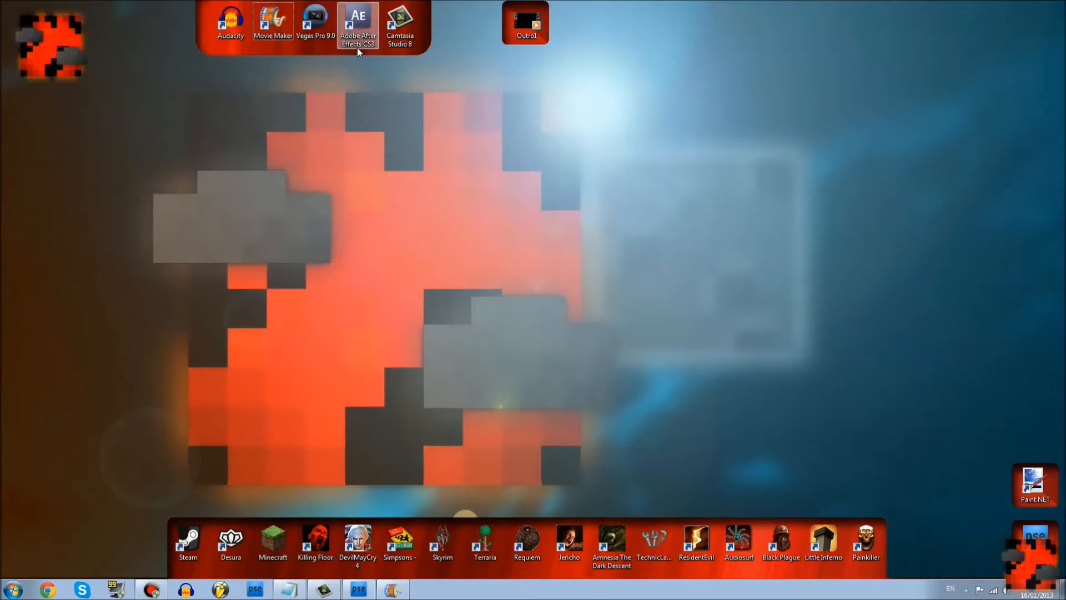
pyautogui.moveTo(361, 65)
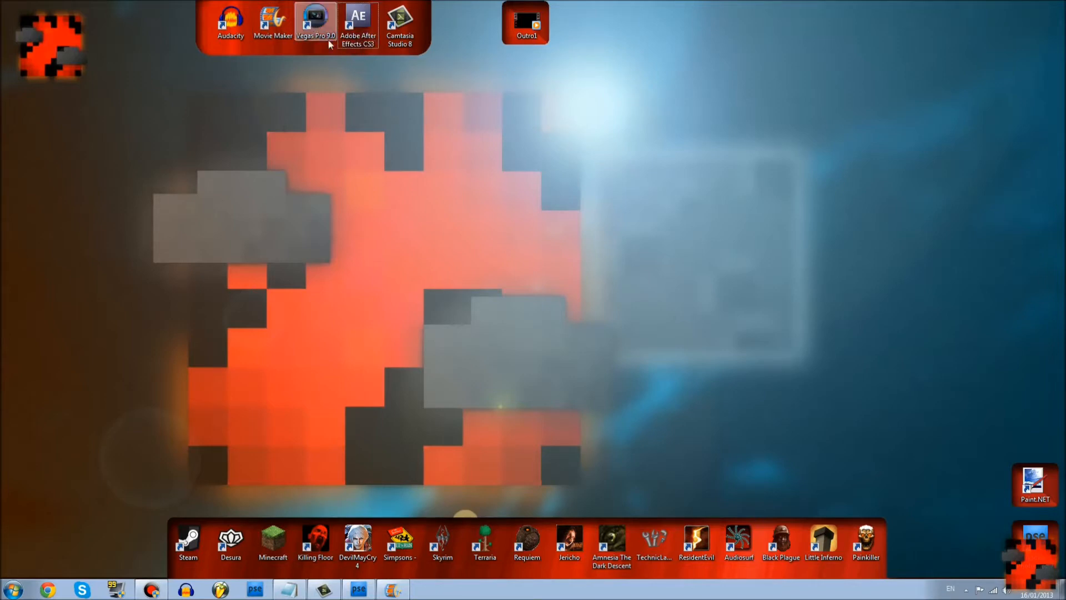
pyautogui.moveTo(358, 25)
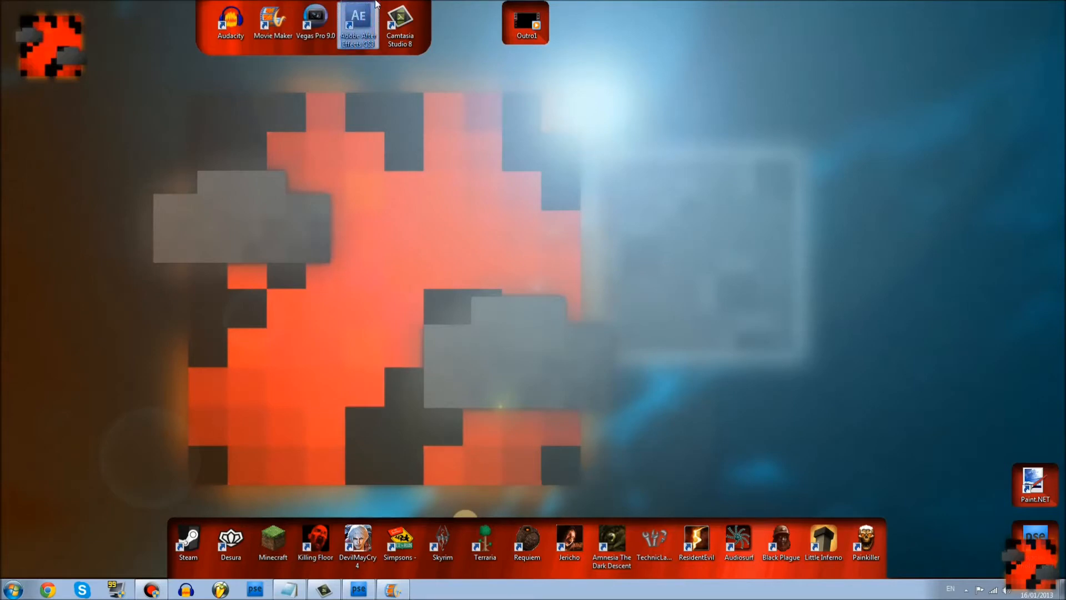
pyautogui.moveTo(341, 71)
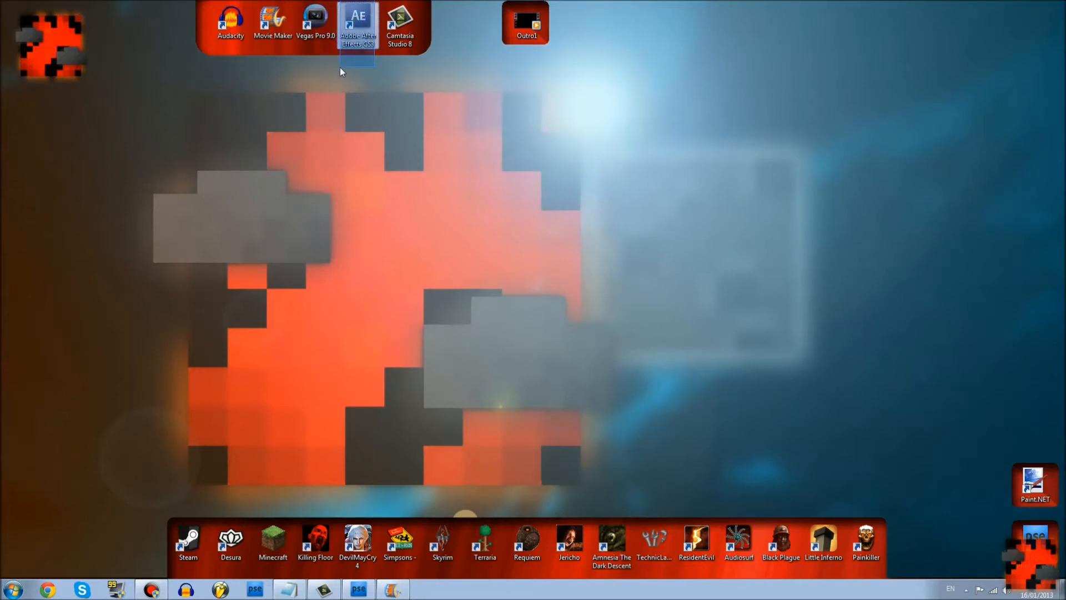
pyautogui.moveTo(454, 293)
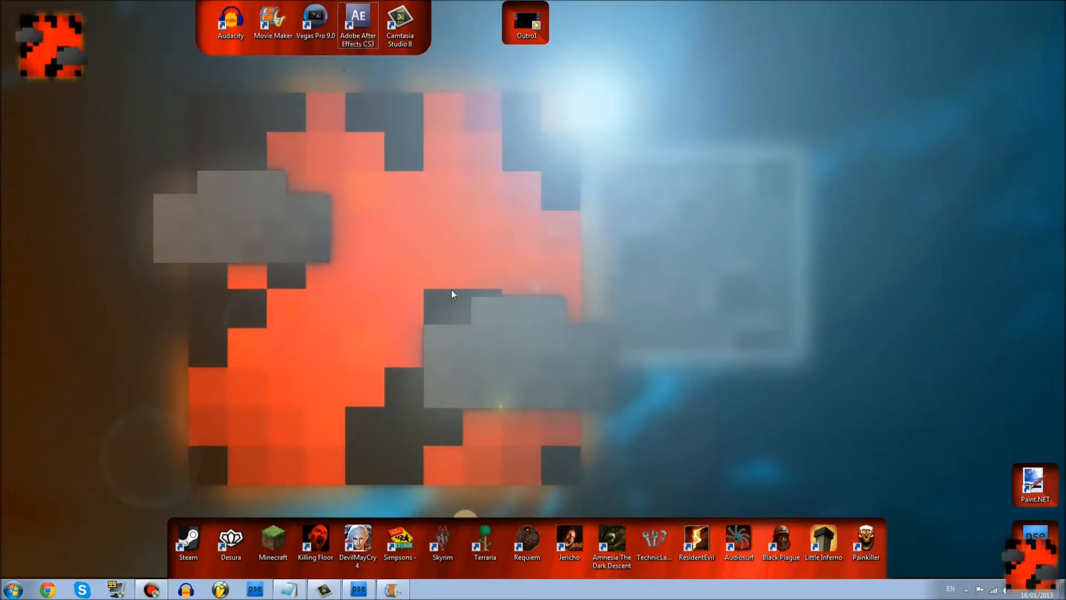
pyautogui.moveTo(325, 588)
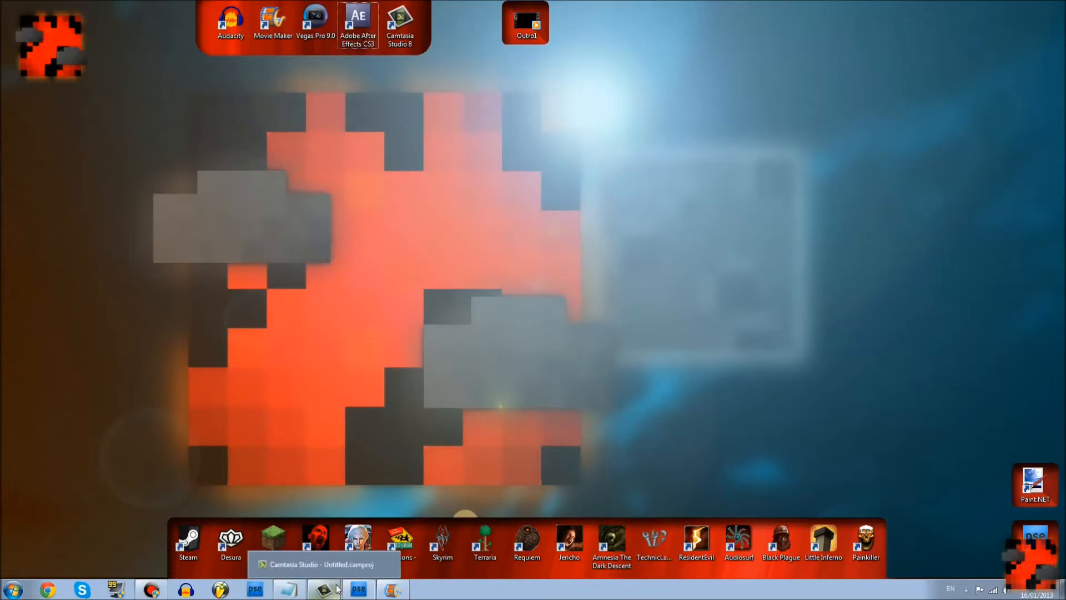
pyautogui.moveTo(358, 589)
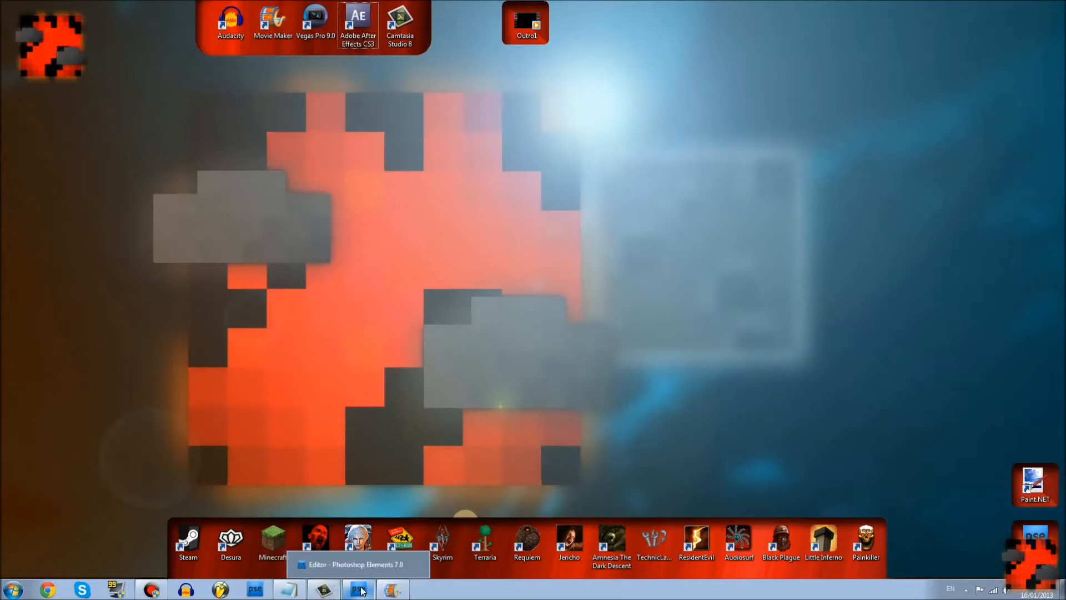
# Start a new blank file in Photoshop Elements sized 10840 × 6100 pixels at 1000 pixels/inch.
pyautogui.click(358, 589)
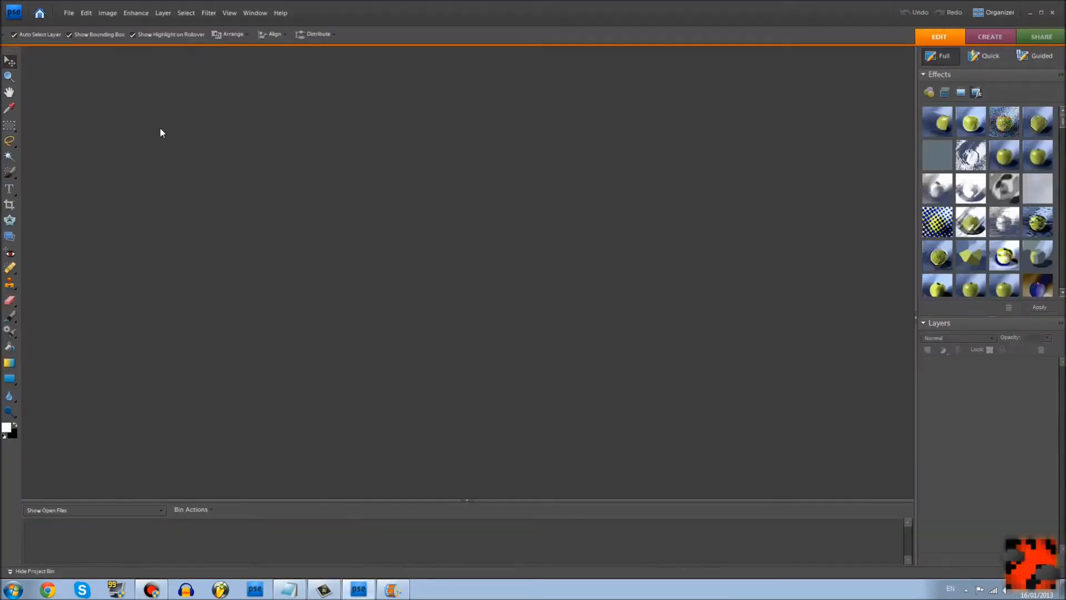
pyautogui.click(68, 12)
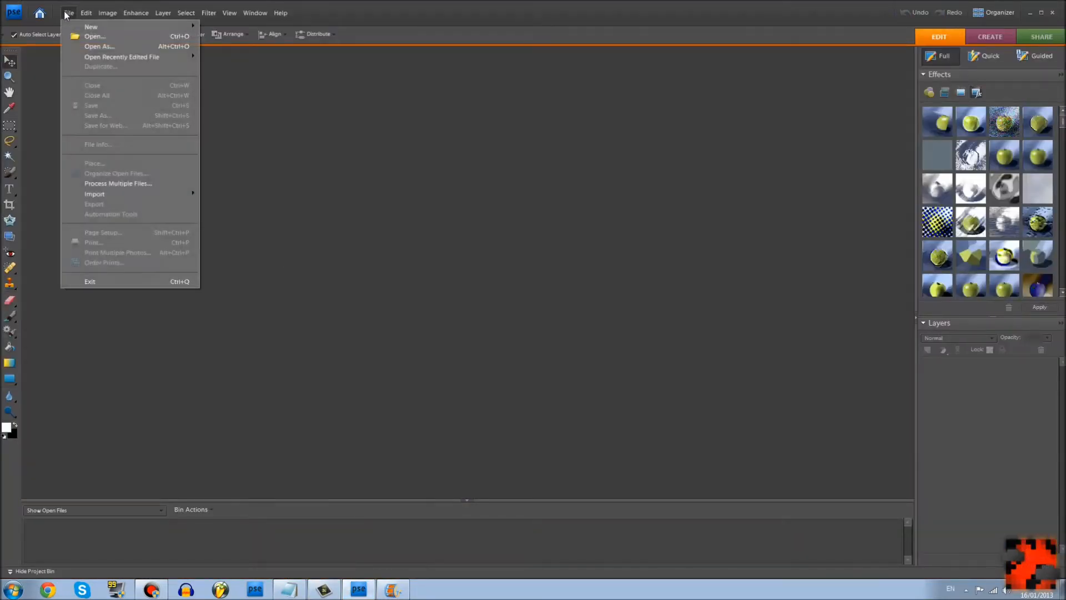
pyautogui.click(90, 27)
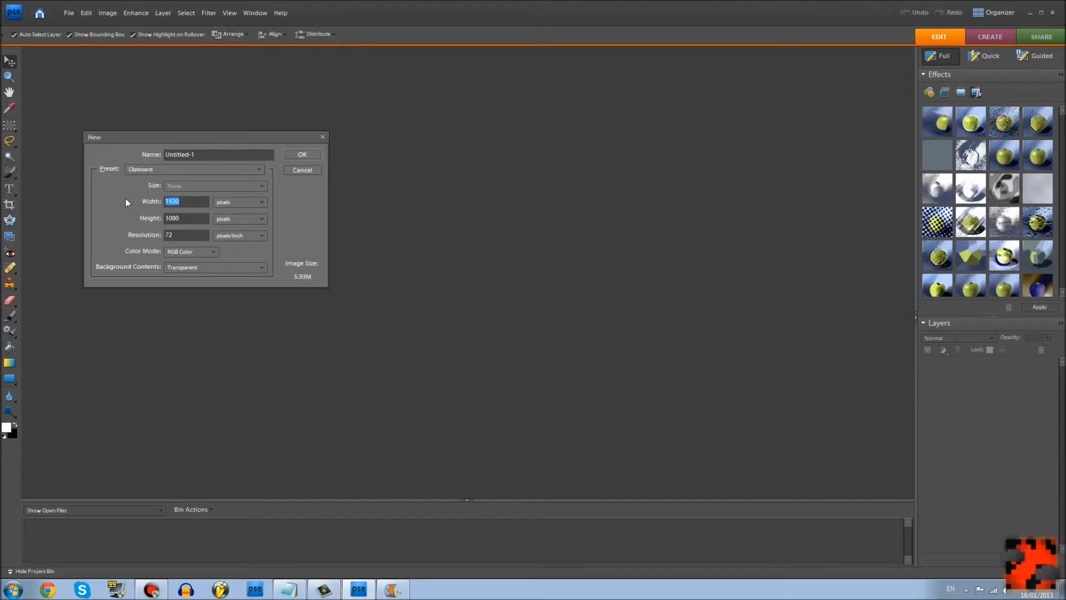
pyautogui.write('1')
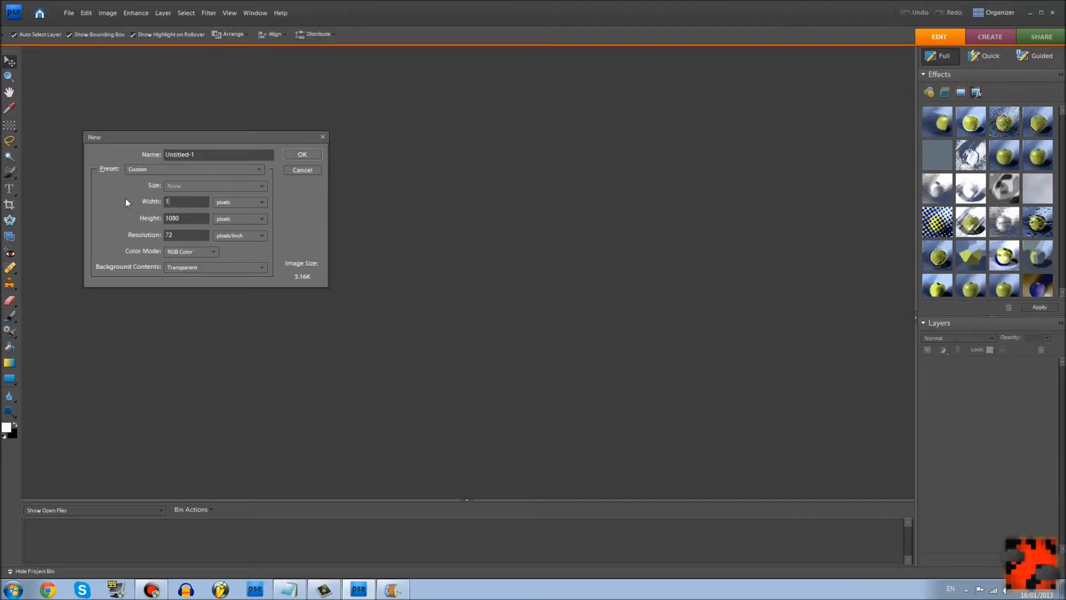
pyautogui.write('0840')
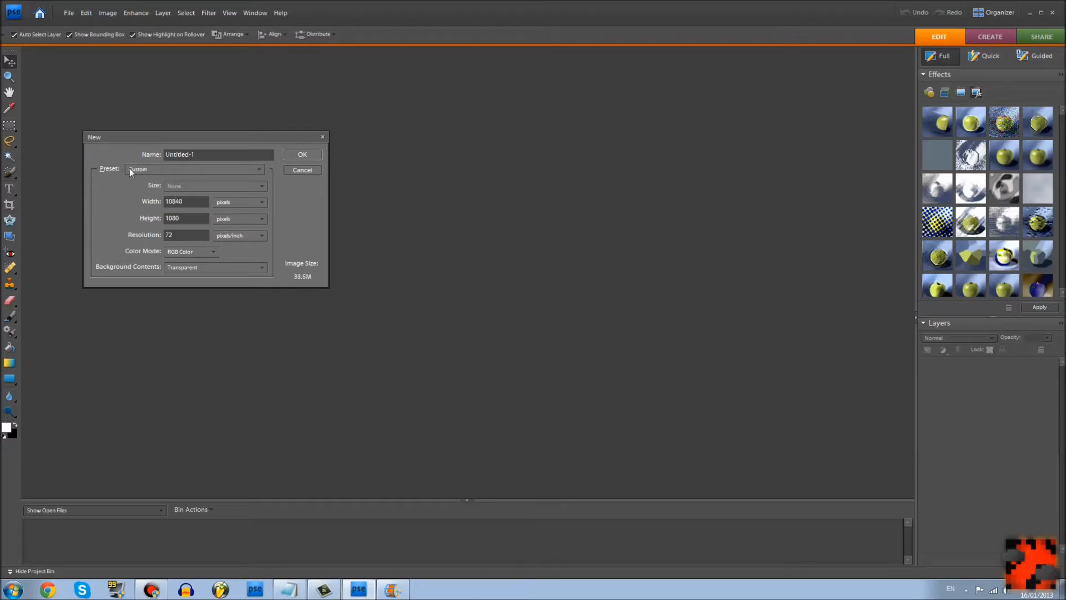
pyautogui.tripleClick(186, 218)
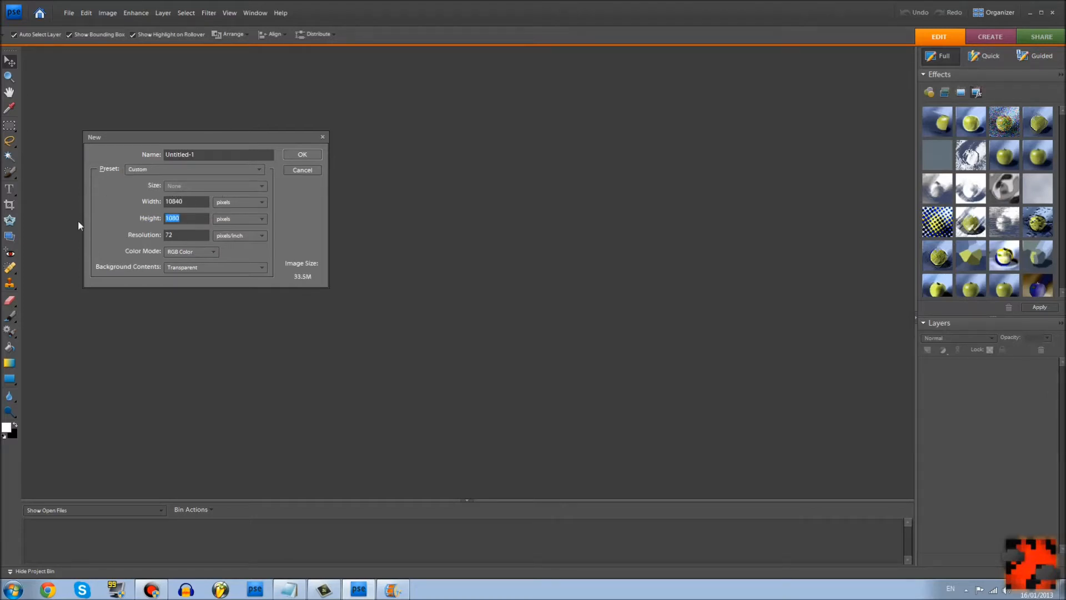
pyautogui.write('6')
pyautogui.click(187, 235)
pyautogui.write('1000')
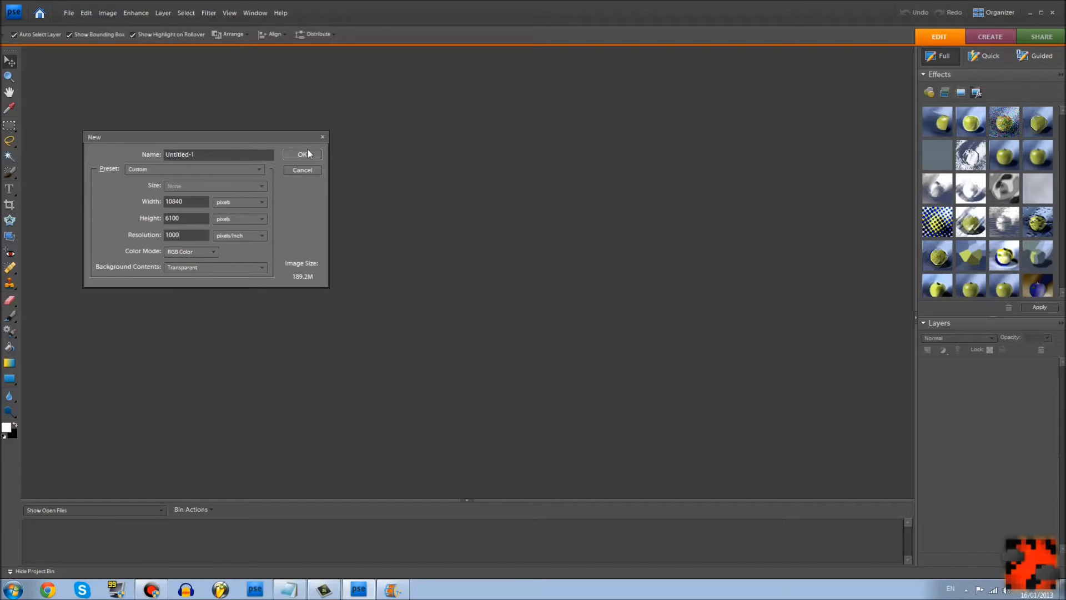
# Create the transparent 10840 × 6100 document Untitled-1 with a single layer.
pyautogui.click(302, 153)
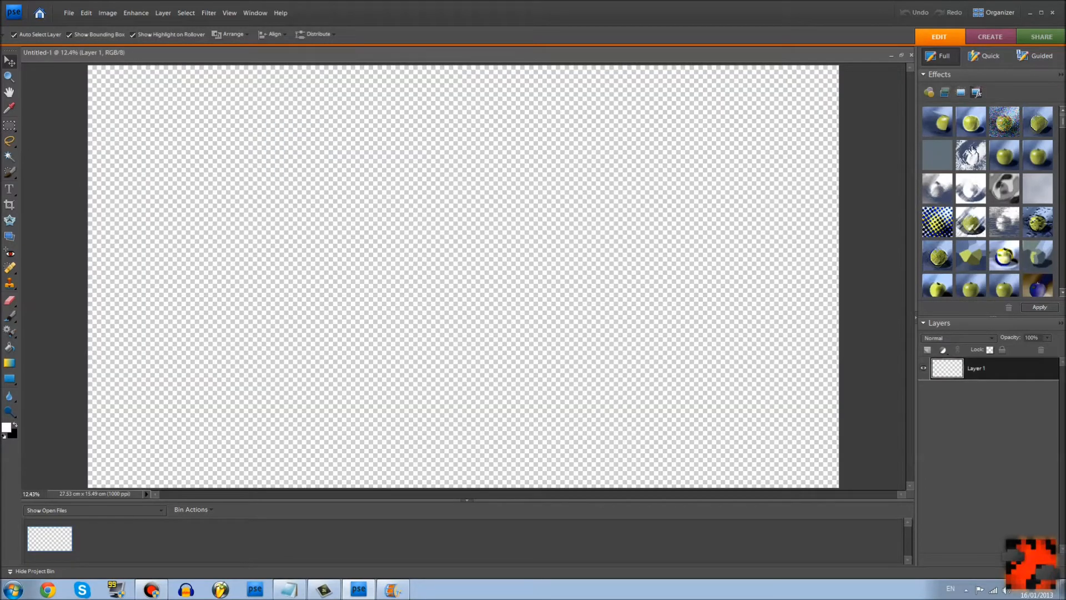
pyautogui.moveTo(208, 221)
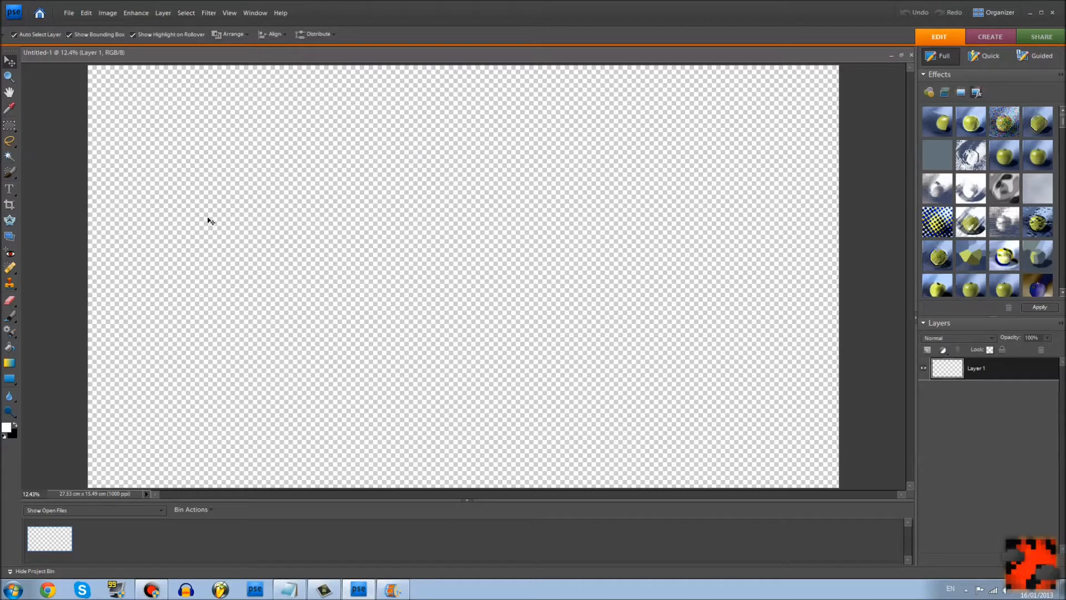
pyautogui.moveTo(207, 244)
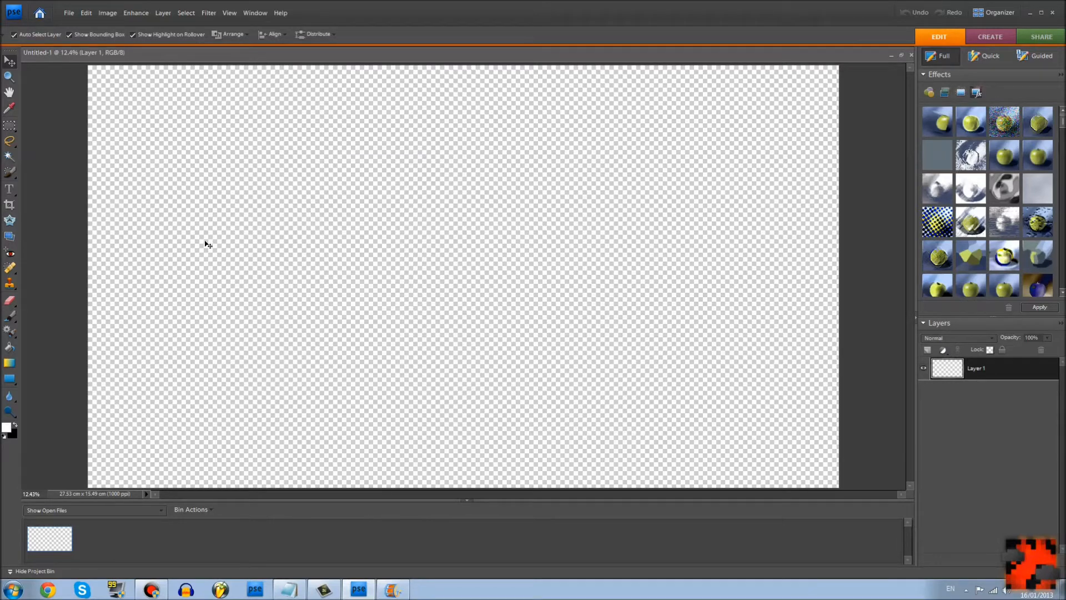
pyautogui.moveTo(30, 560)
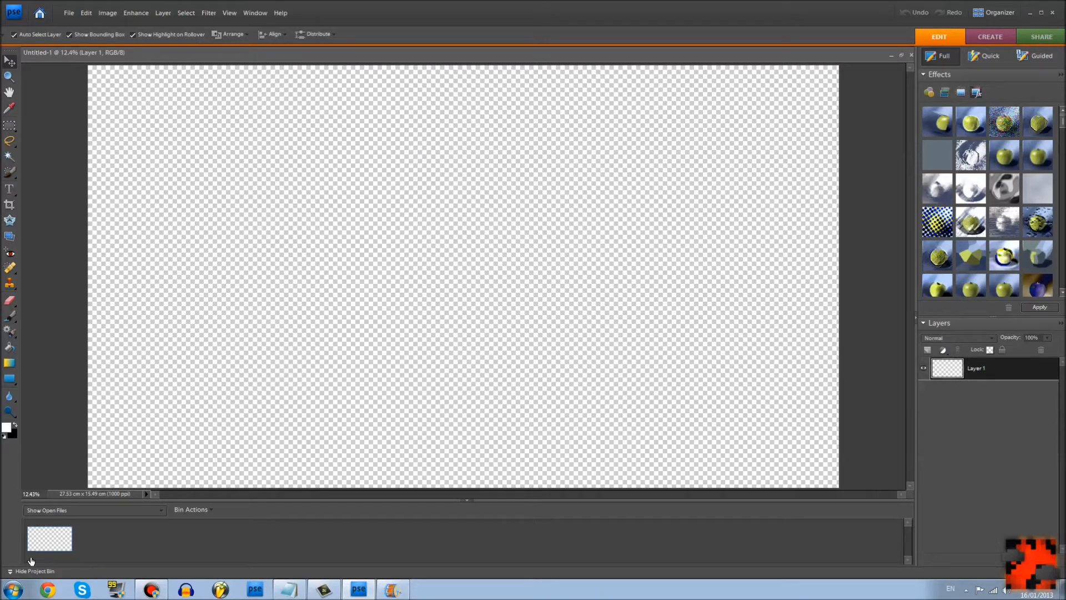
pyautogui.moveTo(835, 77)
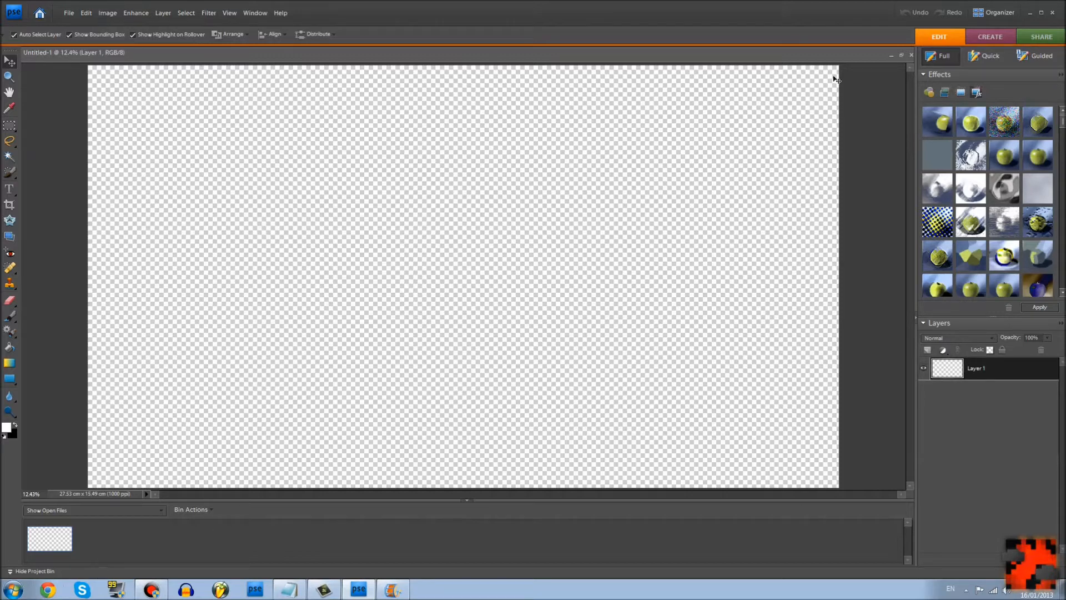
pyautogui.moveTo(844, 71)
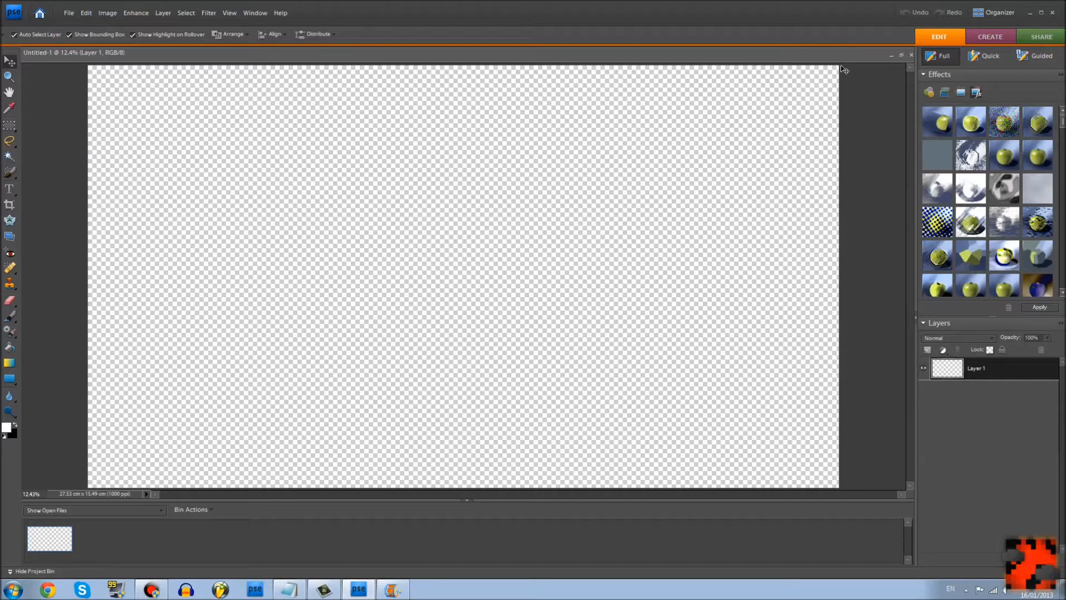
pyautogui.moveTo(555, 280)
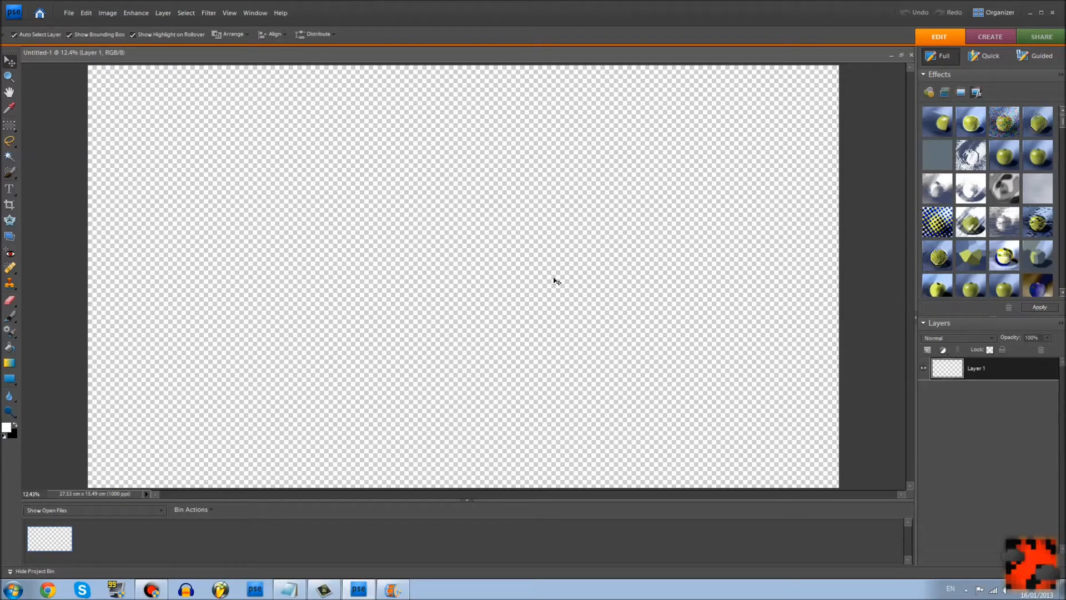
pyautogui.moveTo(487, 223)
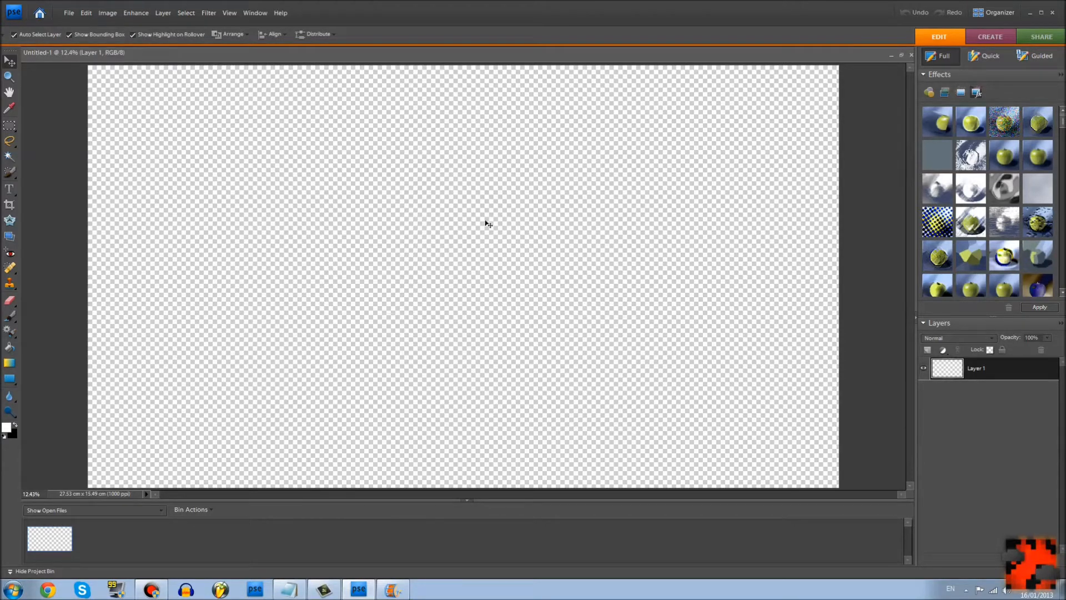
pyautogui.moveTo(35, 595)
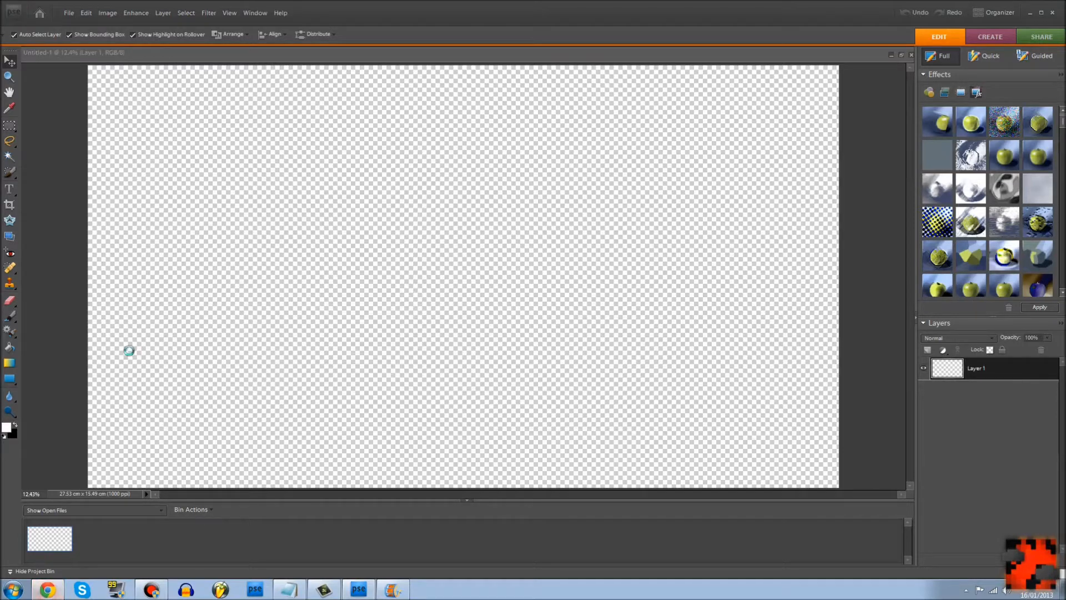
# Search Chrome for 'DMC' to find a Devil May Cry wallpaper for the canvas.
pyautogui.click(46, 589)
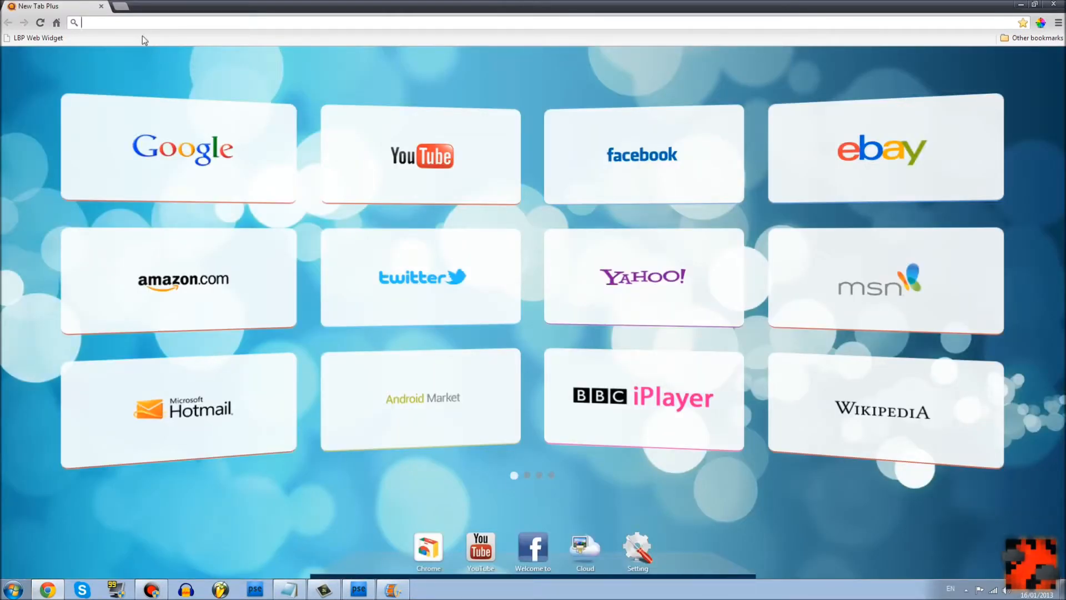
pyautogui.write('DMC')
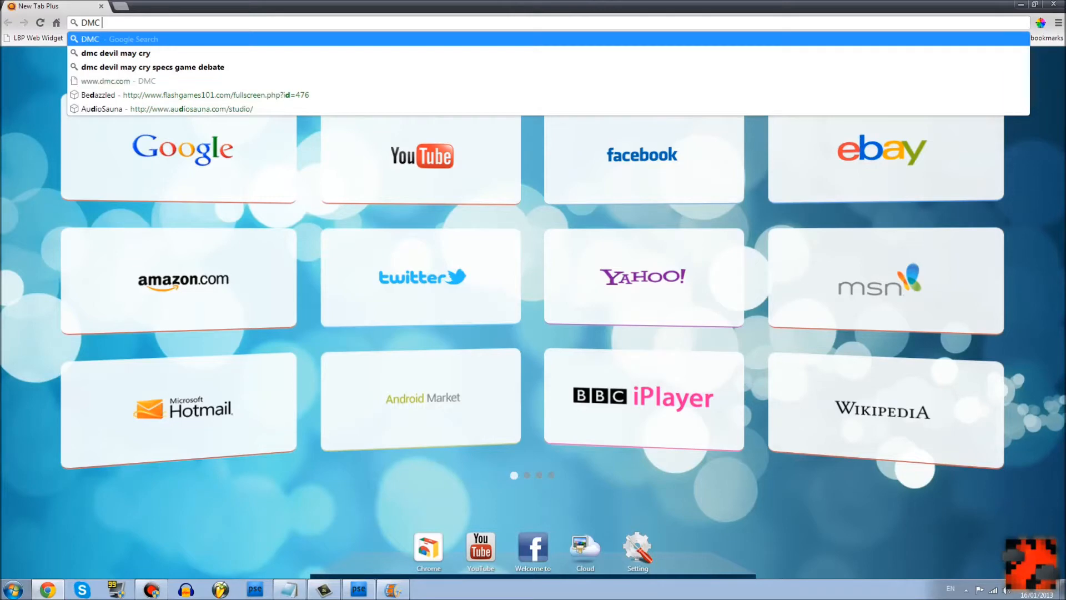
pyautogui.click(117, 53)
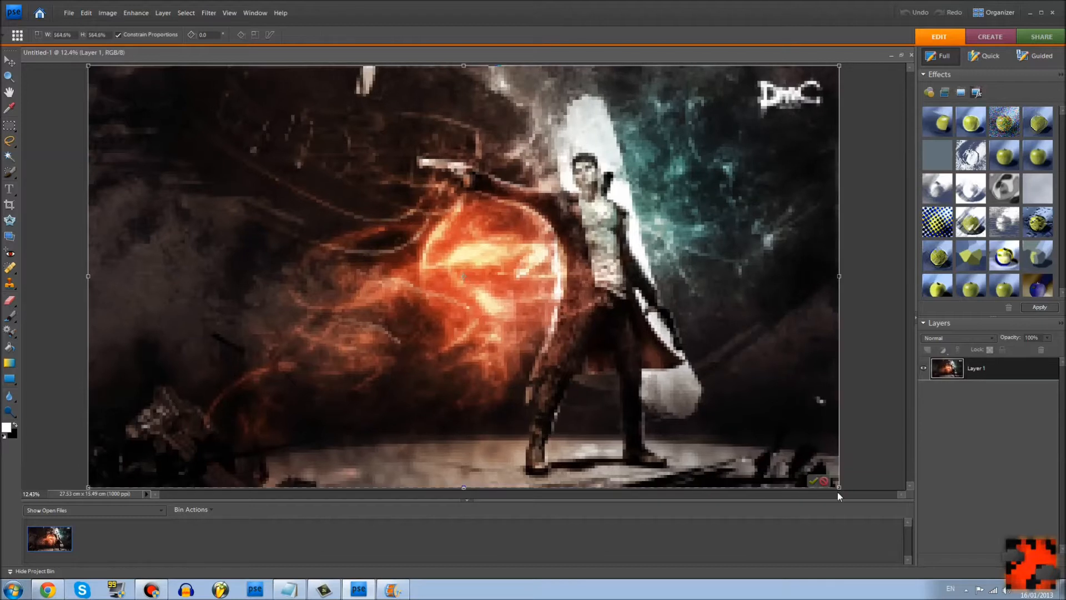
# Minimize the editor so the Windows desktop shortcuts are visible again.
pyautogui.click(815, 481)
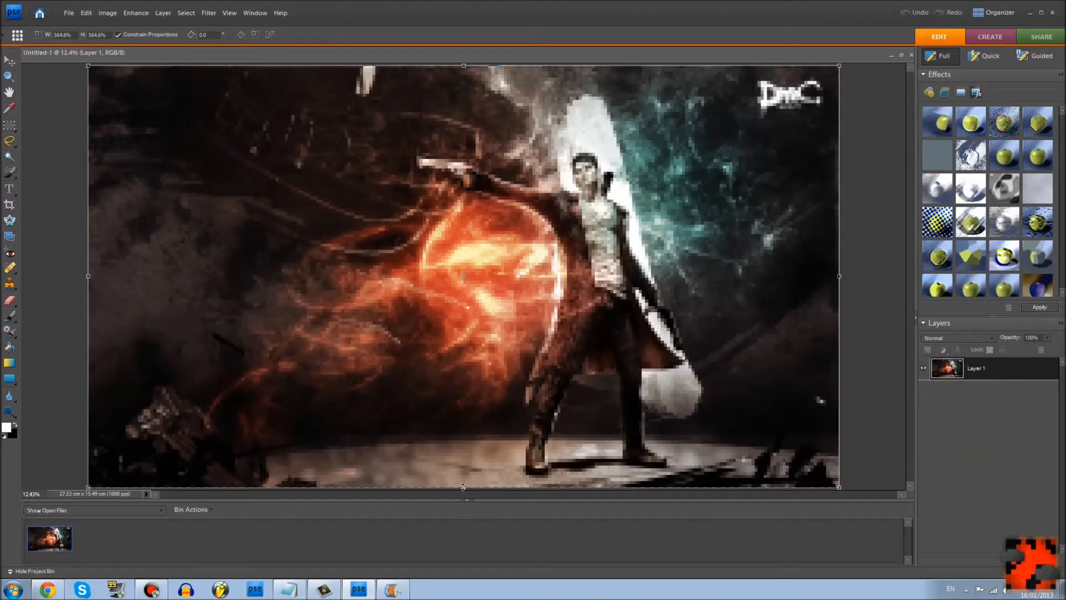
pyautogui.click(10, 61)
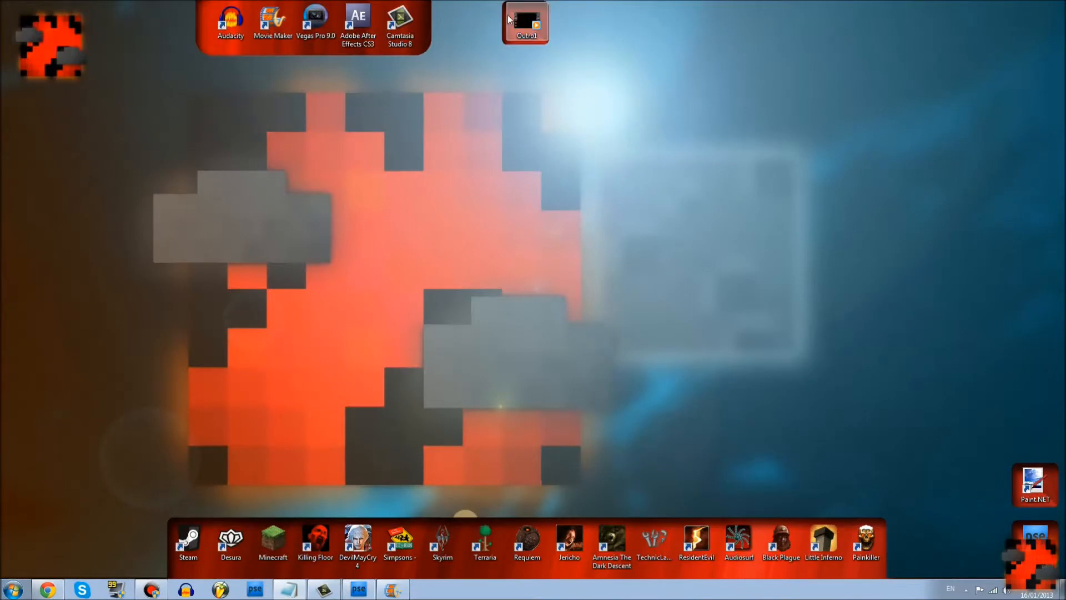
pyautogui.click(525, 22)
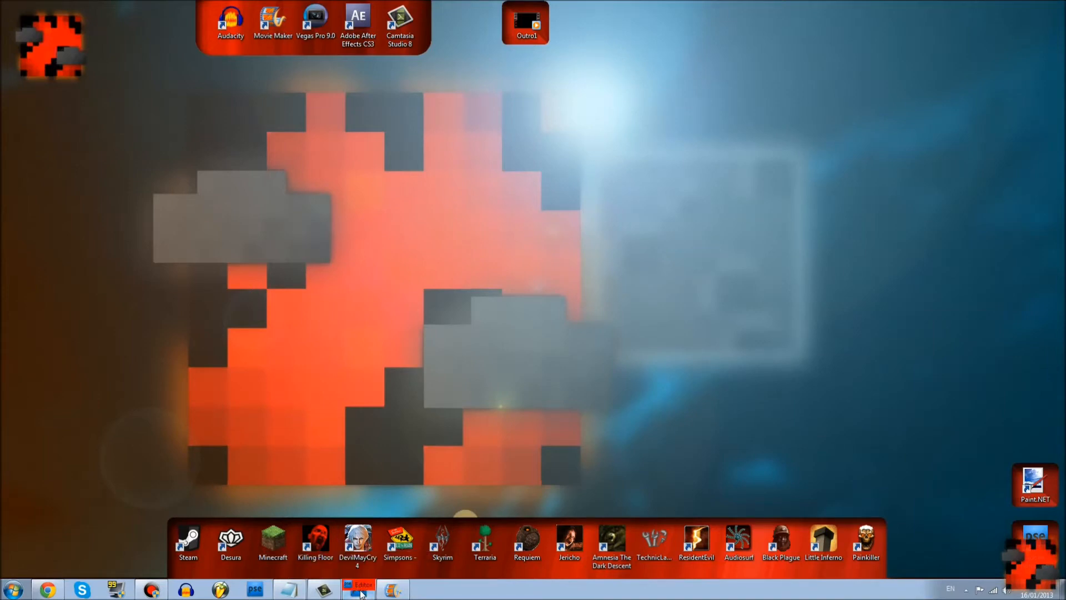
# Restore the wallpaper document and browse the Effects panel's layer styles and Artistic filters.
pyautogui.click(359, 589)
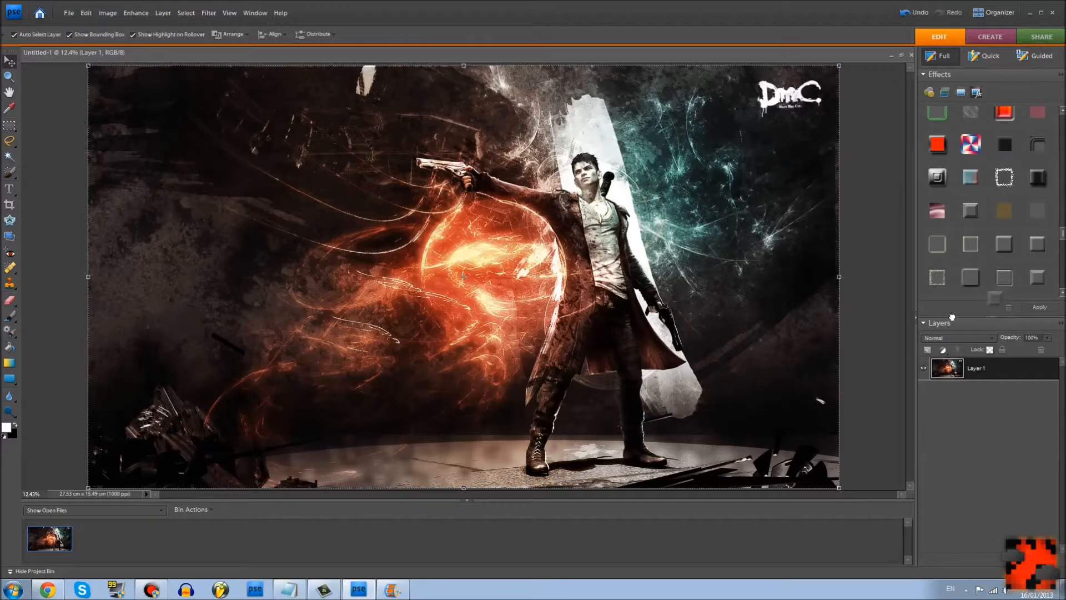
pyautogui.click(1037, 278)
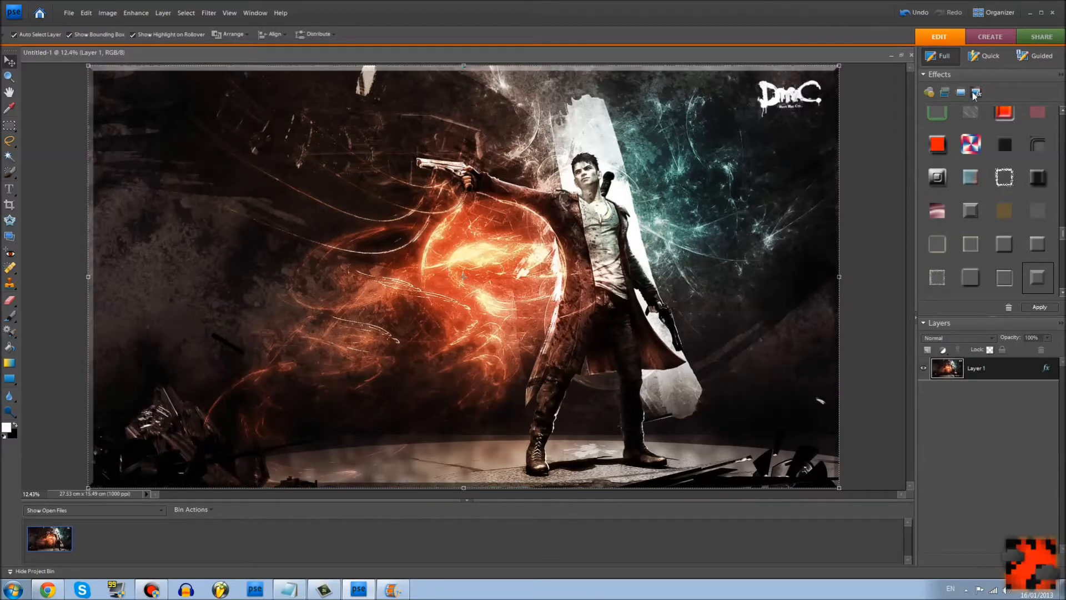
pyautogui.click(977, 93)
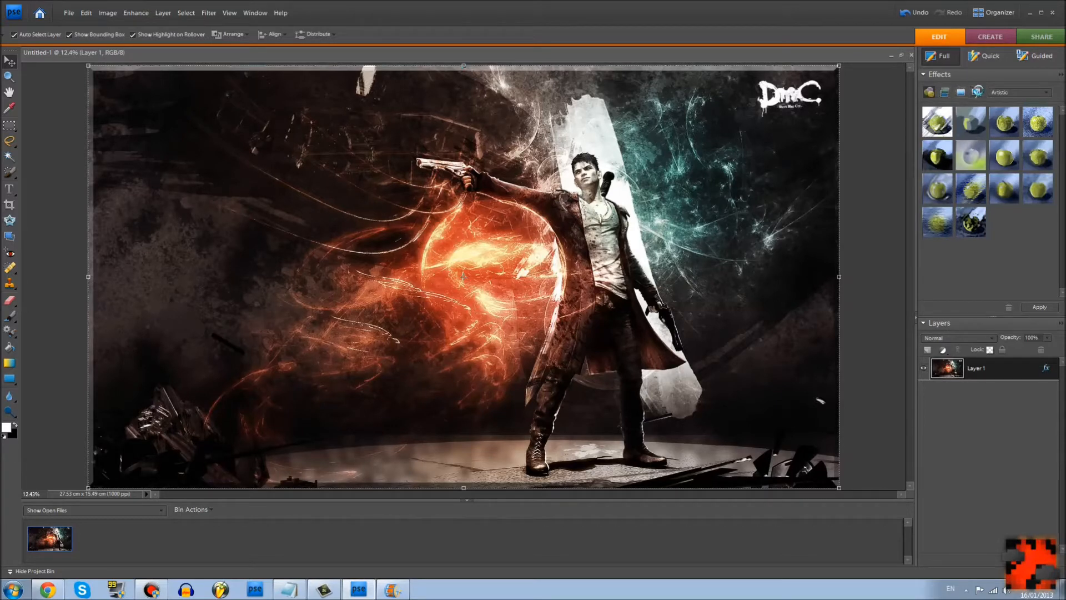
pyautogui.scroll(-3)
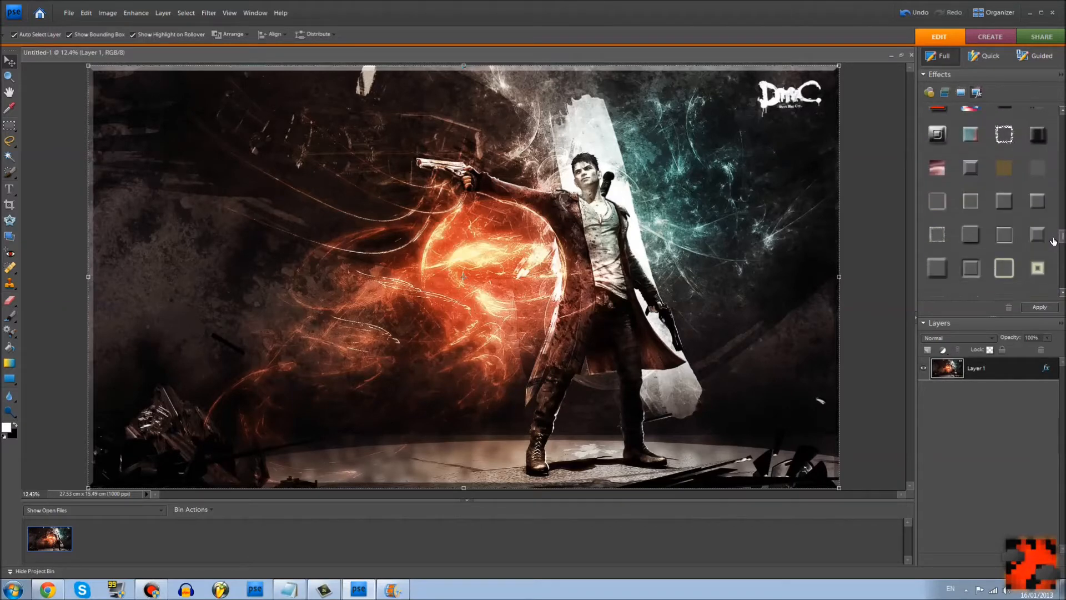
pyautogui.scroll(-3)
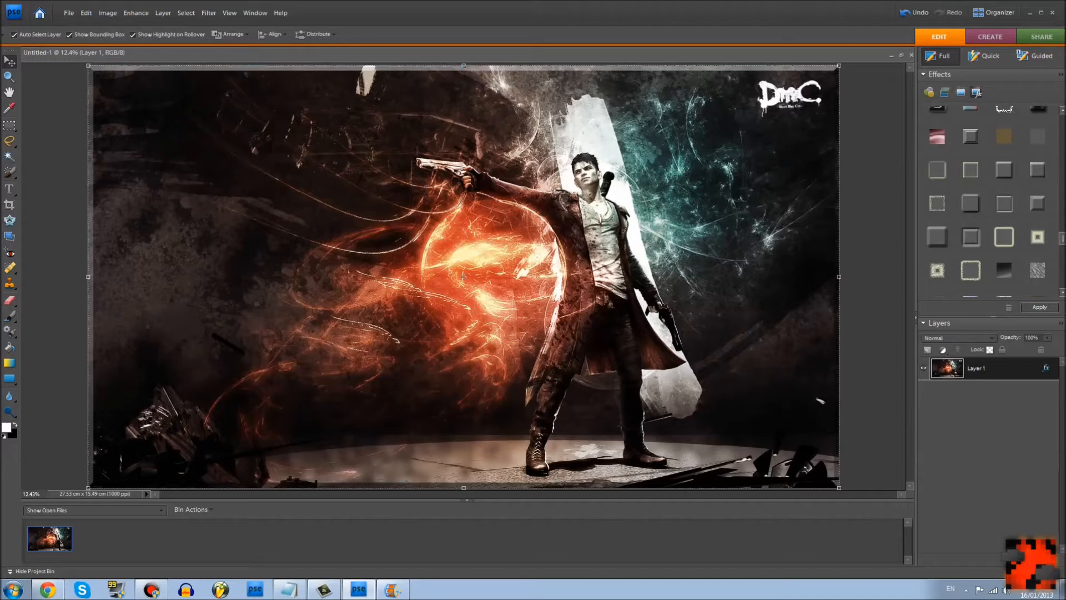
pyautogui.scroll(-3)
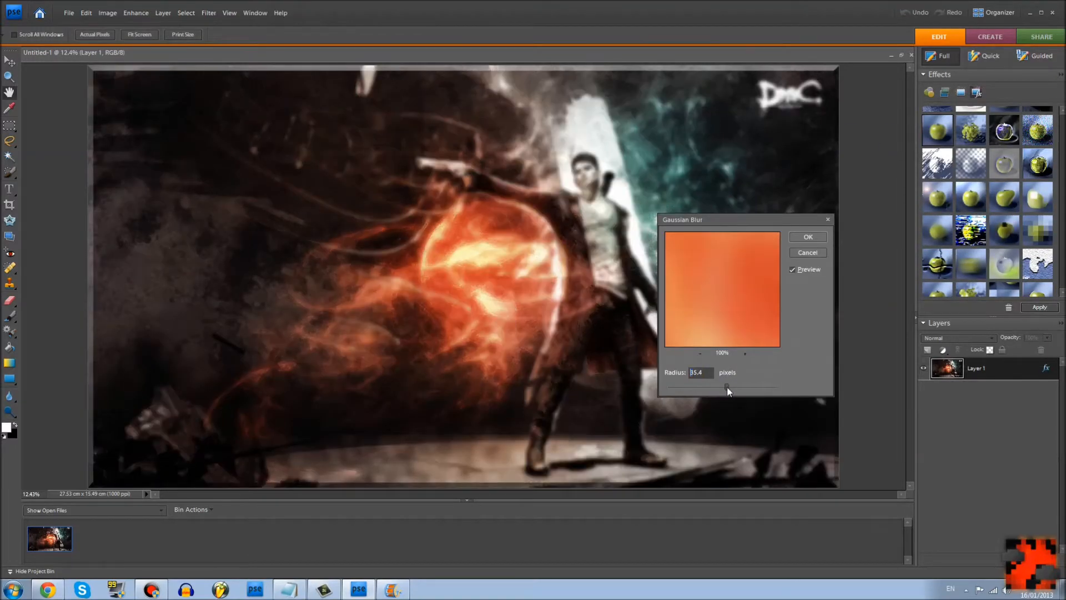
# Apply the roughly 35-pixel Gaussian Blur so the wallpaper on Layer 1 becomes a soft background.
pyautogui.click(807, 237)
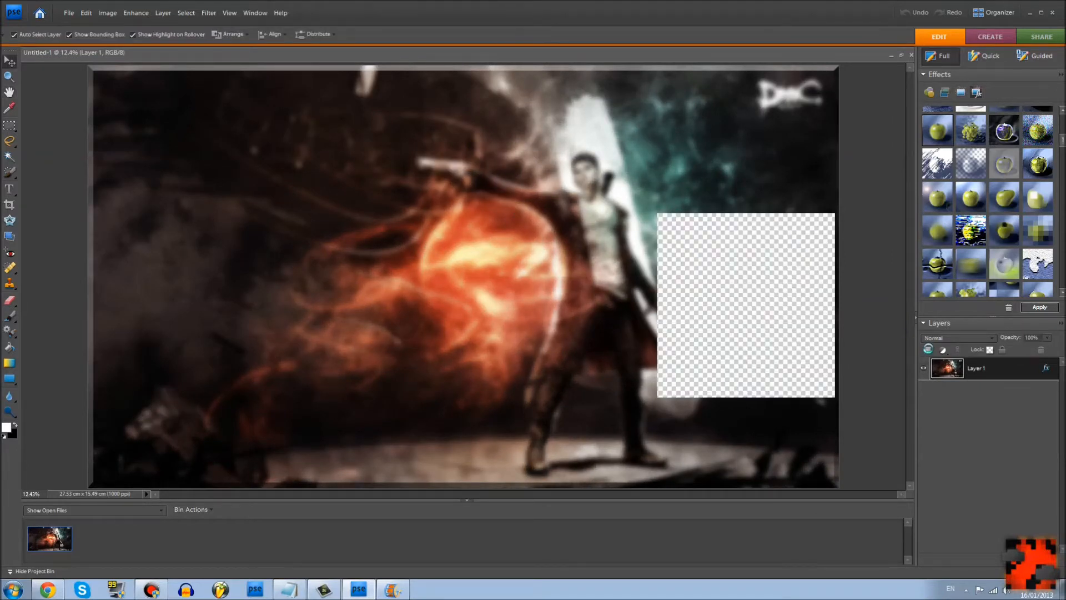
pyautogui.click(927, 350)
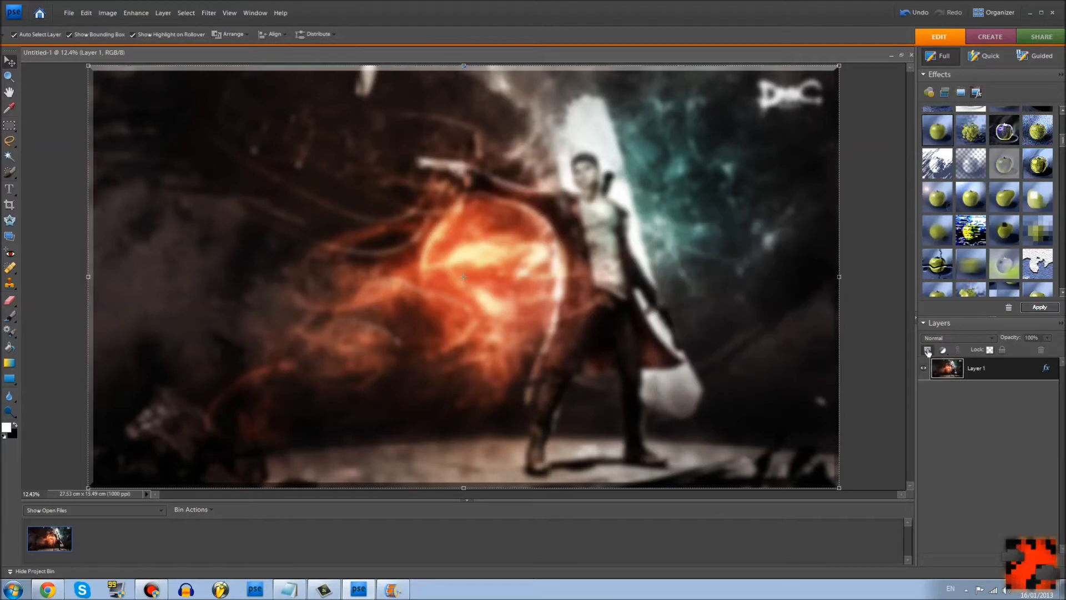
# Add an empty Layer 2 and make a rectangular marquee selection across the canvas centre.
pyautogui.click(929, 350)
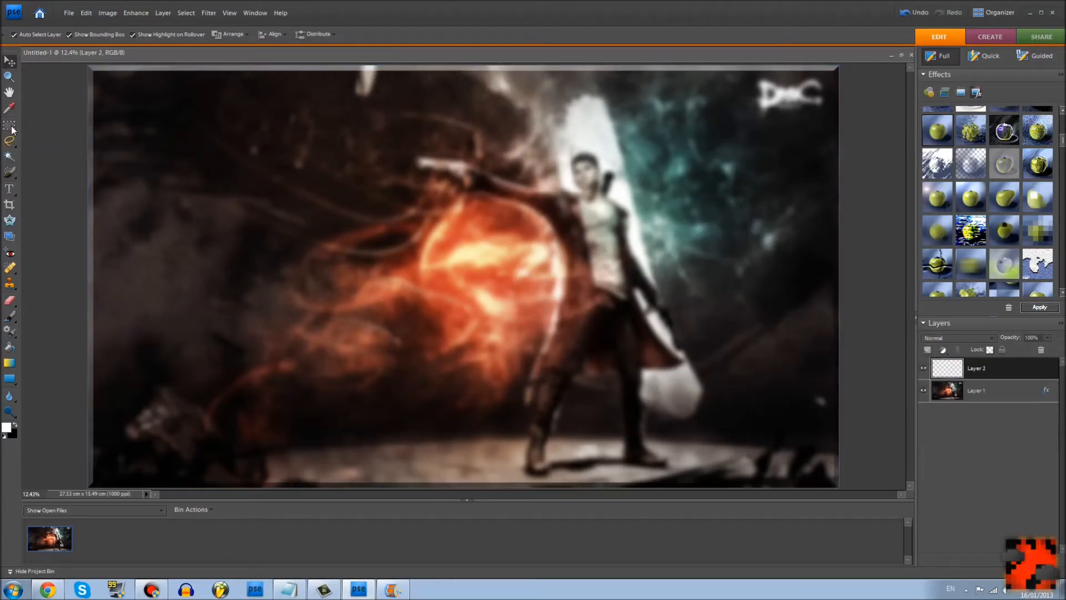
pyautogui.click(10, 126)
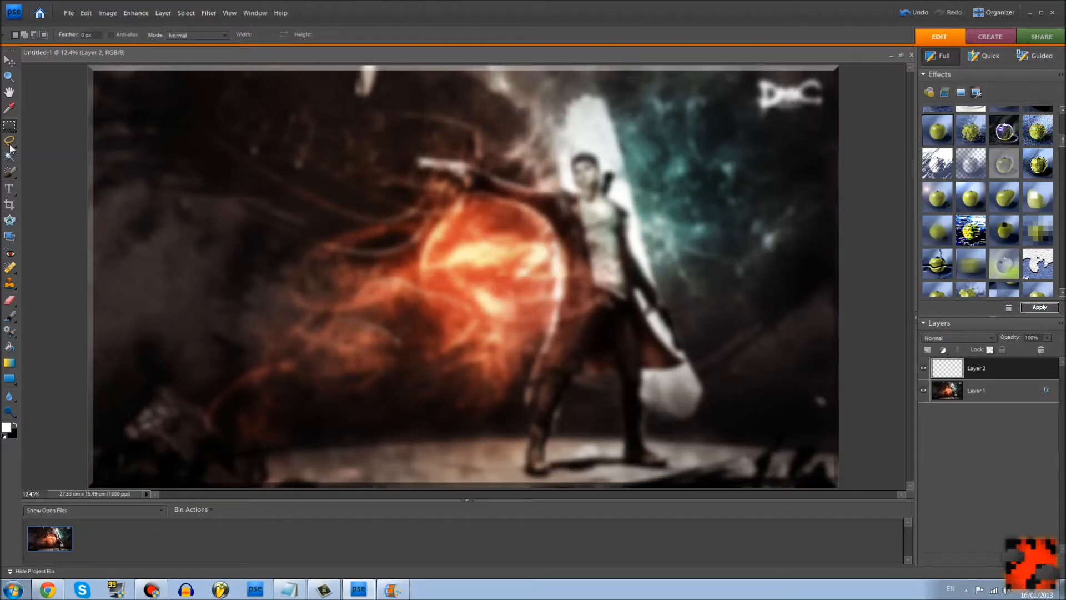
pyautogui.click(198, 34)
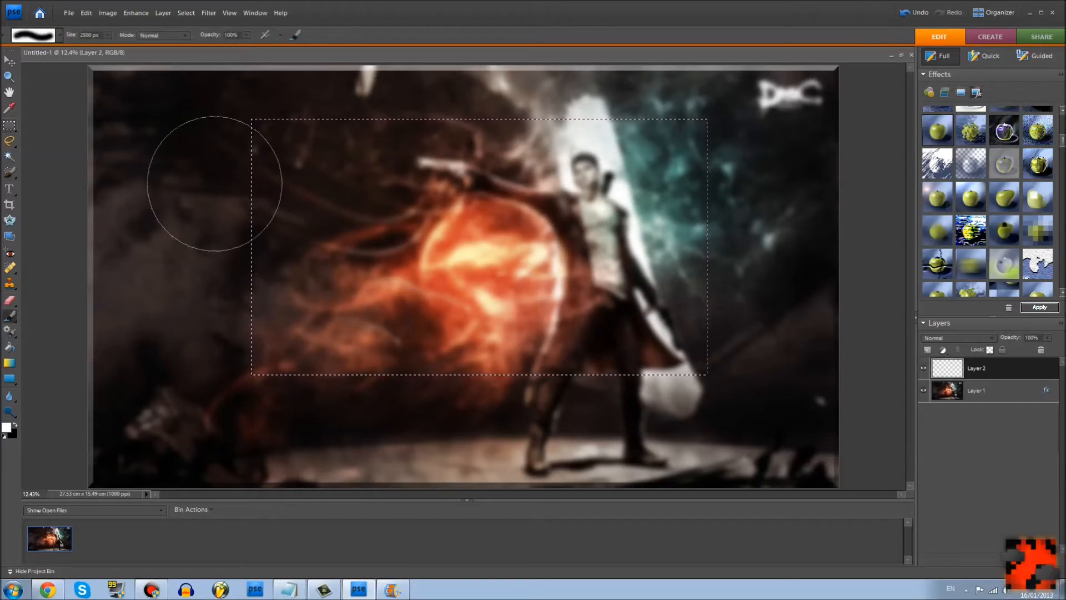
pyautogui.moveTo(794, 205)
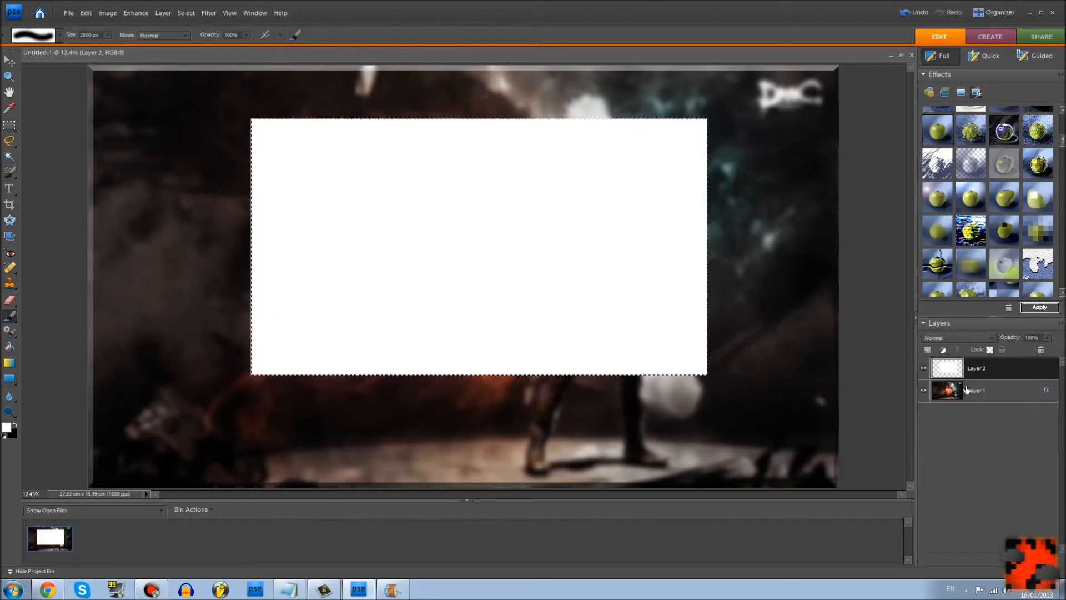
pyautogui.moveTo(6, 267)
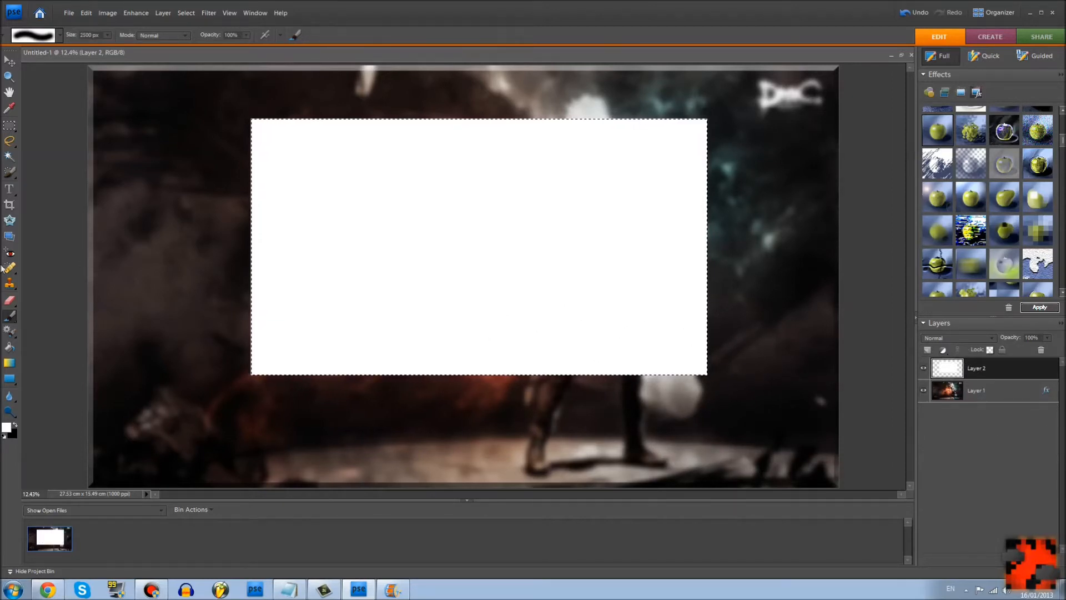
# Scale the white rectangle to about 54%, move it to the upper left and commit.
pyautogui.click(10, 125)
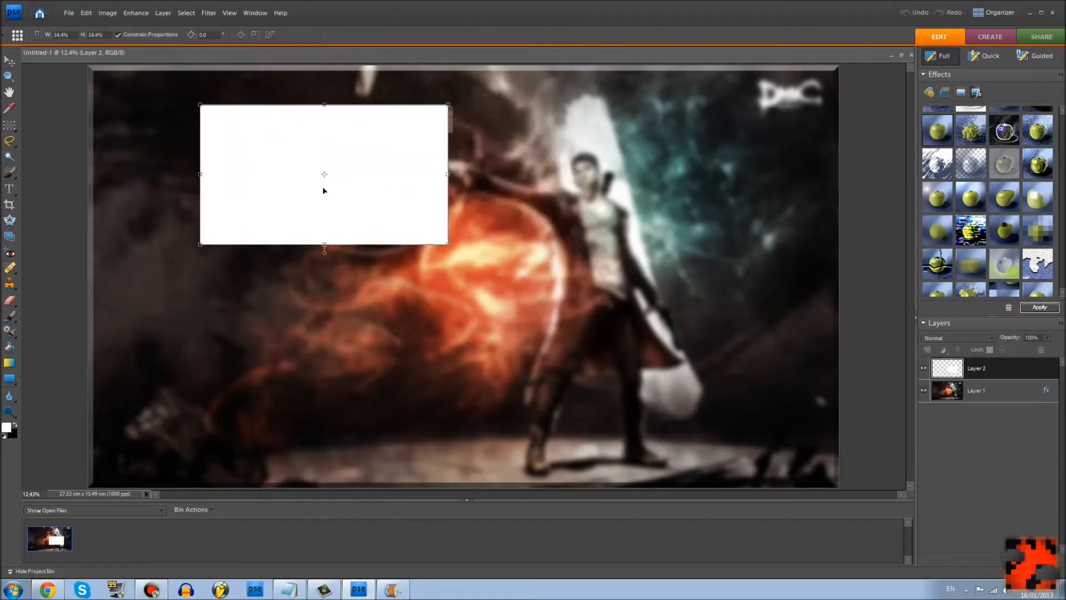
pyautogui.moveTo(324, 175); pyautogui.dragTo(281, 167)
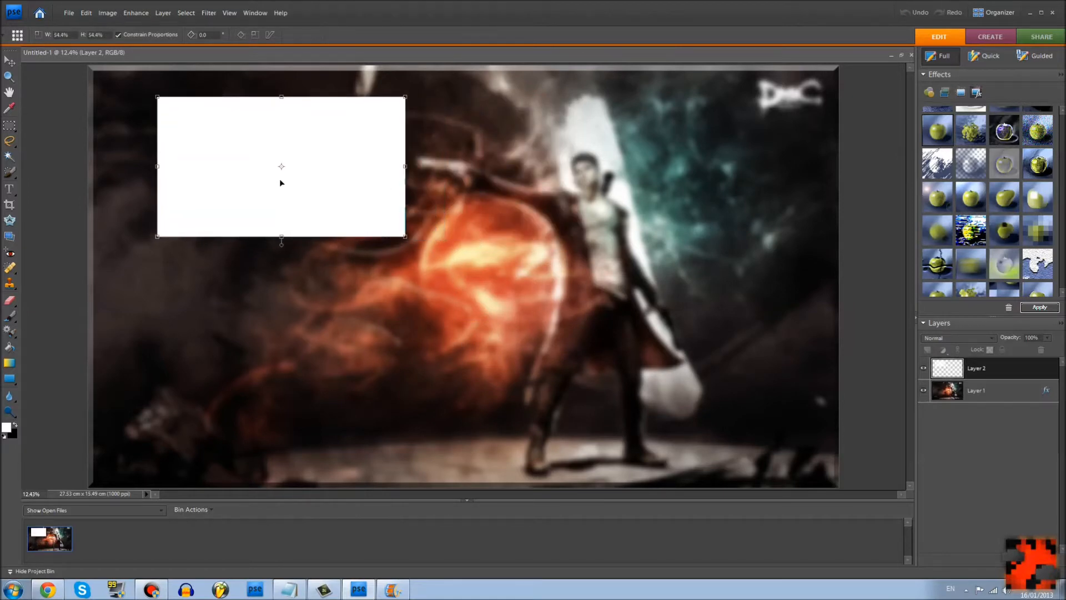
pyautogui.click(10, 60)
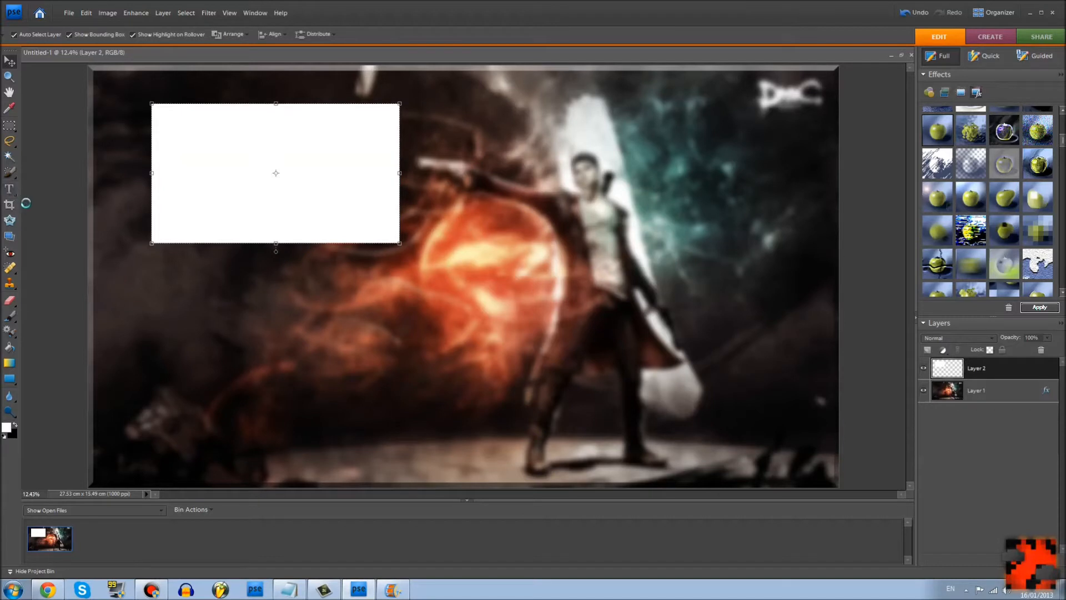
# Write white 'Hi Youtube' text at 60 pt on Layer 3 and place it below the rectangle.
pyautogui.click(10, 189)
pyautogui.write('Hi Youtu')
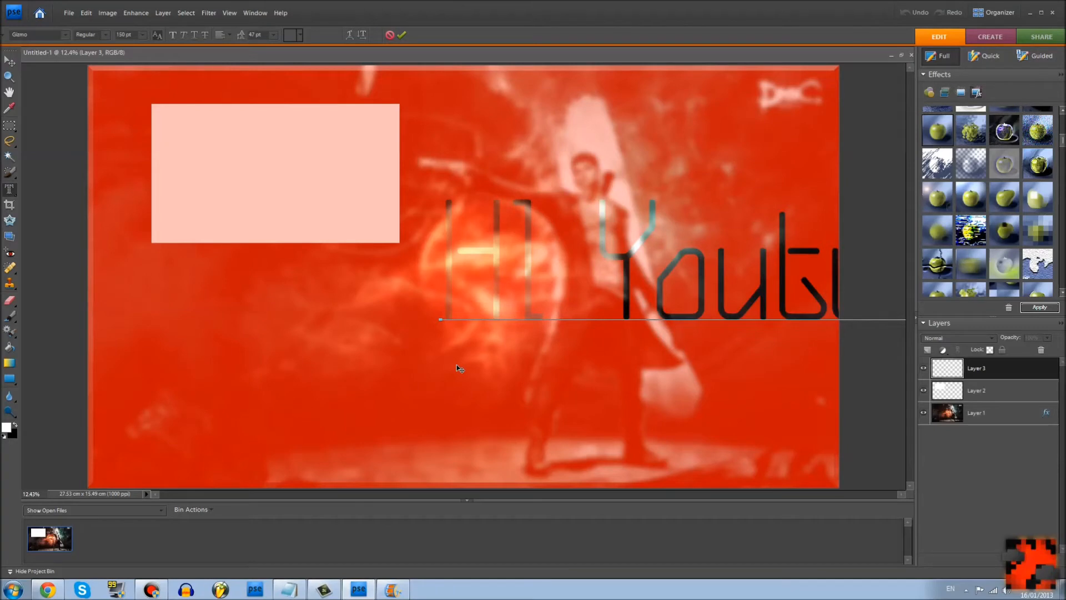
pyautogui.click(141, 35)
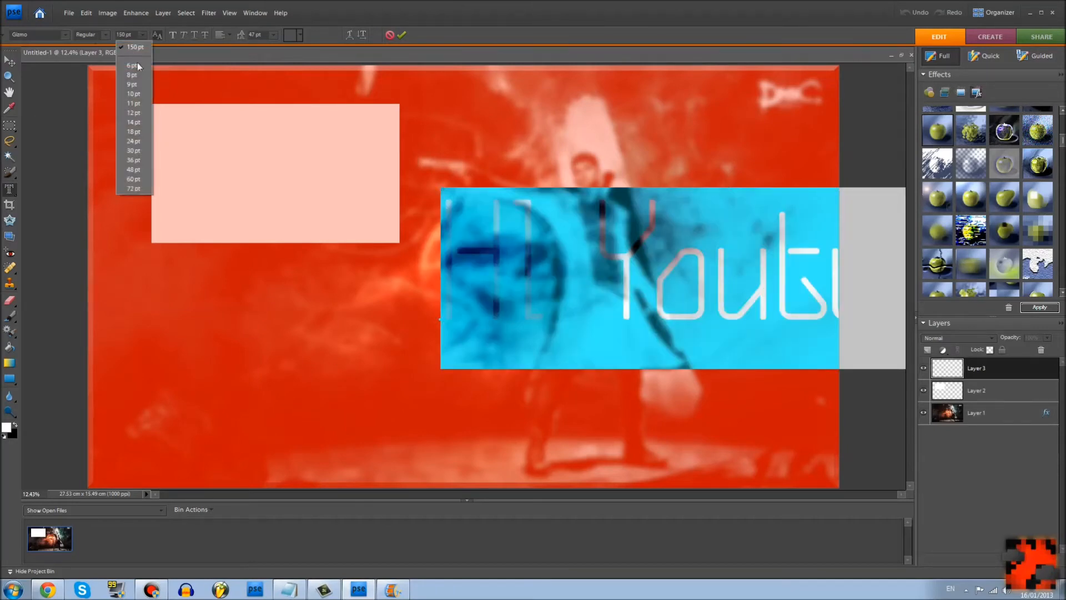
pyautogui.click(132, 179)
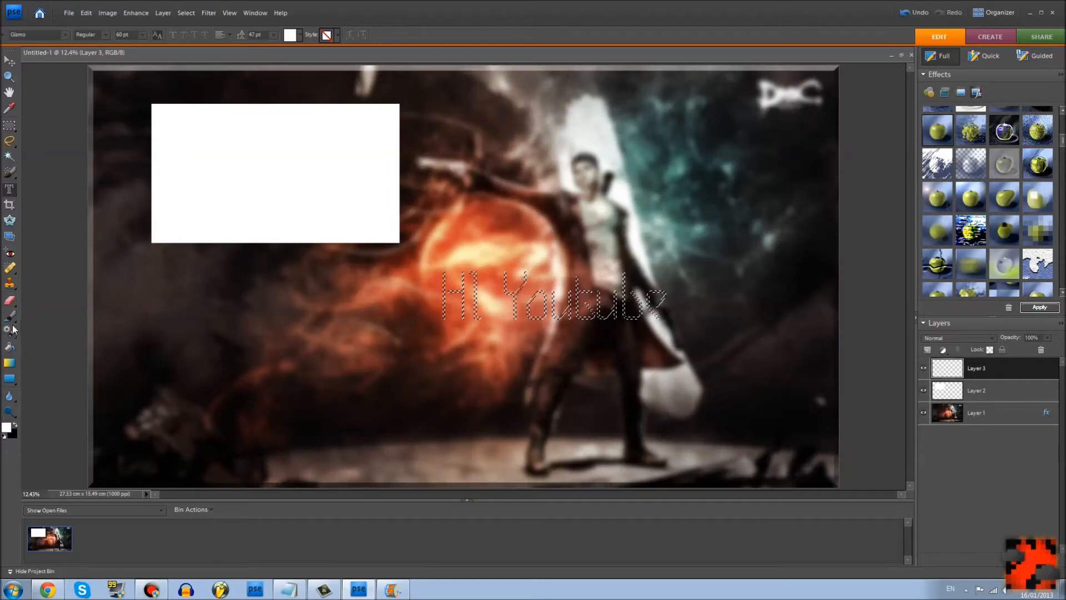
pyautogui.click(10, 316)
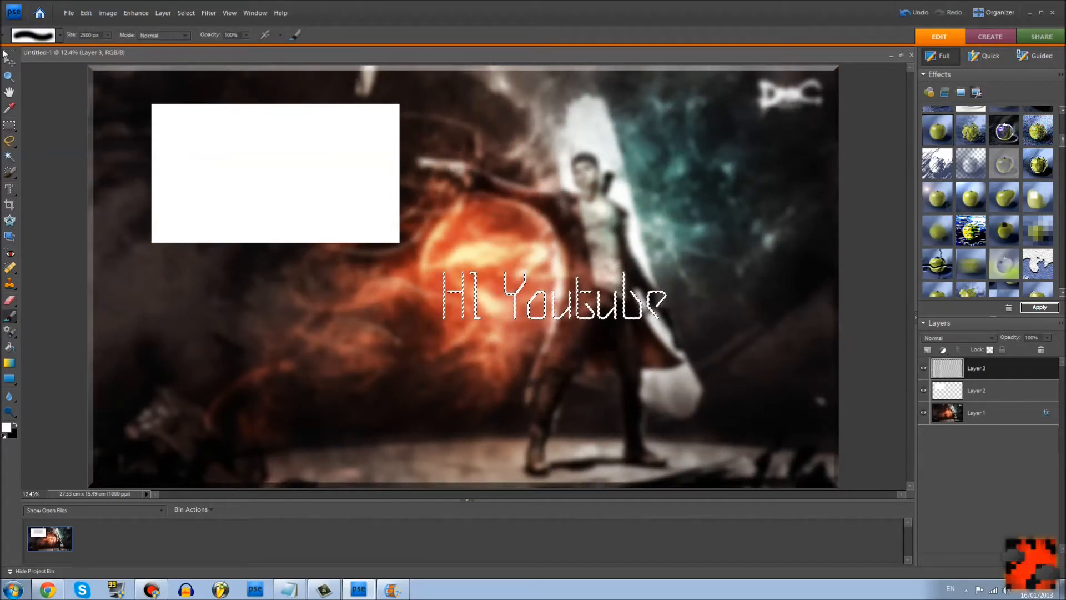
pyautogui.click(10, 125)
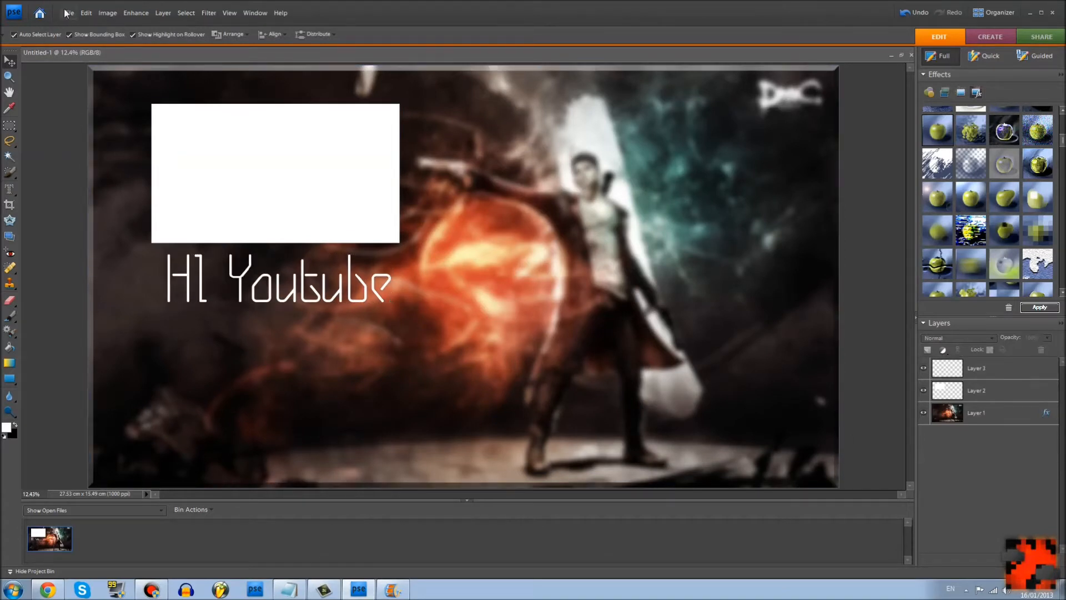
pyautogui.moveTo(237, 139)
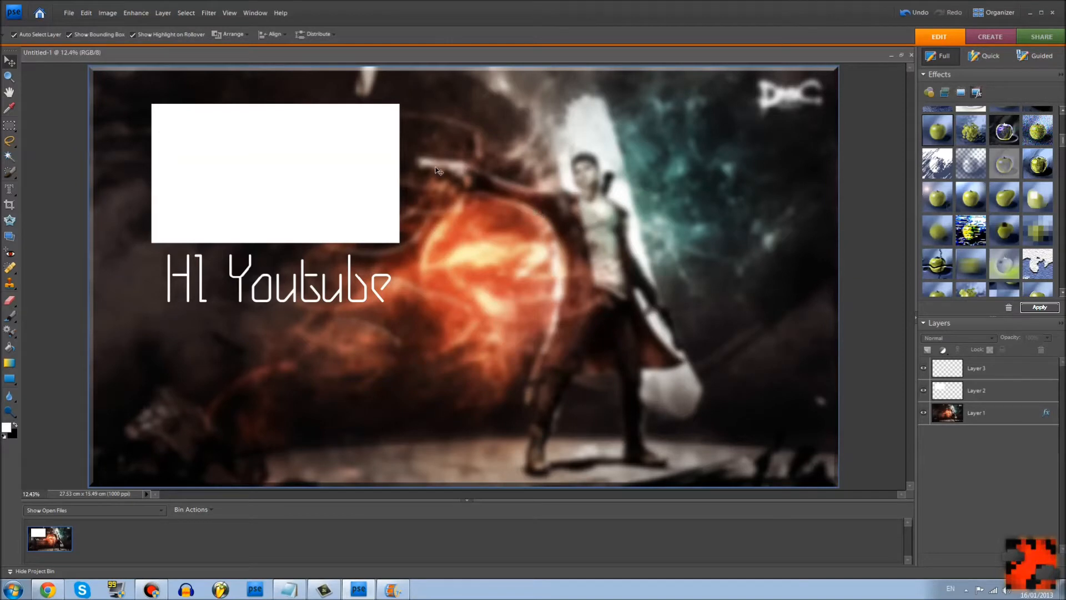
pyautogui.click(68, 12)
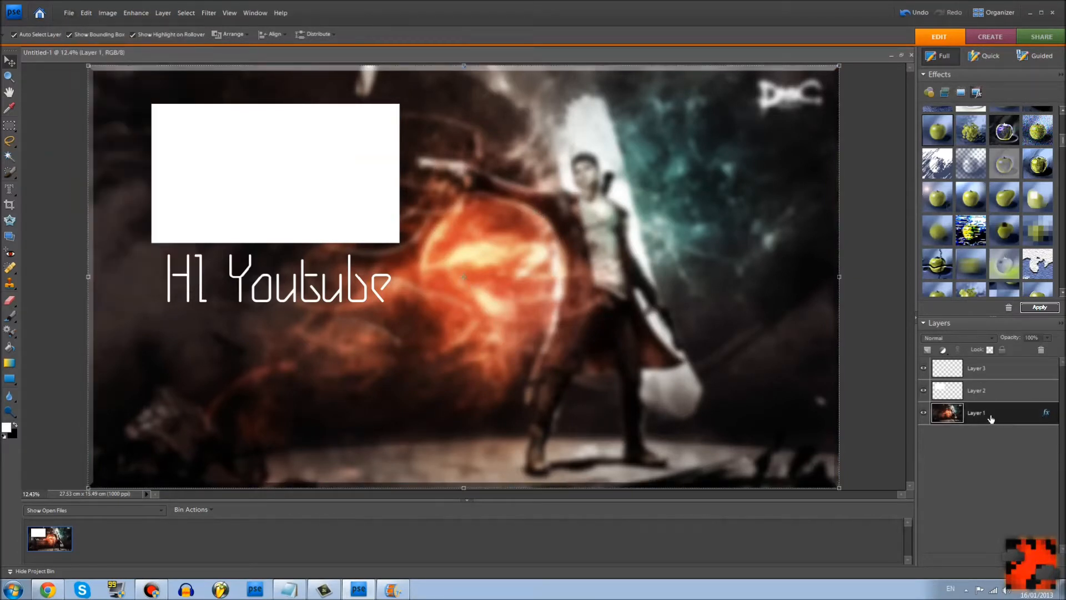
pyautogui.click(923, 414)
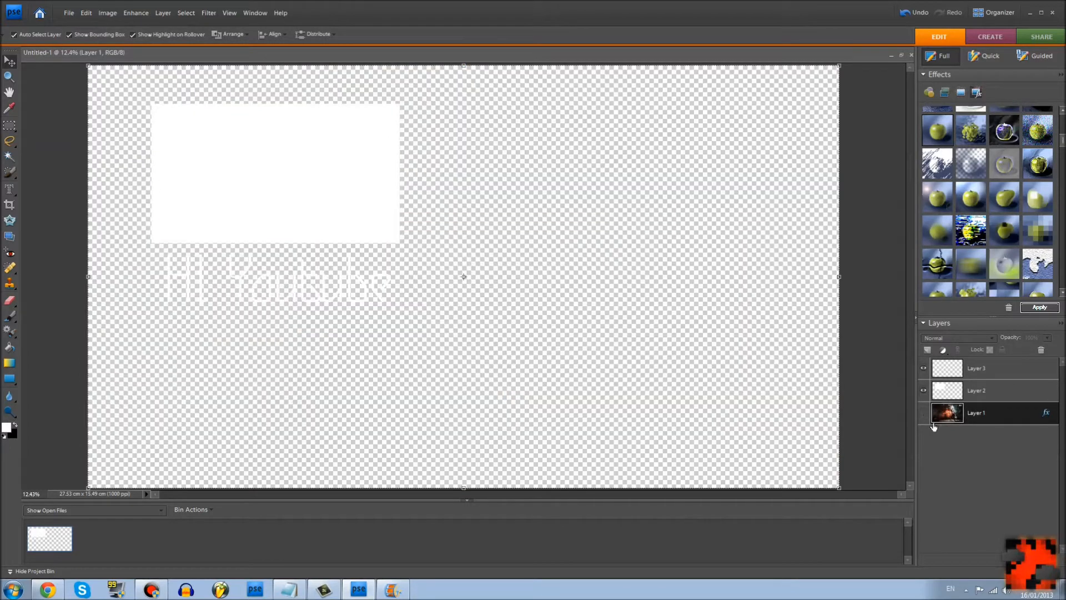
pyautogui.click(923, 413)
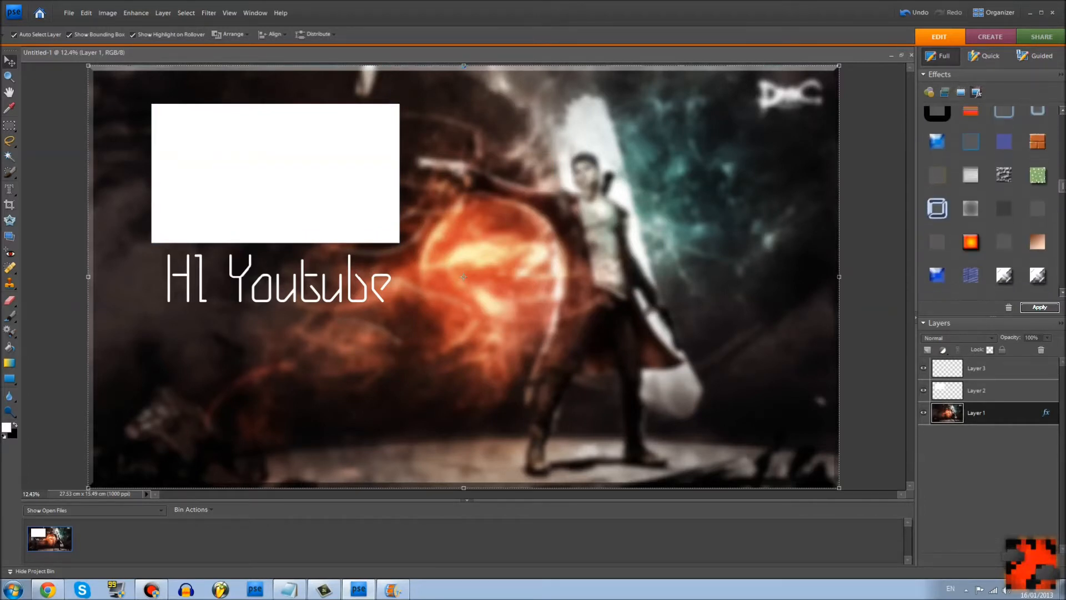
pyautogui.scroll(-3)
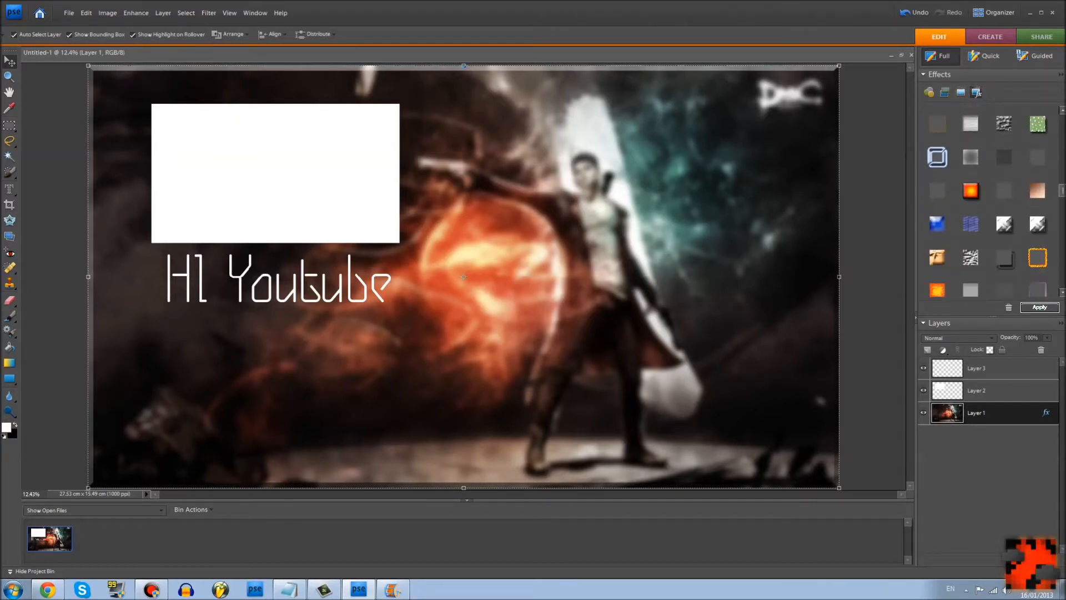
pyautogui.scroll(-3)
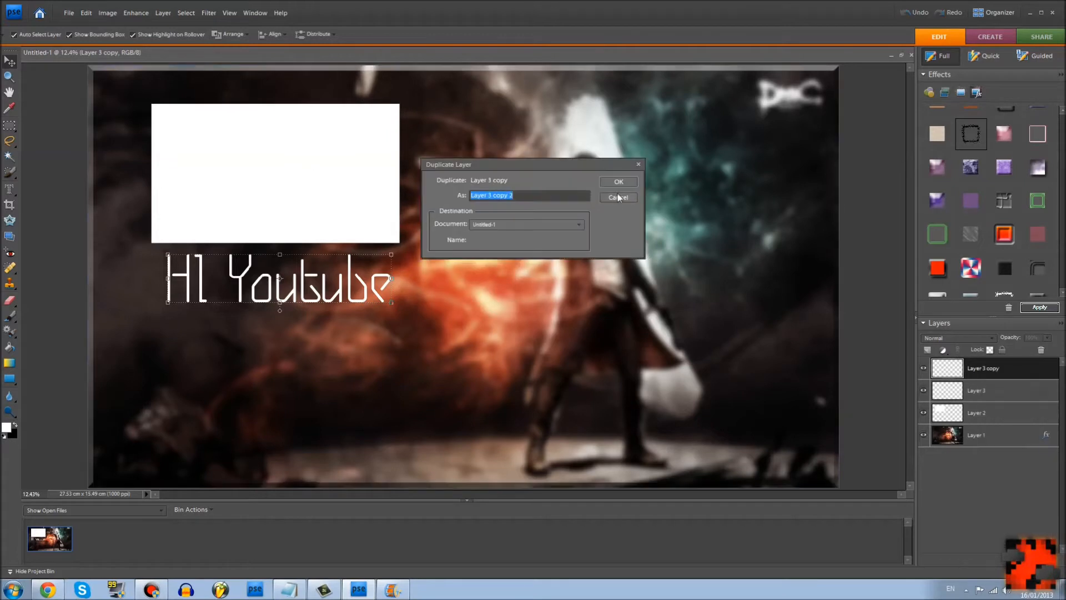
# Duplicate the text layer and the white rectangle layer to get 'Layer 2 copy'.
pyautogui.click(618, 181)
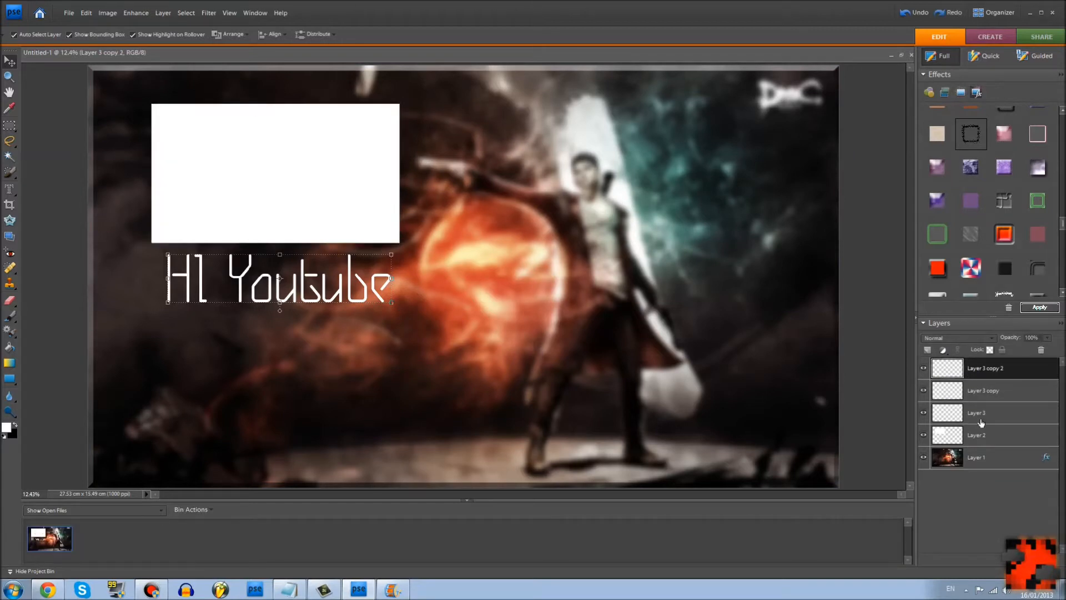
pyautogui.rightClick(977, 414)
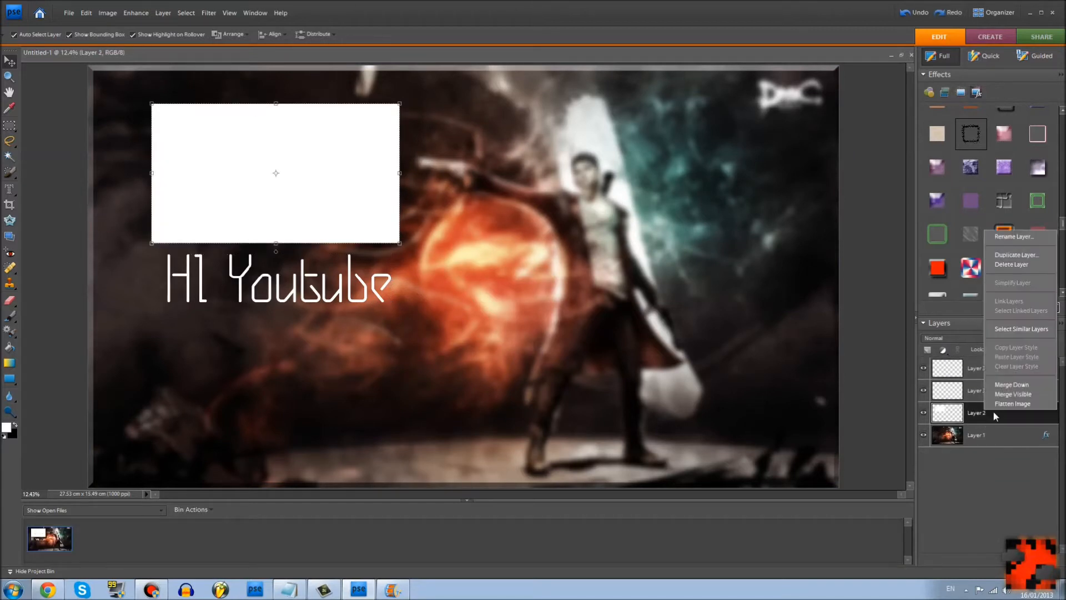
pyautogui.click(1016, 254)
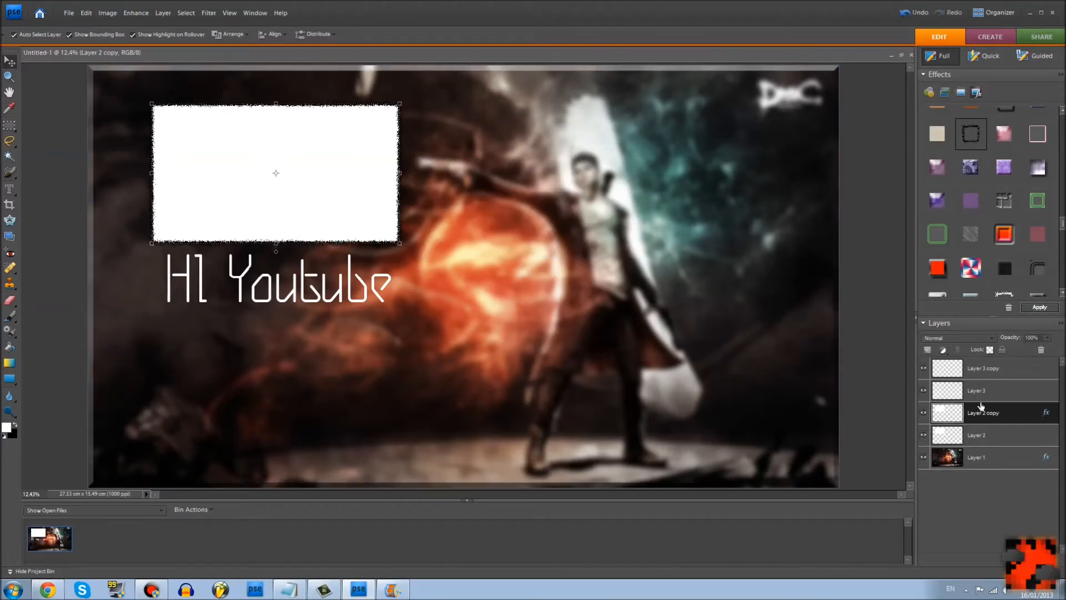
pyautogui.rightClick(983, 412)
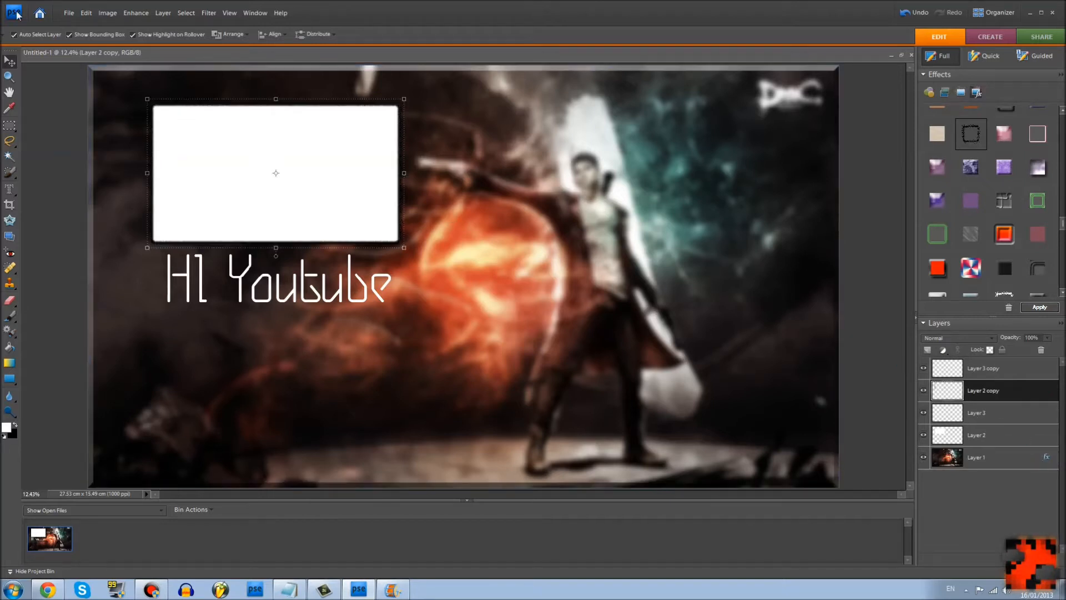
# Set the Layer 2 copy box's Lightness to -100 via Enhance > Adjust Color > Hue/Saturation.
pyautogui.click(136, 12)
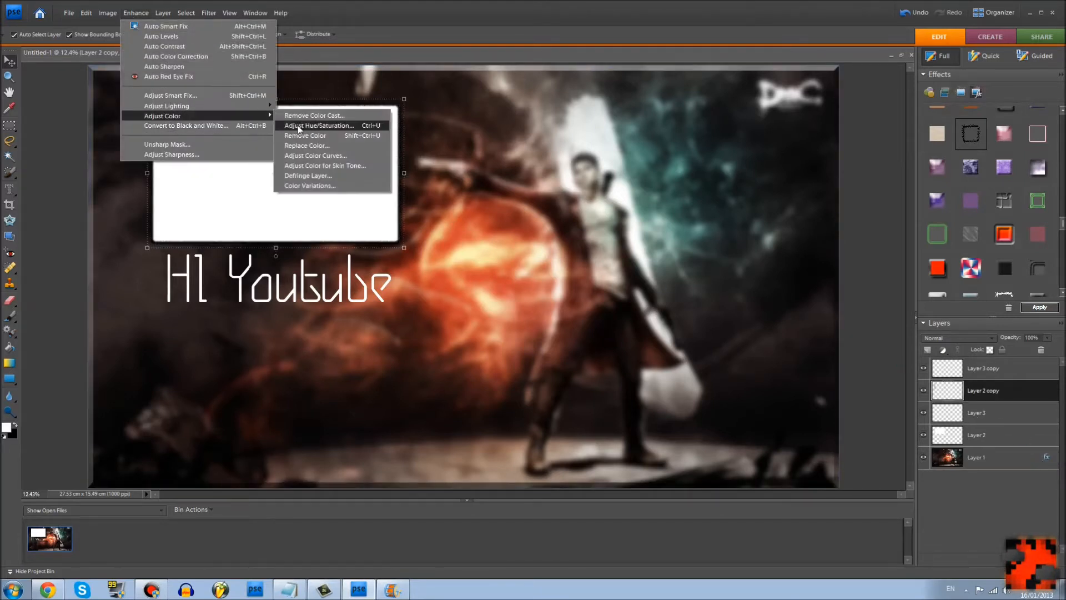
pyautogui.click(319, 125)
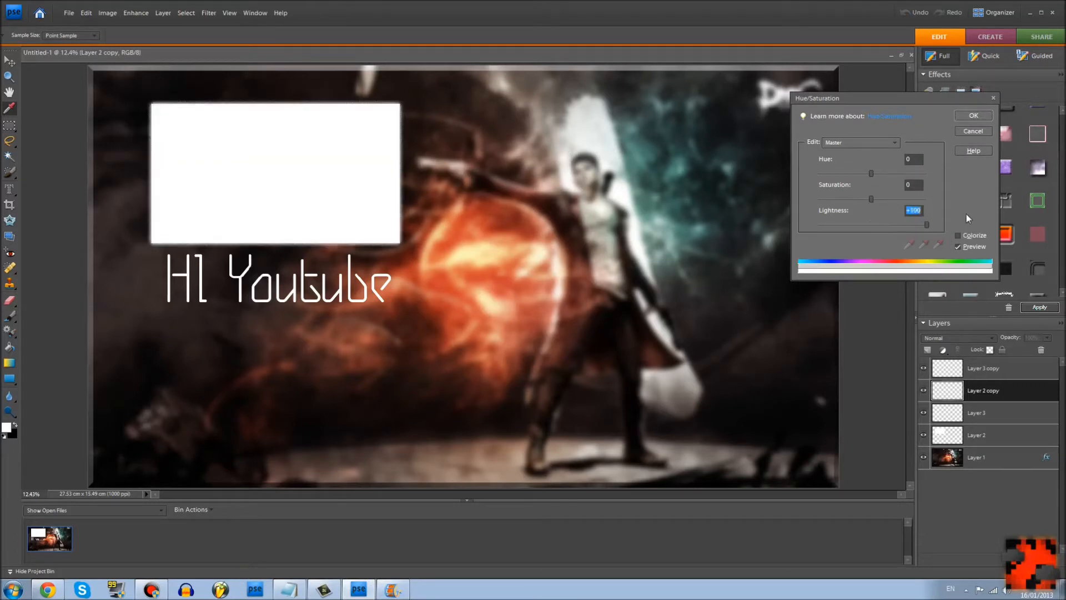
pyautogui.click(972, 114)
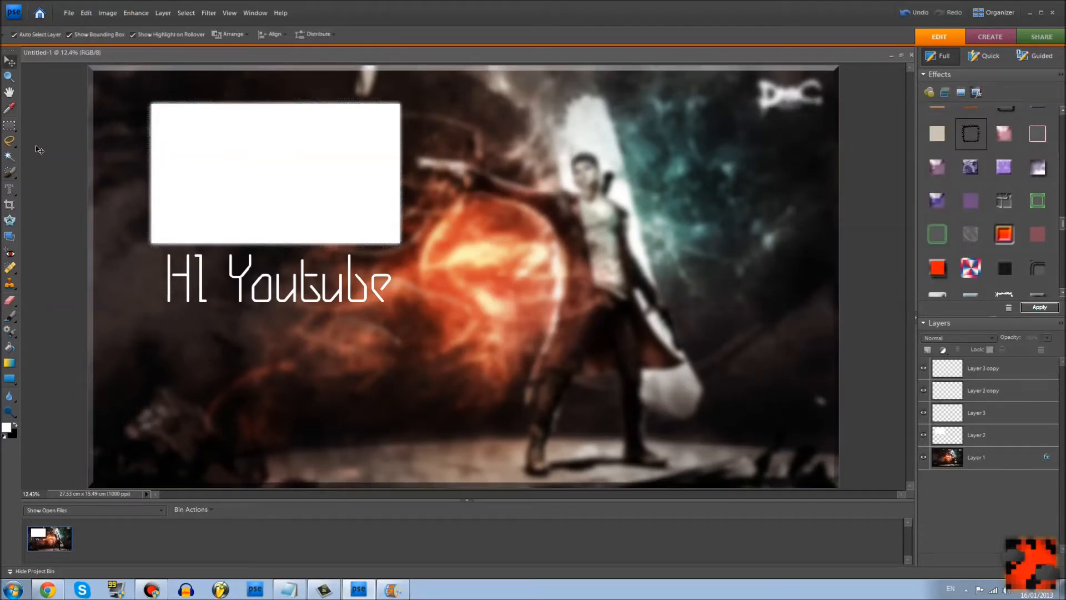
pyautogui.click(68, 12)
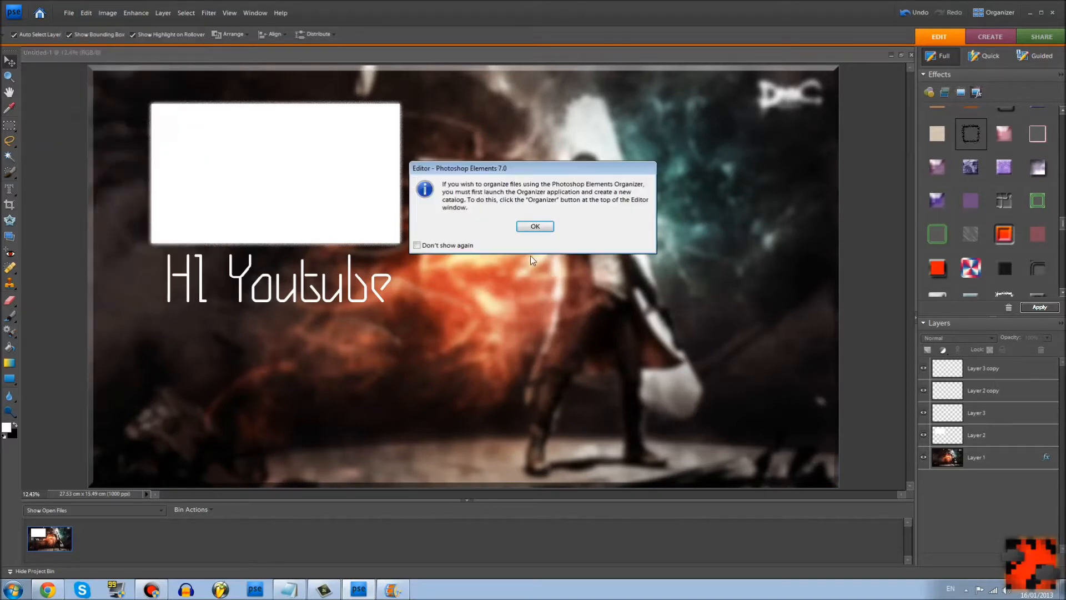
# Dismiss the Organizer notice and save the design as 'Hi Youboob' PSD in My Videos.
pyautogui.click(535, 225)
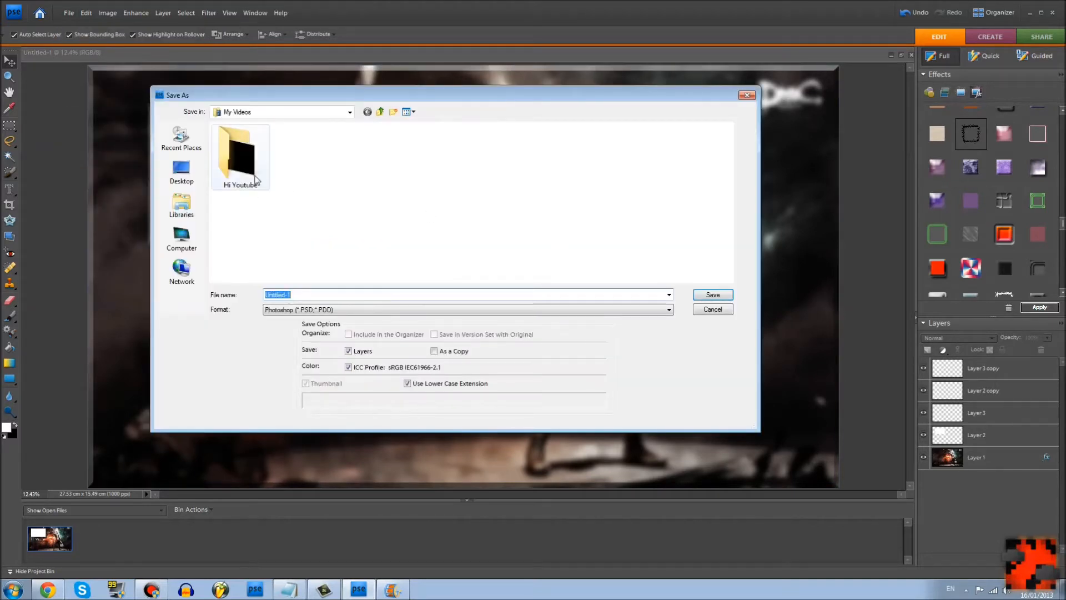
pyautogui.click(240, 156)
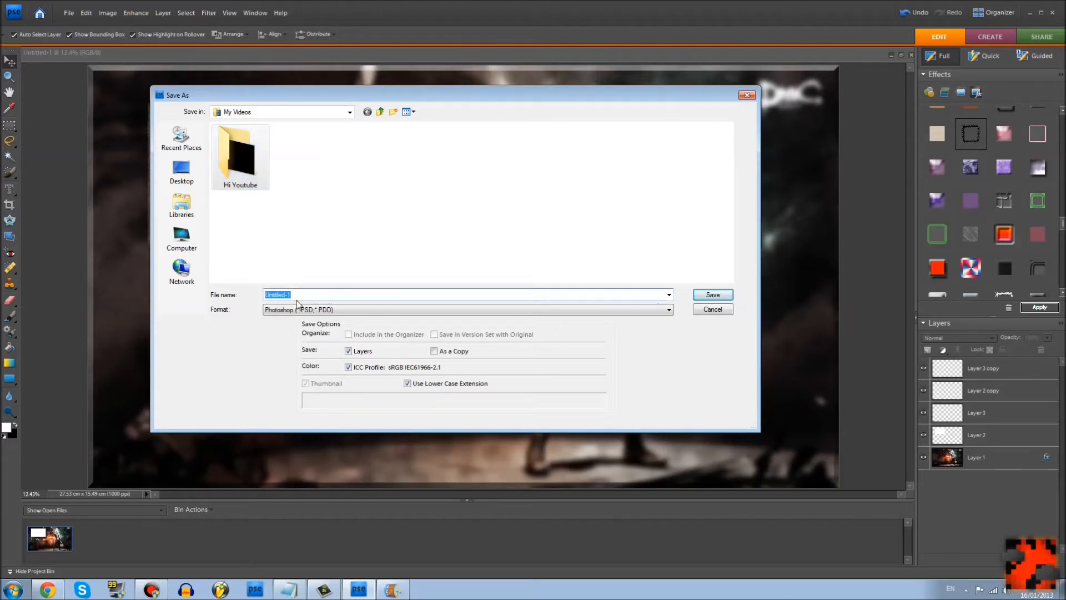
pyautogui.write('Hi Youboo')
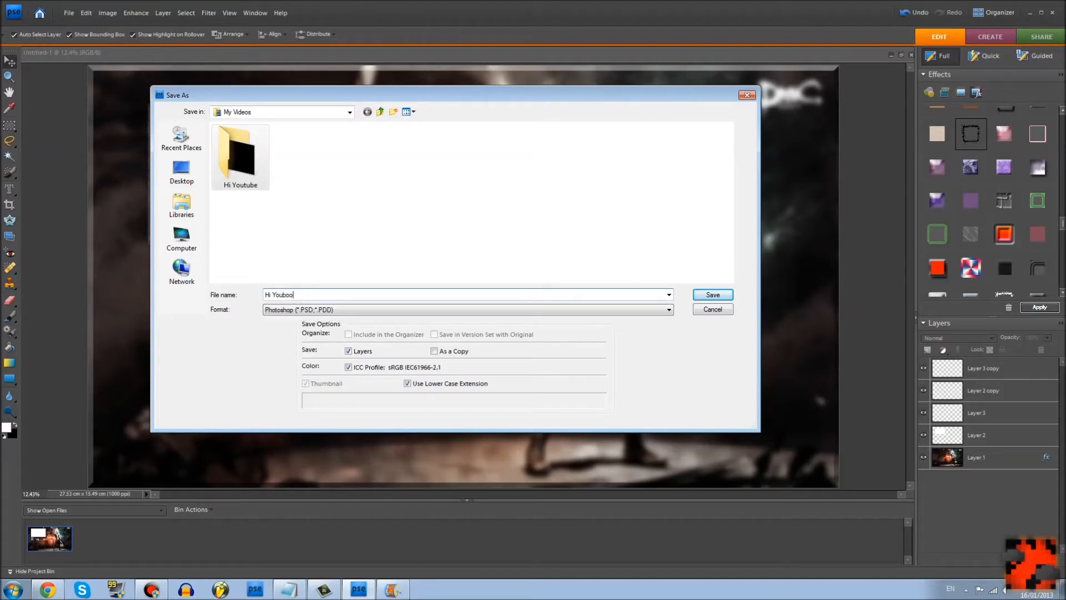
pyautogui.write('b')
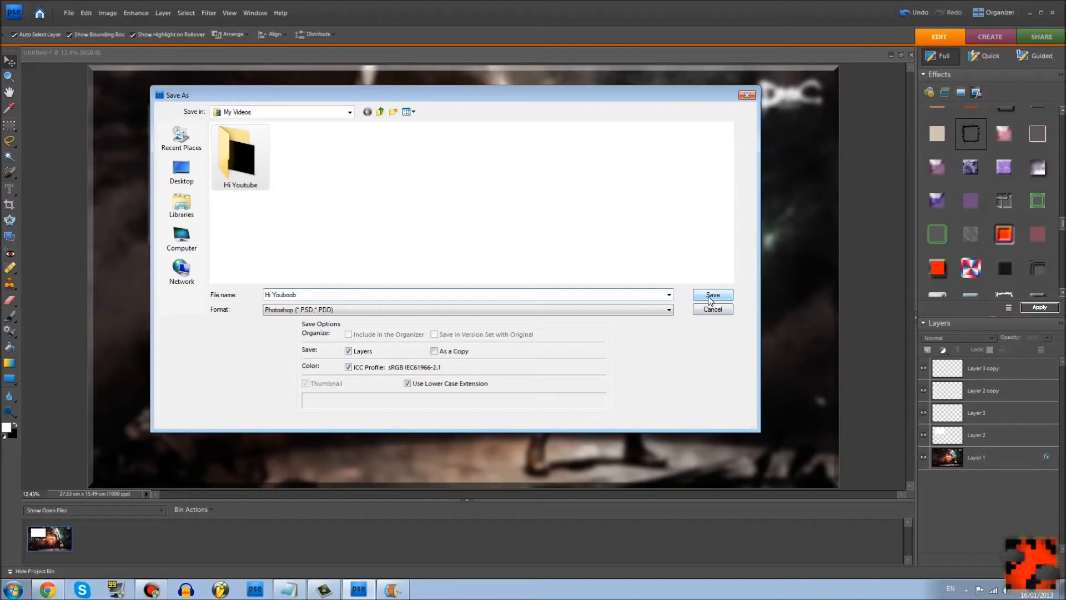
pyautogui.click(712, 295)
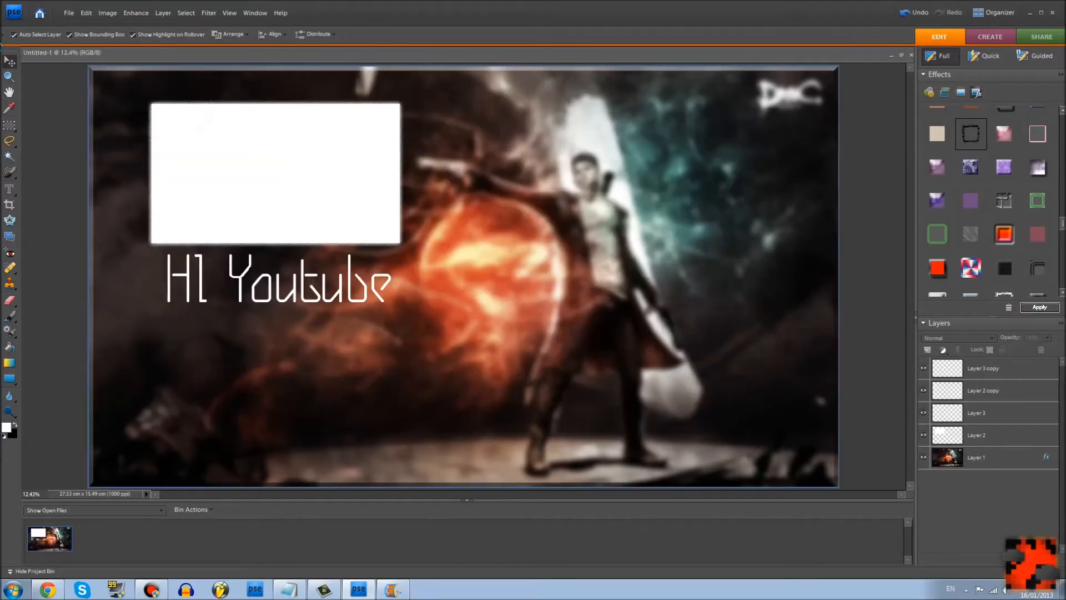
pyautogui.click(1039, 306)
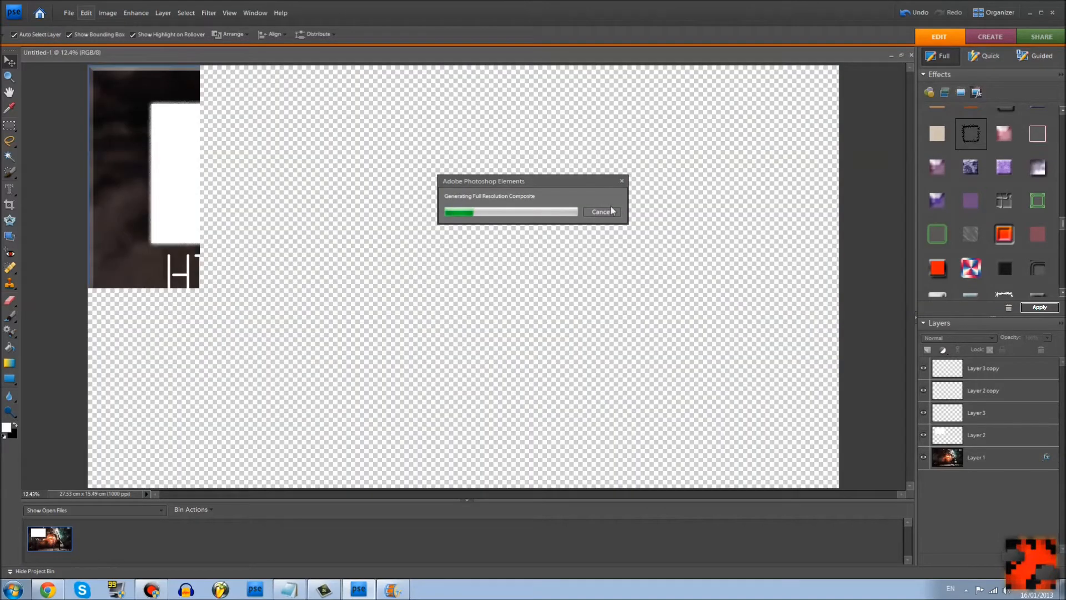
# Save As a copy named 'Hi youboob' with PNG (*.PNG) format into My Videos.
pyautogui.click(68, 12)
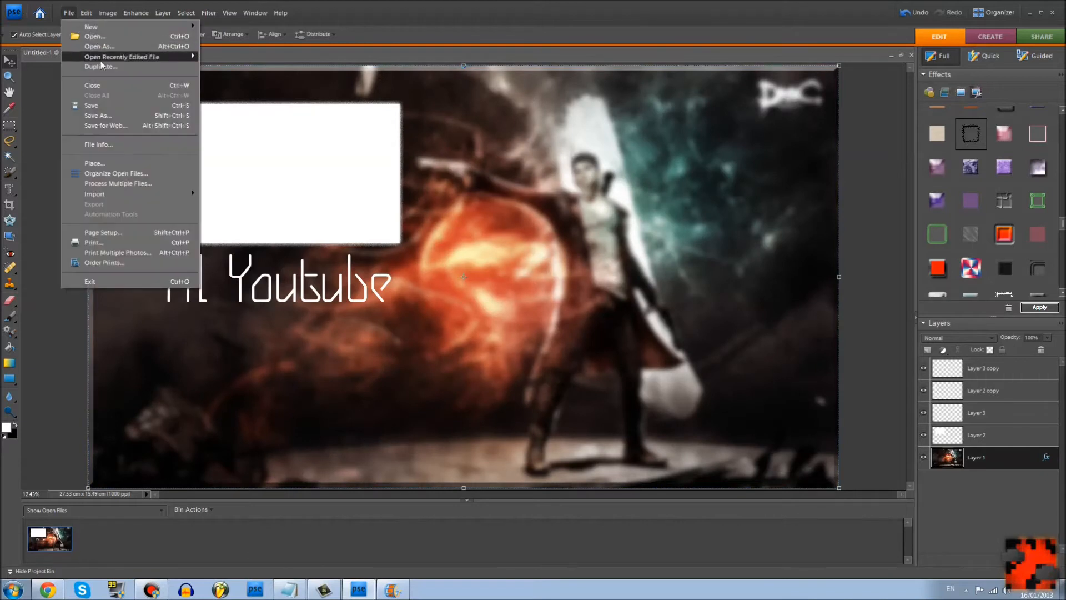
pyautogui.click(97, 115)
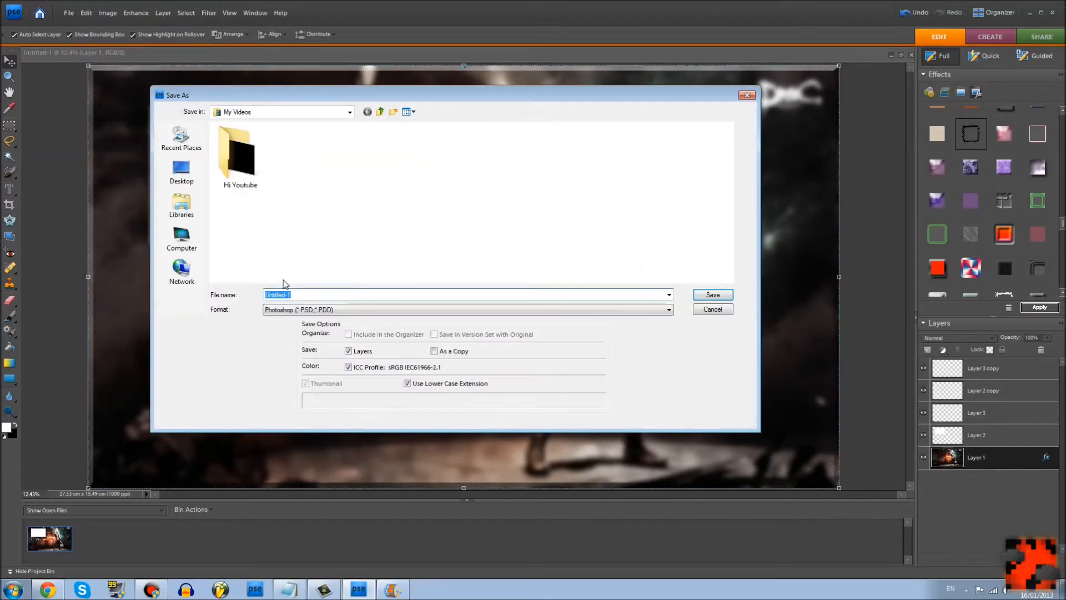
pyautogui.write('HI T')
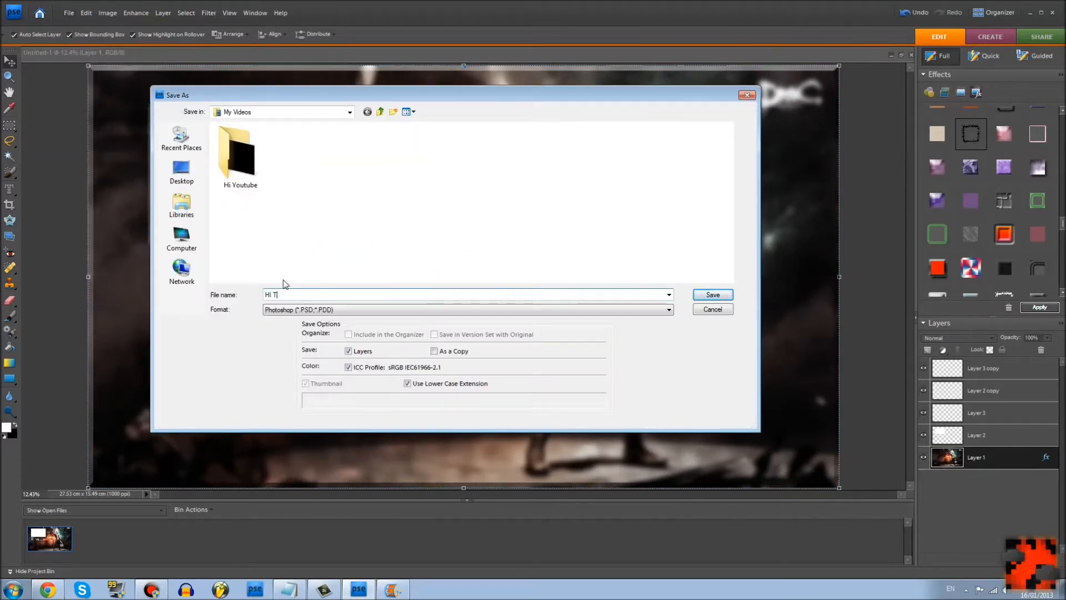
pyautogui.write('youboob')
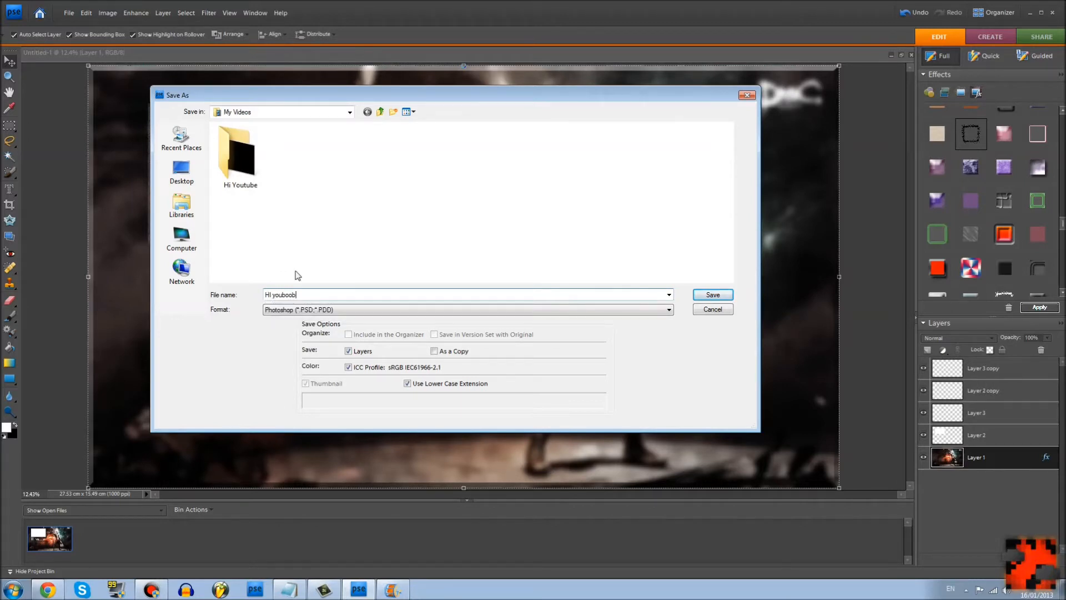
pyautogui.click(466, 310)
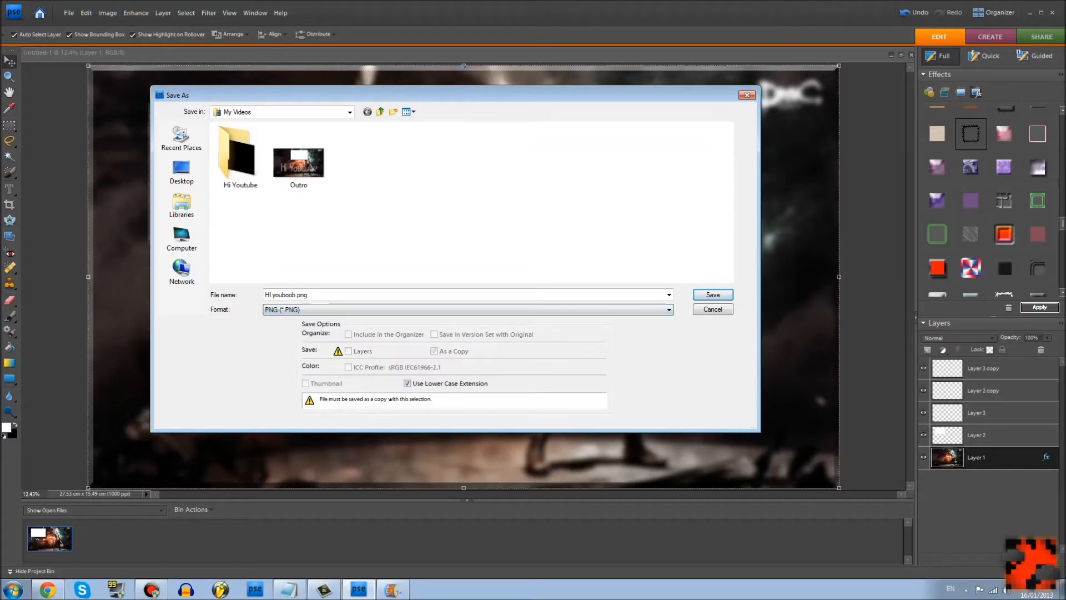
pyautogui.moveTo(713, 293)
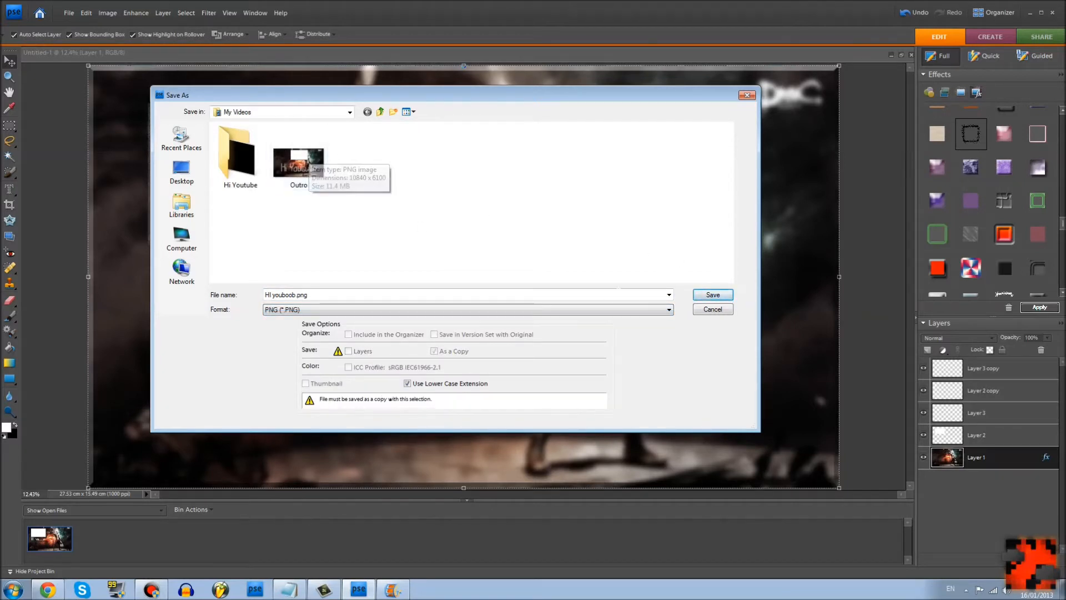
pyautogui.click(712, 294)
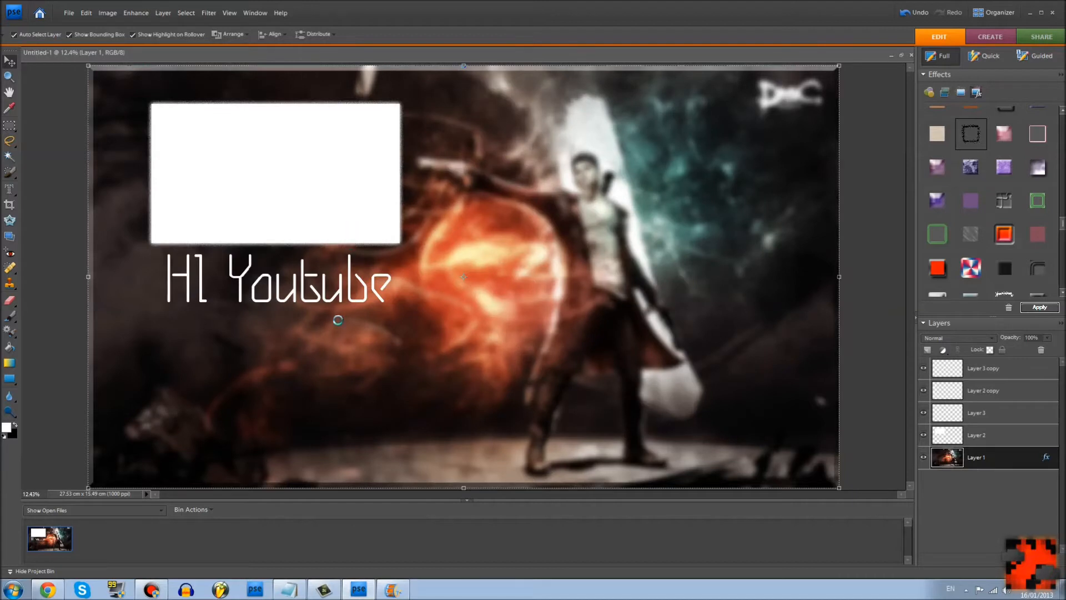
# Confirm PNG Options with Interlace set to None so the PNG copy is written.
pyautogui.click(1040, 308)
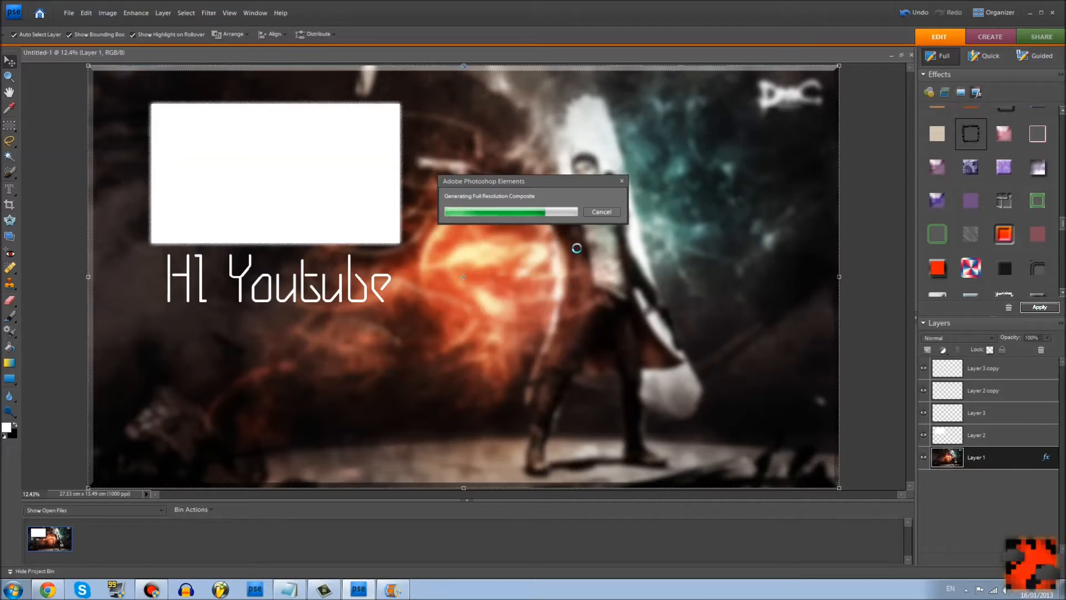
pyautogui.moveTo(578, 226)
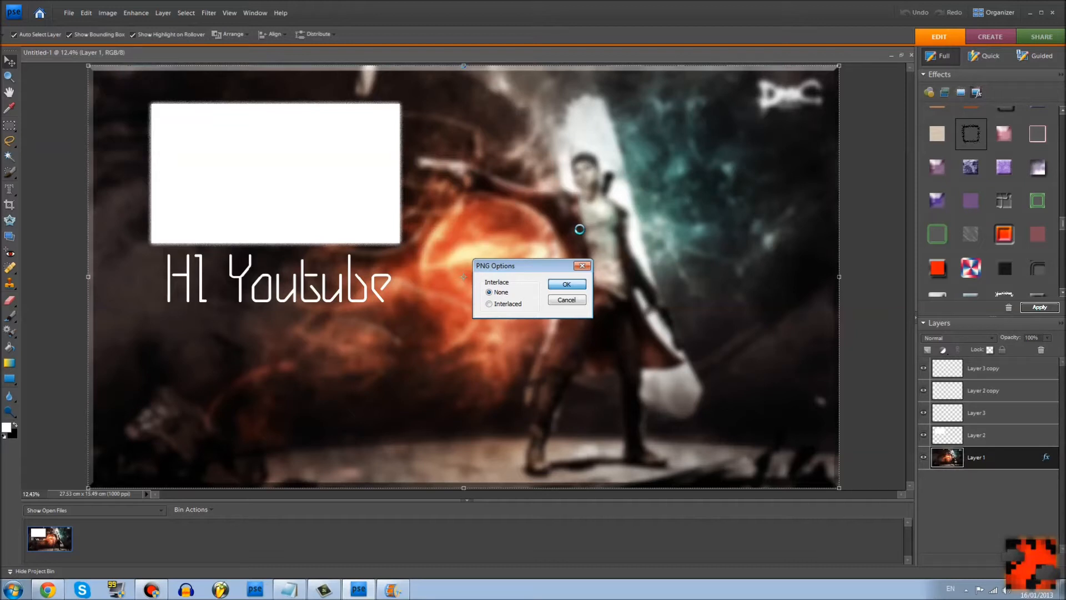
pyautogui.click(565, 283)
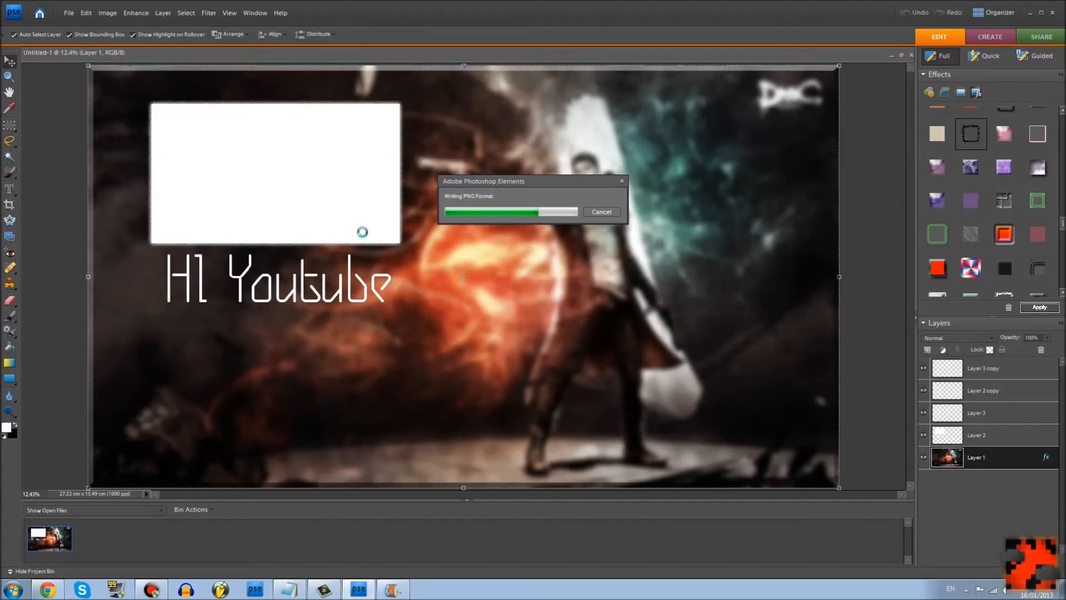
pyautogui.moveTo(306, 174)
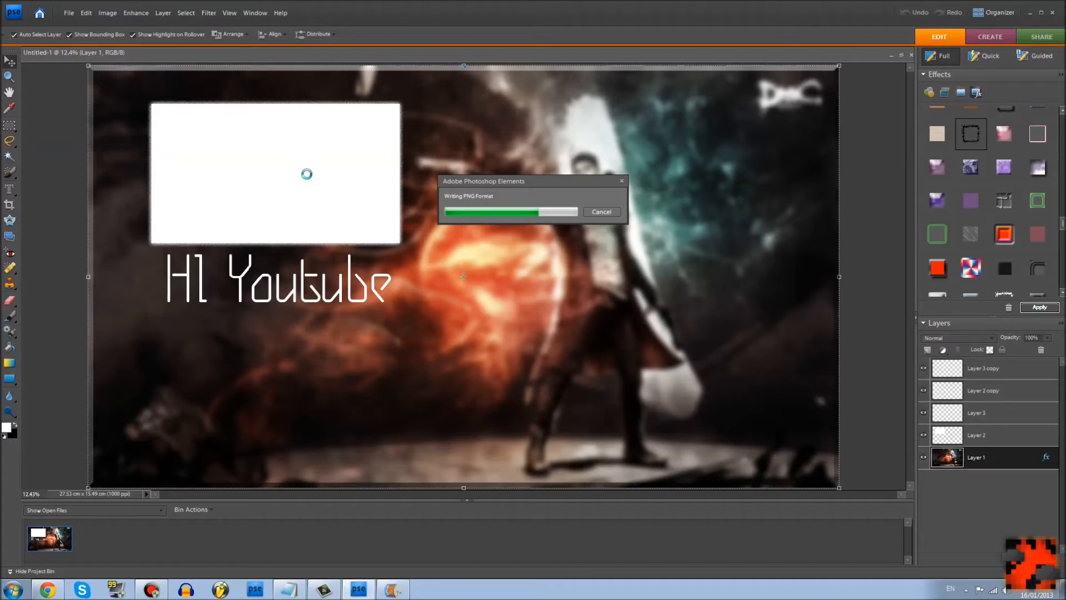
pyautogui.moveTo(335, 136)
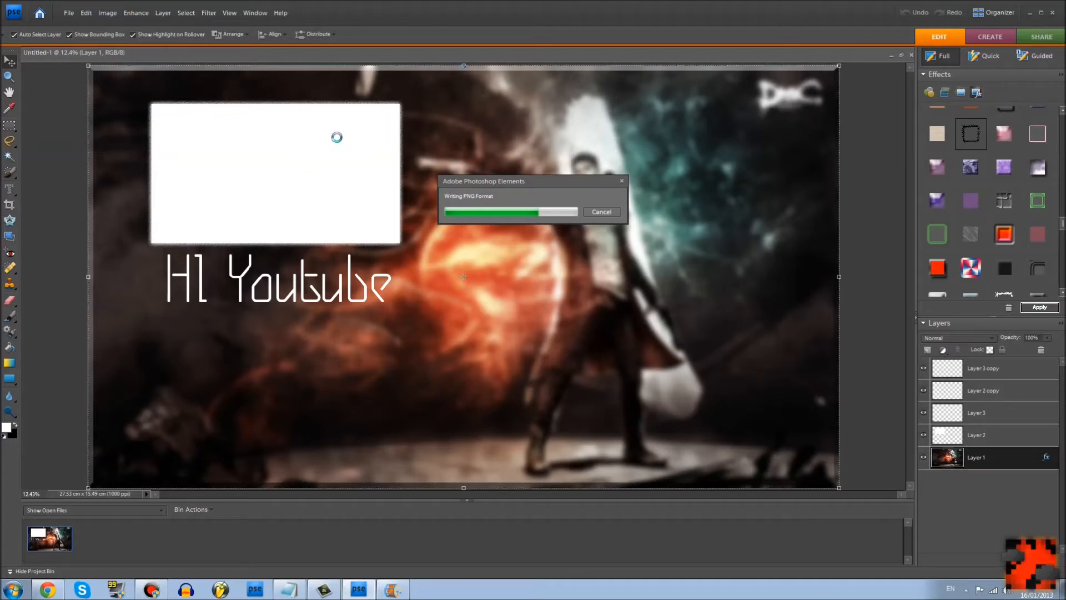
pyautogui.moveTo(673, 158)
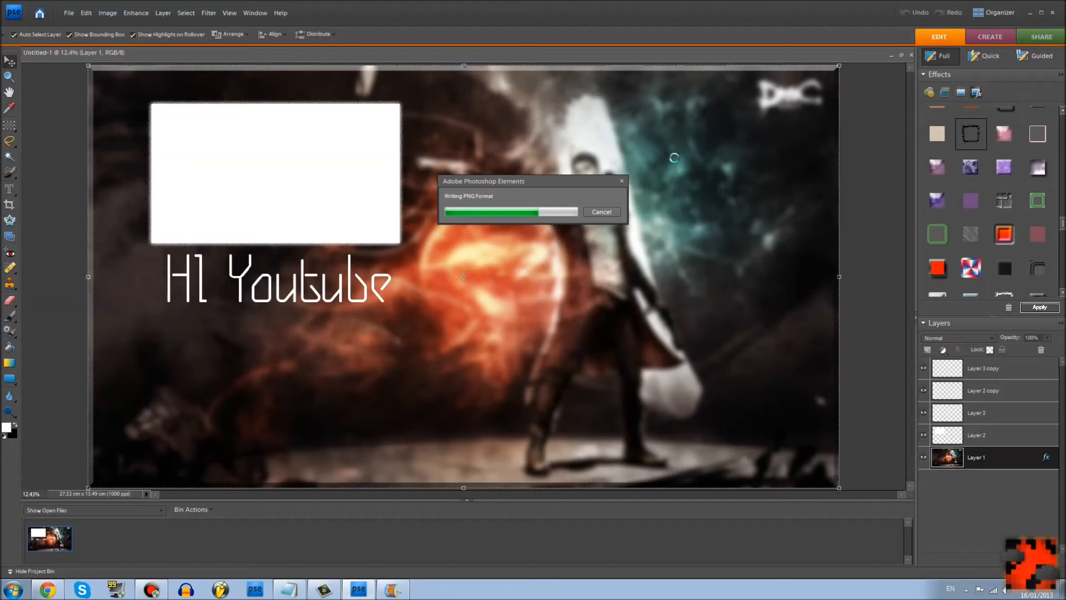
pyautogui.moveTo(174, 456)
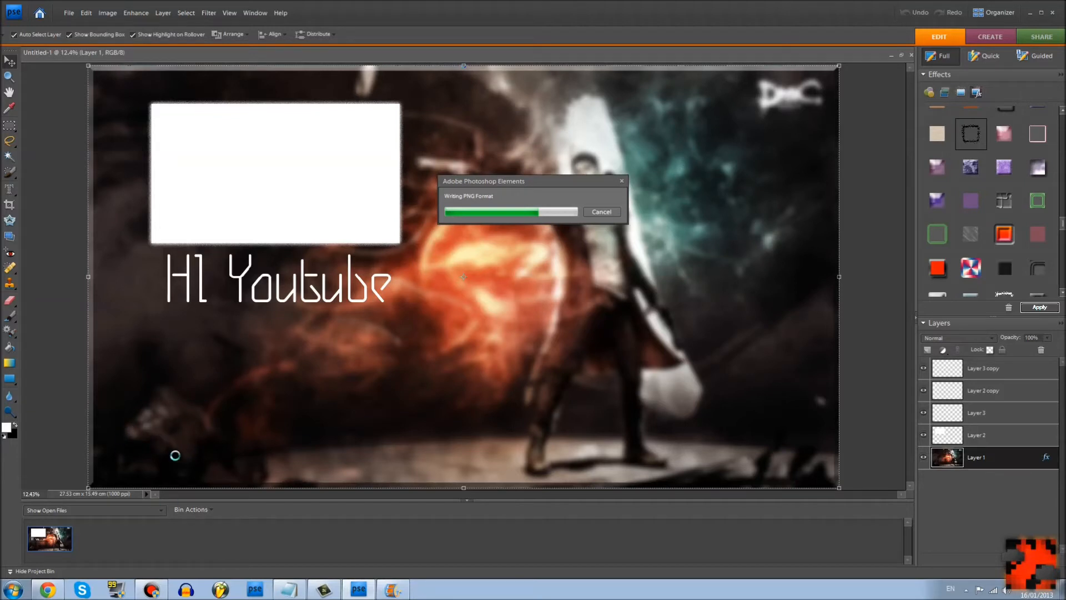
pyautogui.moveTo(310, 233)
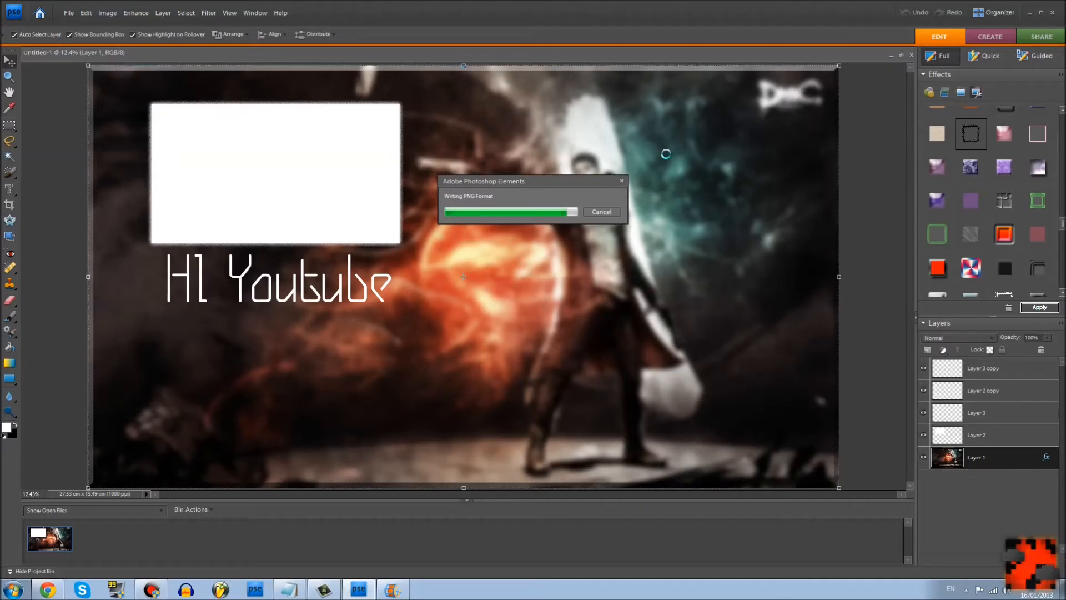
pyautogui.moveTo(103, 435)
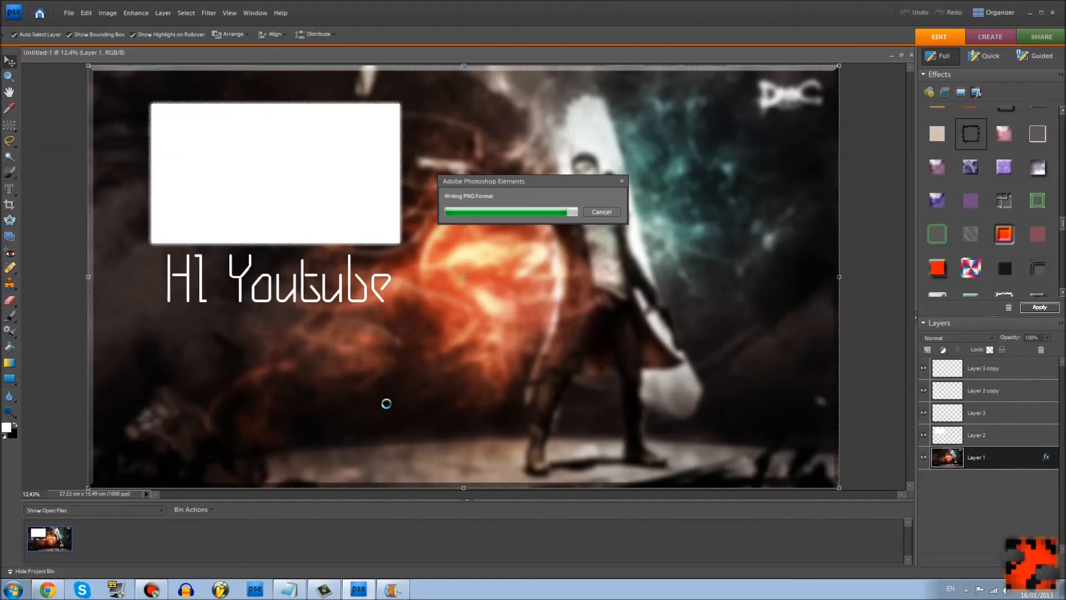
pyautogui.moveTo(859, 468)
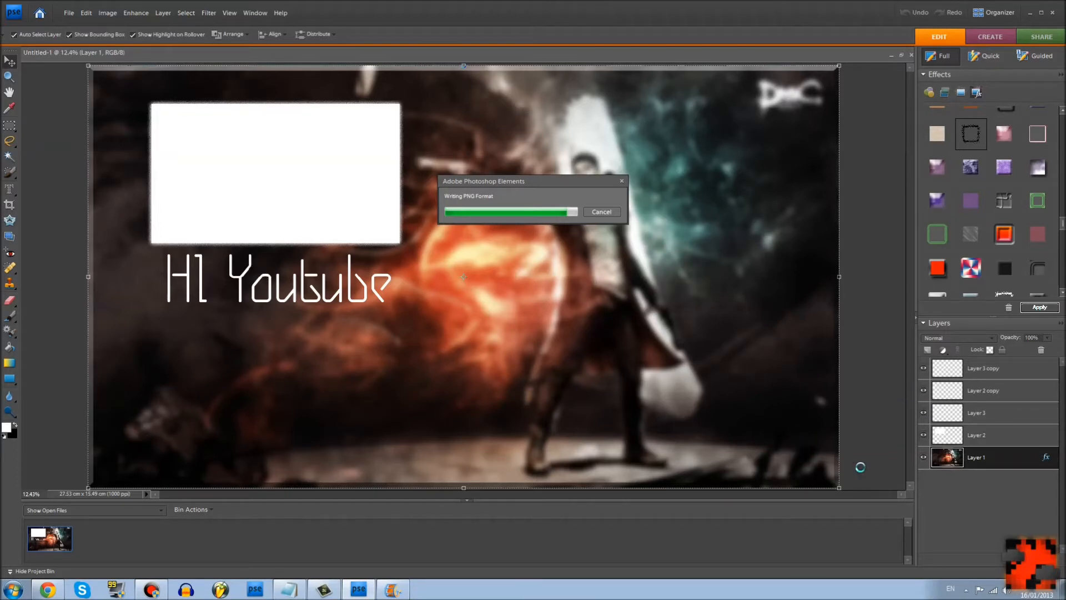
pyautogui.moveTo(770, 310)
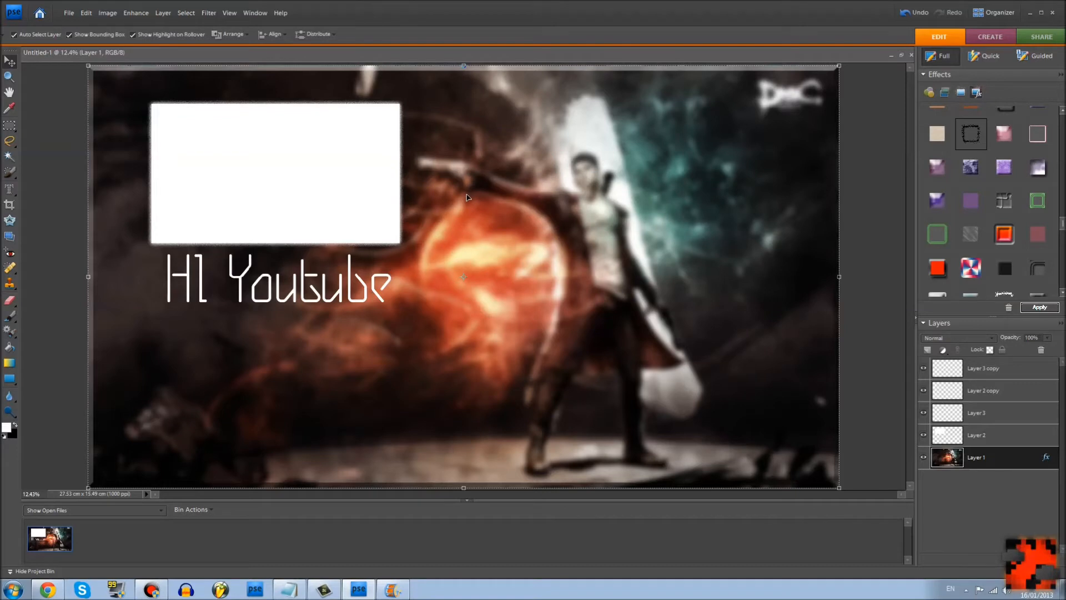
pyautogui.moveTo(1051, 13)
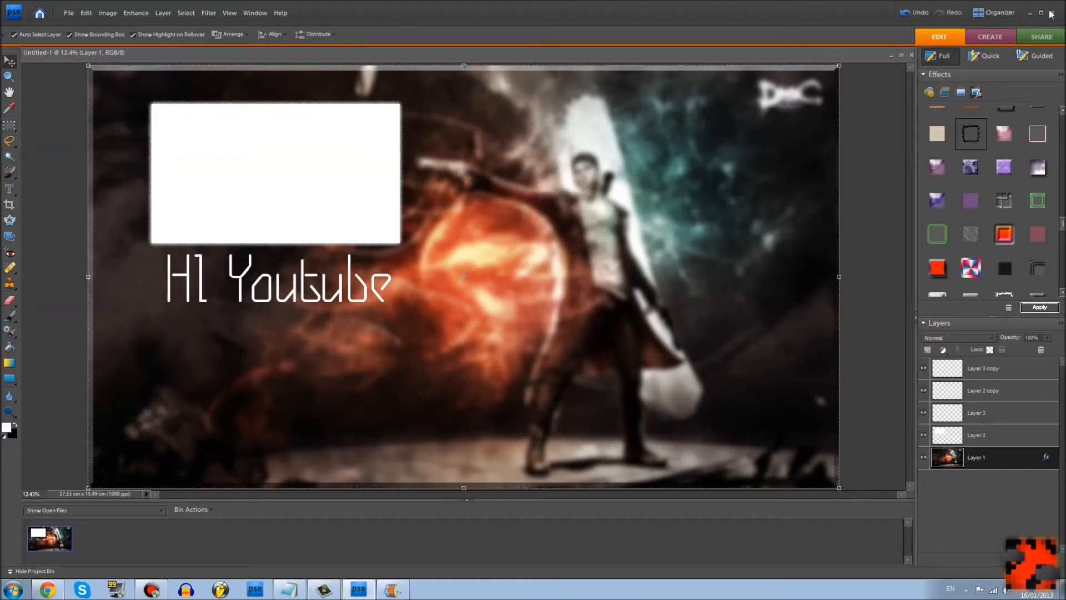
pyautogui.moveTo(1040, 25)
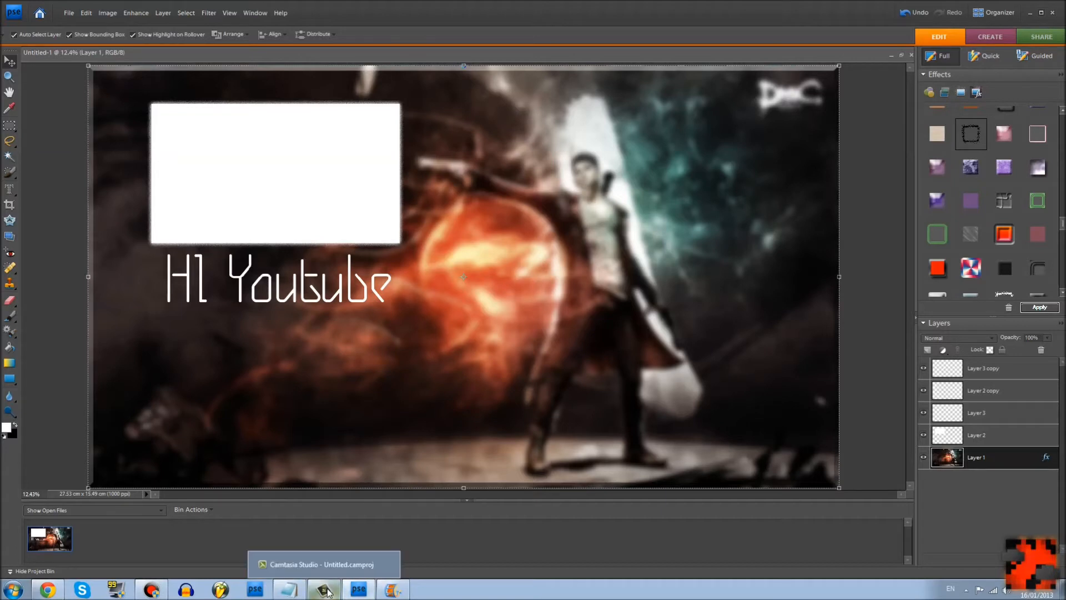
# Switch to the empty untitled Camtasia Studio project from the taskbar.
pyautogui.click(323, 589)
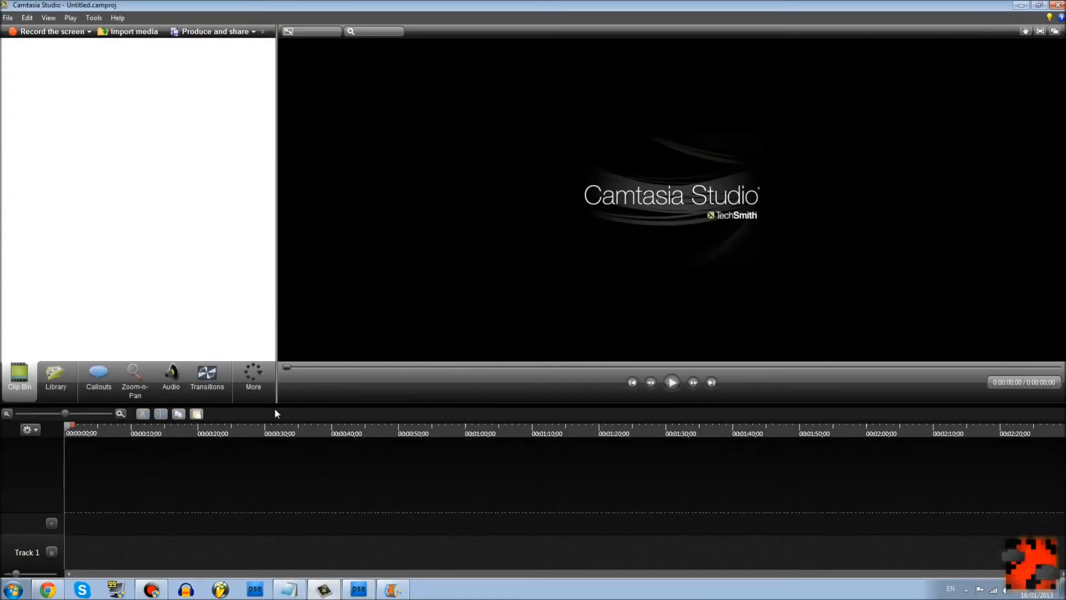
pyautogui.moveTo(772, 110)
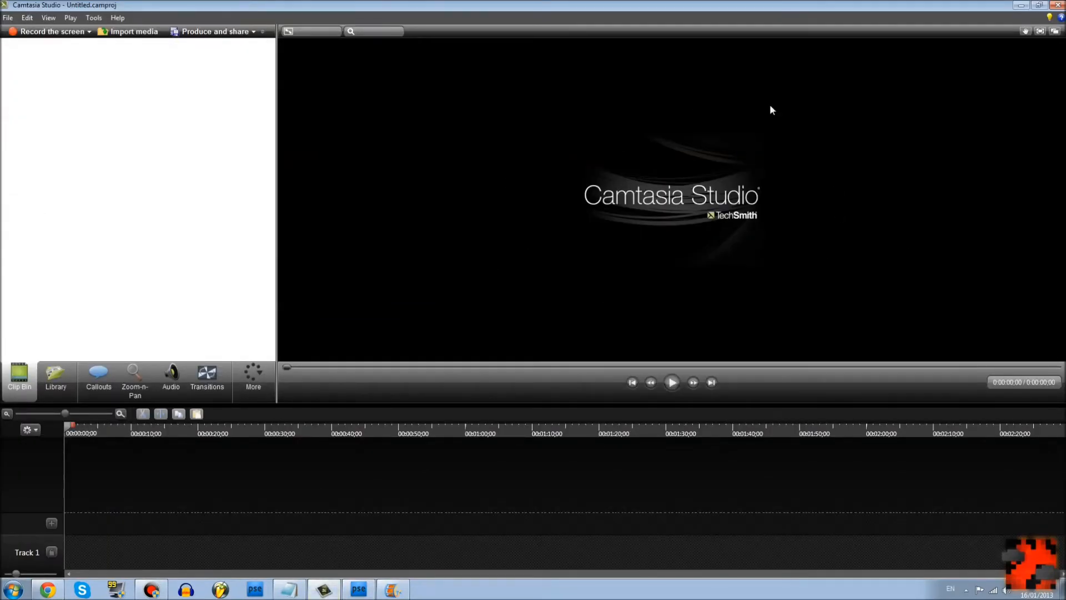
pyautogui.moveTo(503, 199)
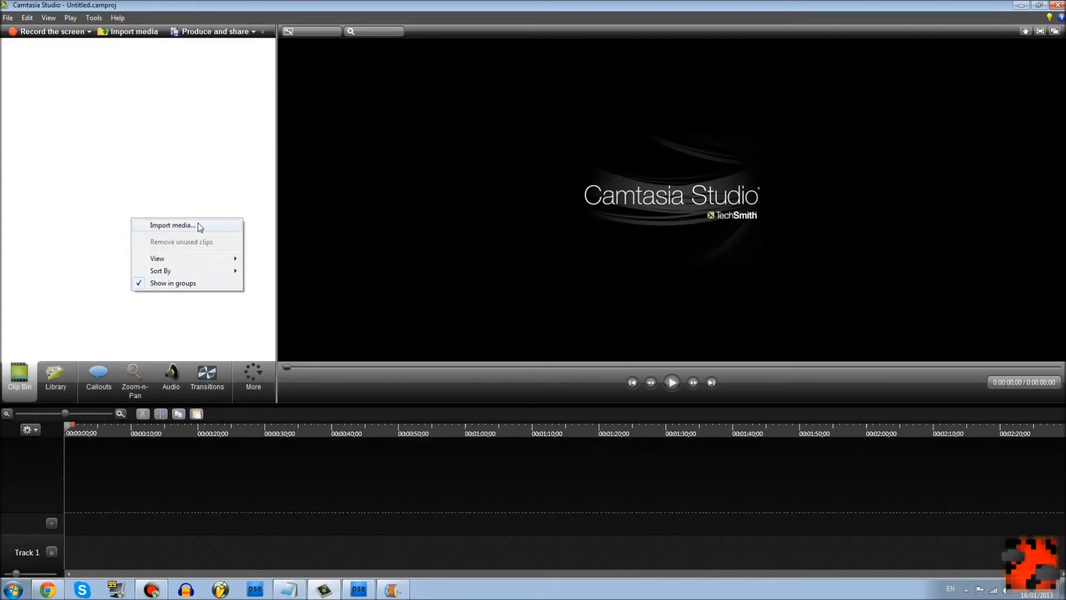
# Import TESV.avi and HI youboob.png from the Videos library into the Clip Bin.
pyautogui.click(173, 225)
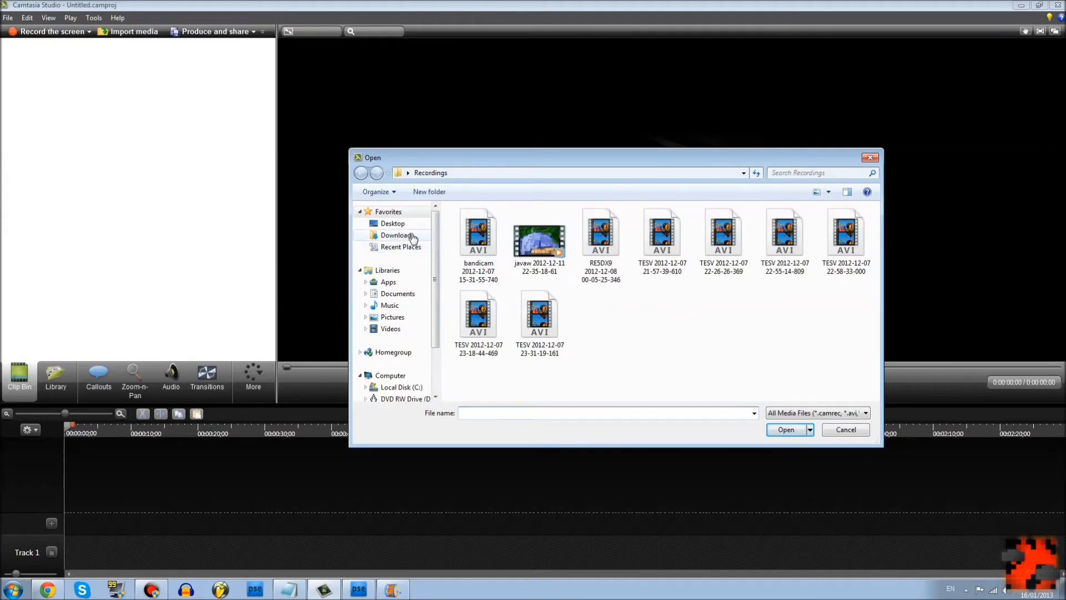
pyautogui.moveTo(401, 304)
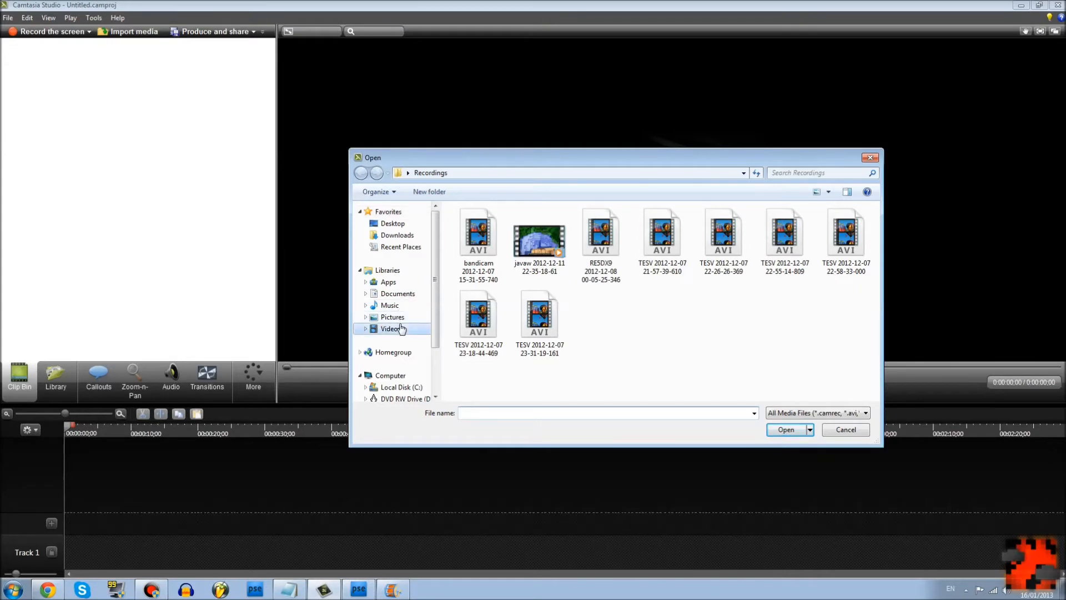
pyautogui.click(391, 328)
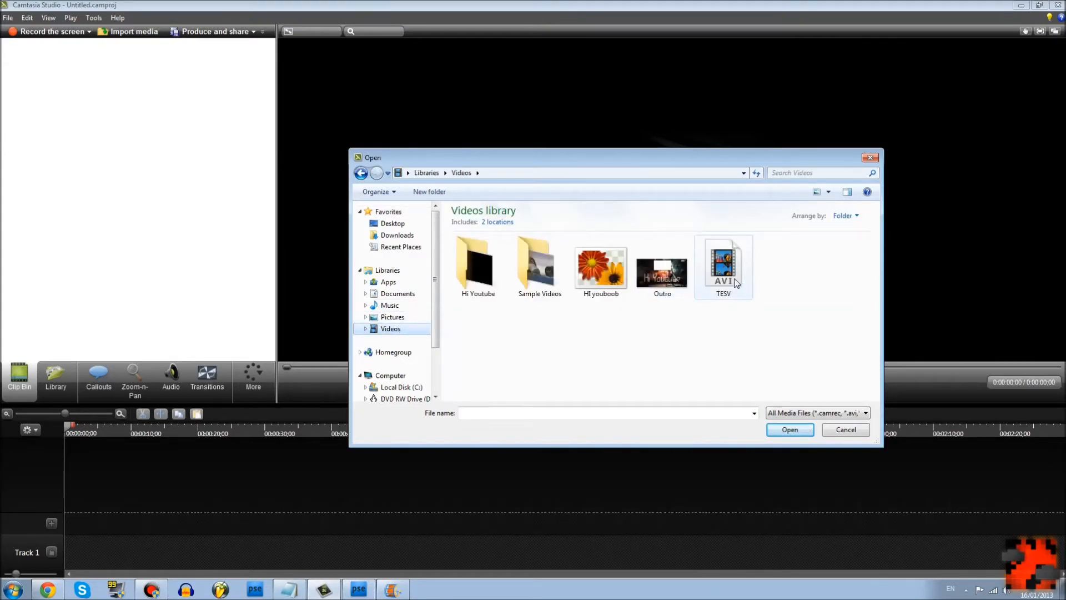
pyautogui.click(723, 265)
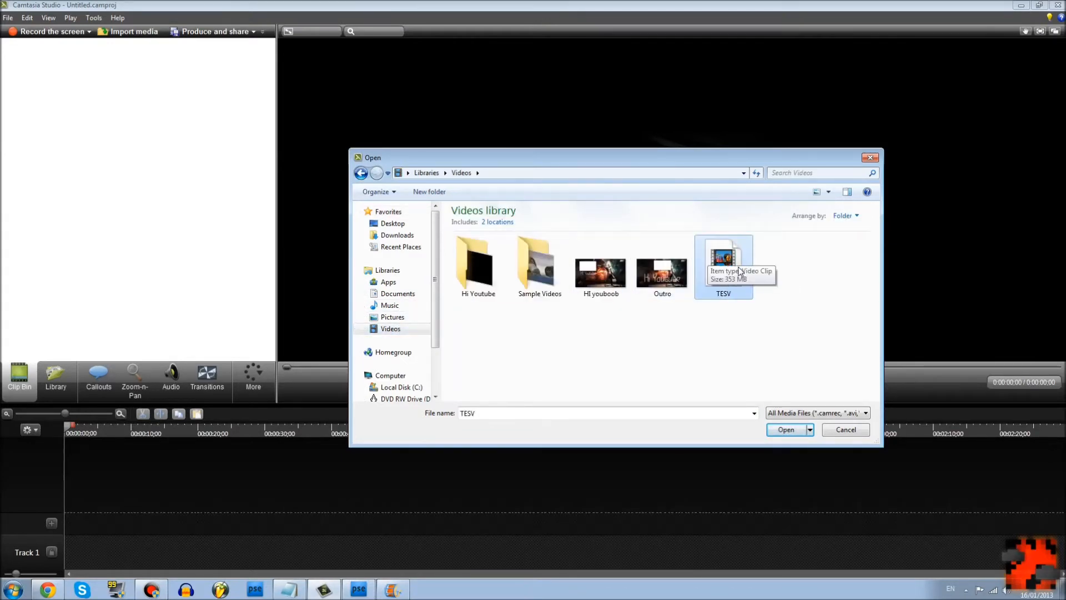
pyautogui.click(601, 266)
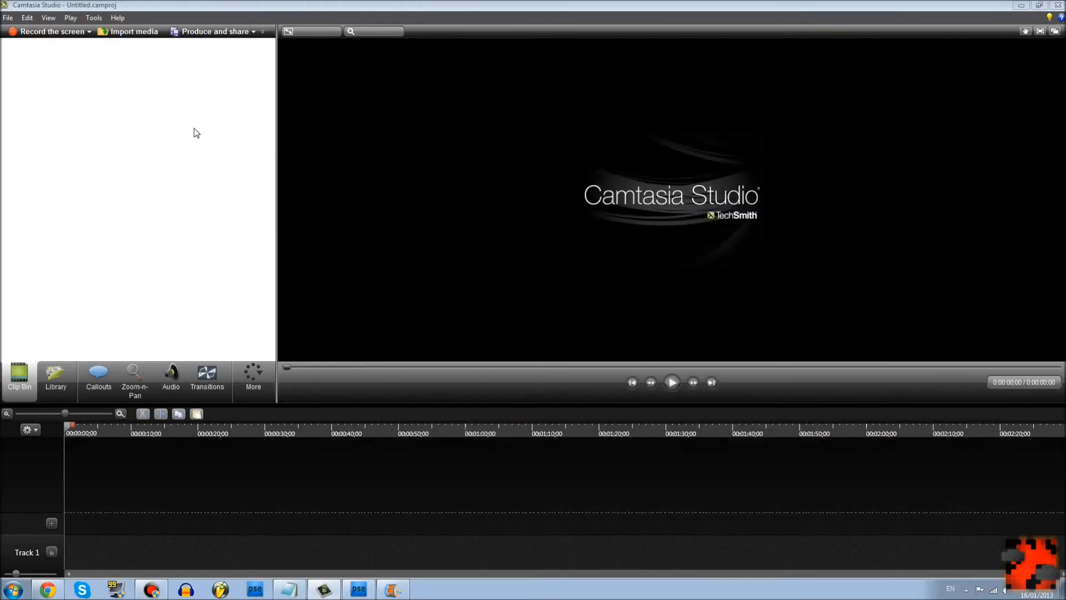
pyautogui.click(133, 31)
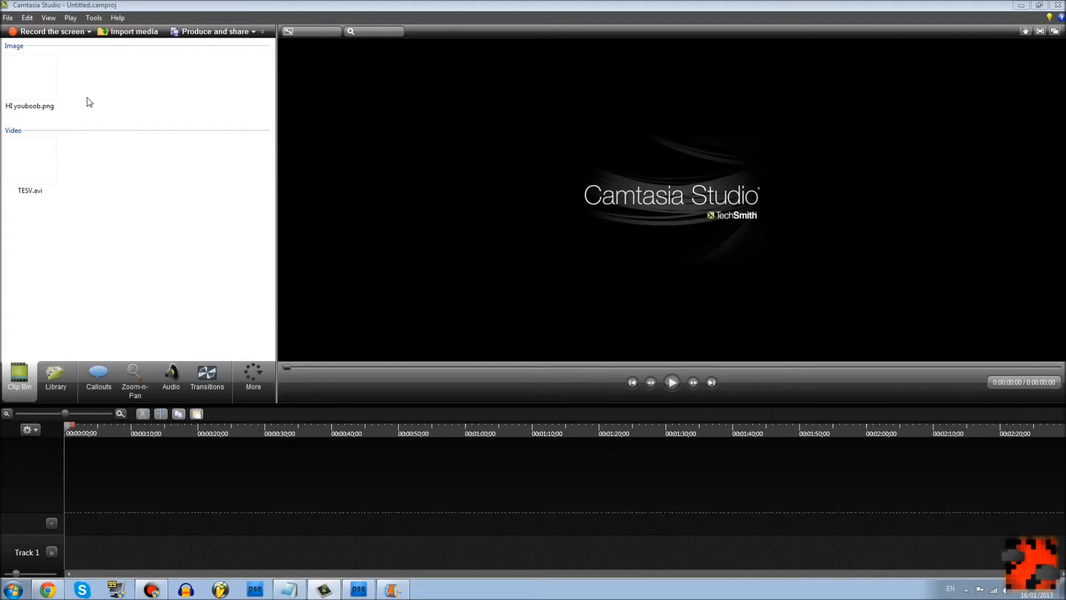
pyautogui.moveTo(32, 81)
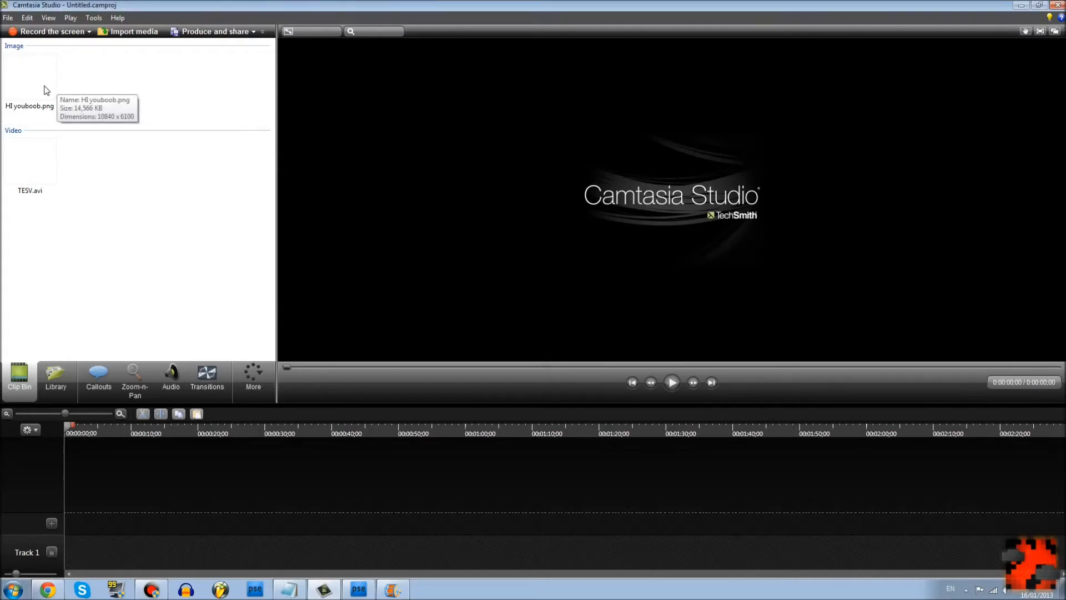
pyautogui.moveTo(89, 490)
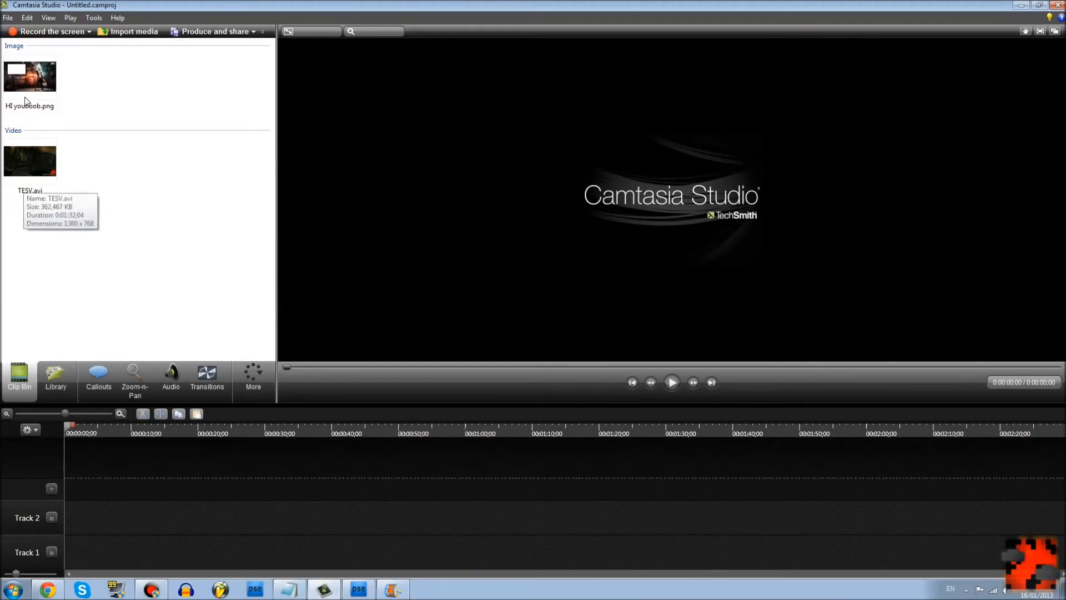
# Place HI youboob.png on Track 1 and set Editing Dimensions to 1920 x 1080.
pyautogui.click(30, 75)
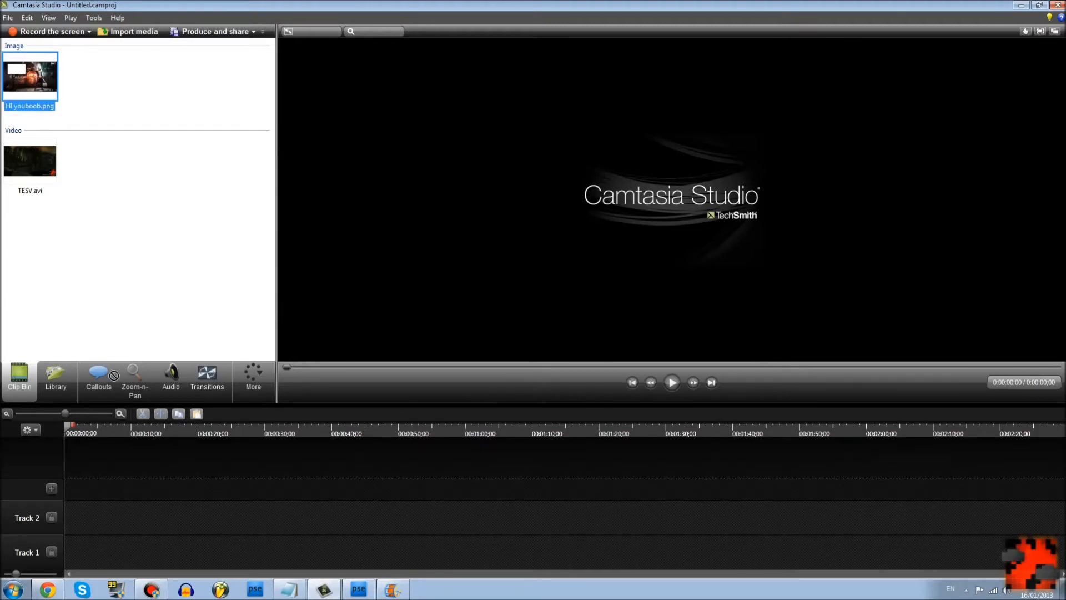
pyautogui.moveTo(144, 553)
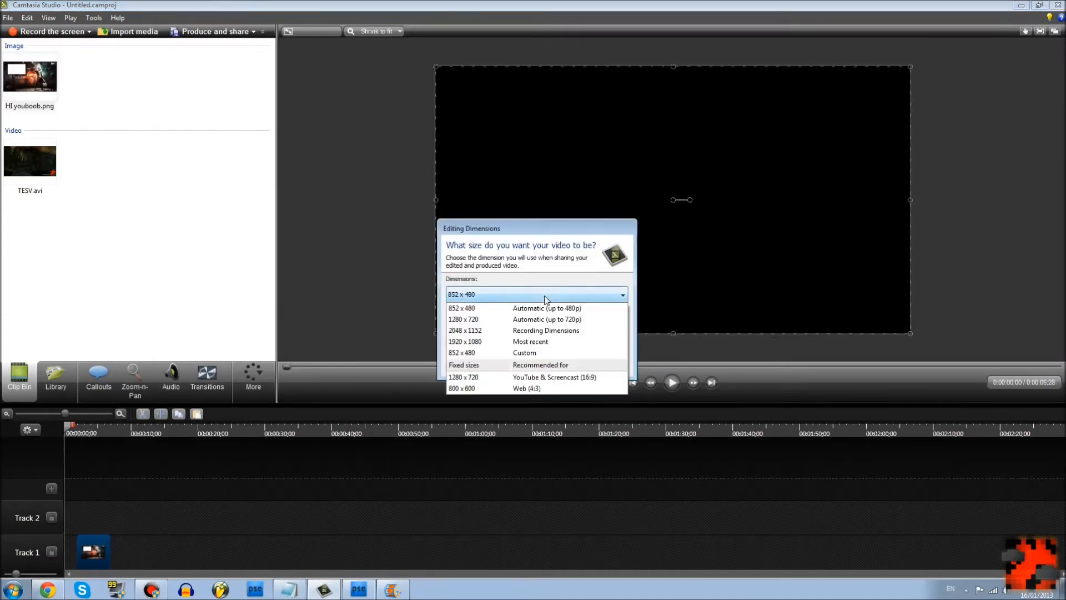
pyautogui.moveTo(523, 341)
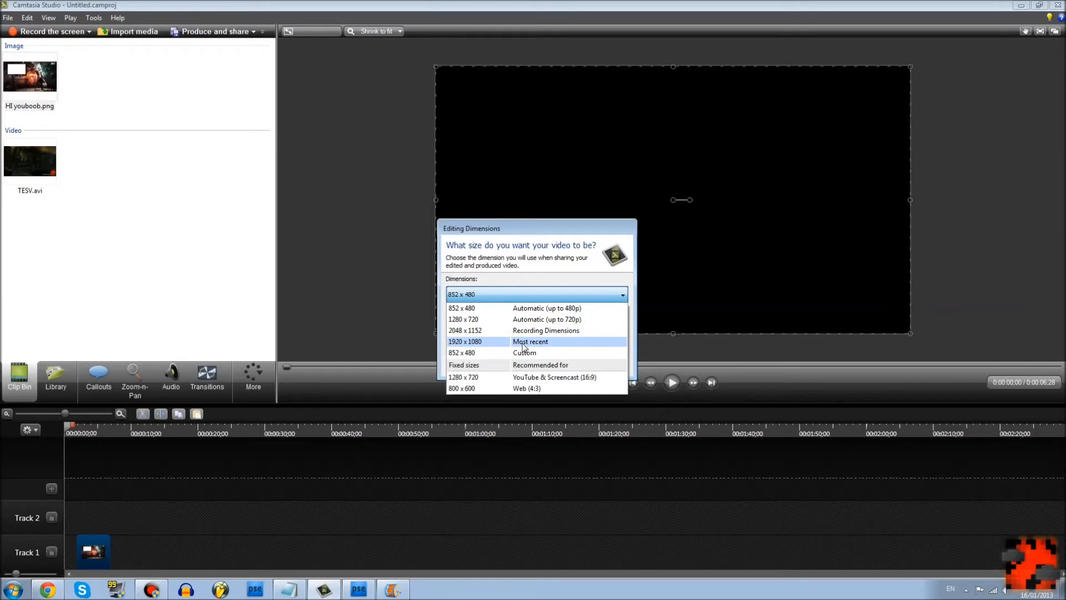
pyautogui.moveTo(531, 389)
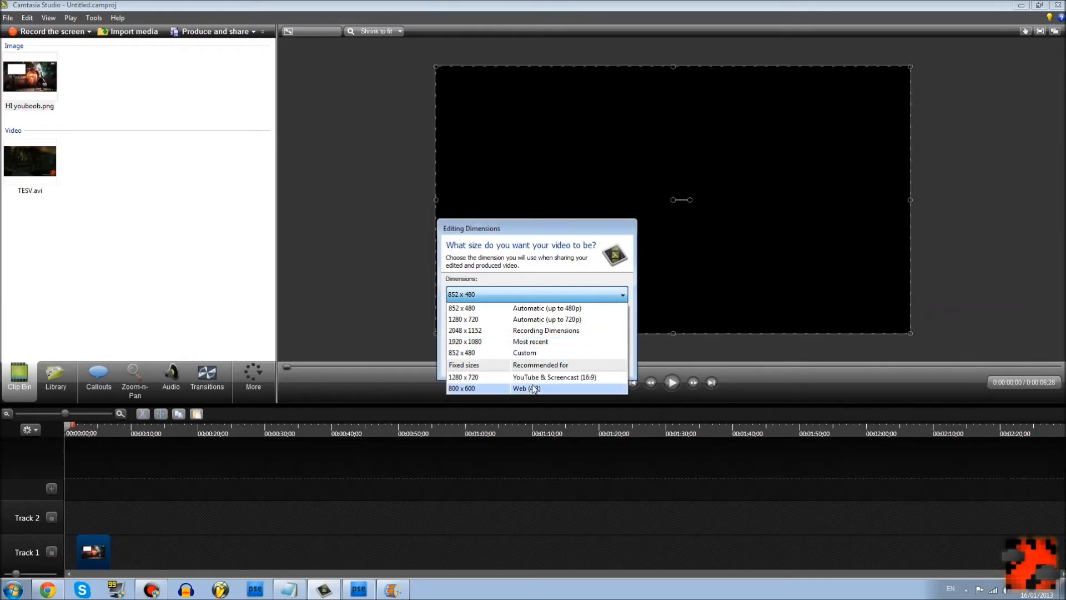
pyautogui.moveTo(544, 331)
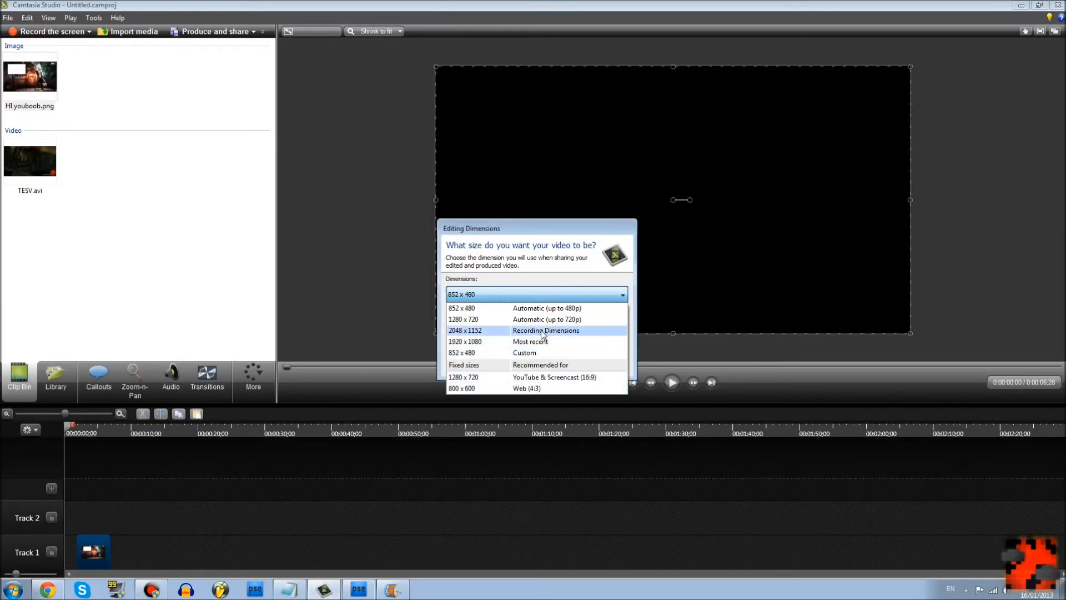
pyautogui.moveTo(500, 320)
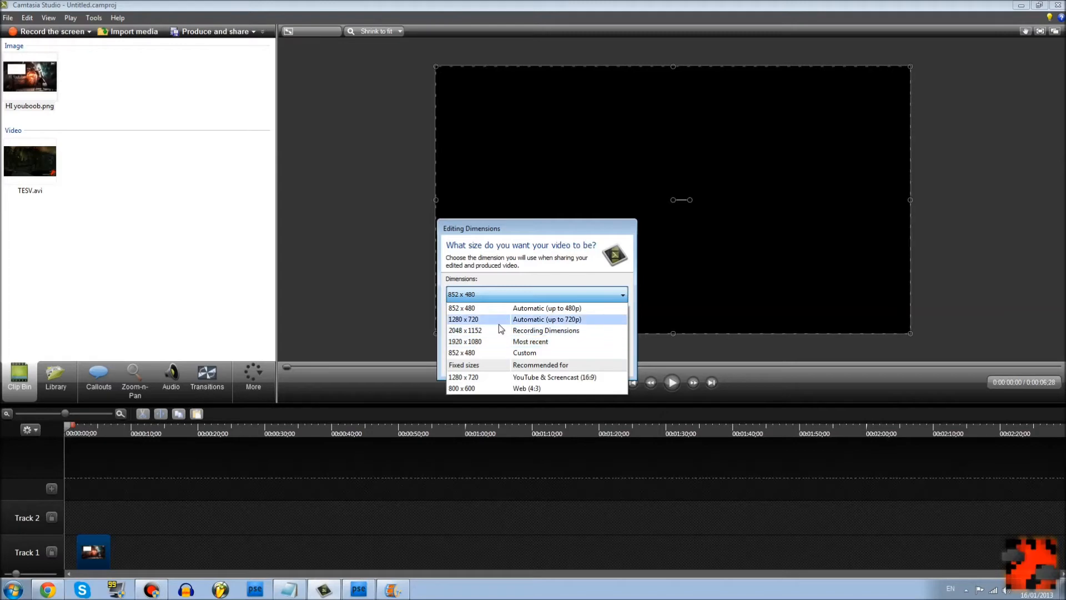
pyautogui.moveTo(530, 341)
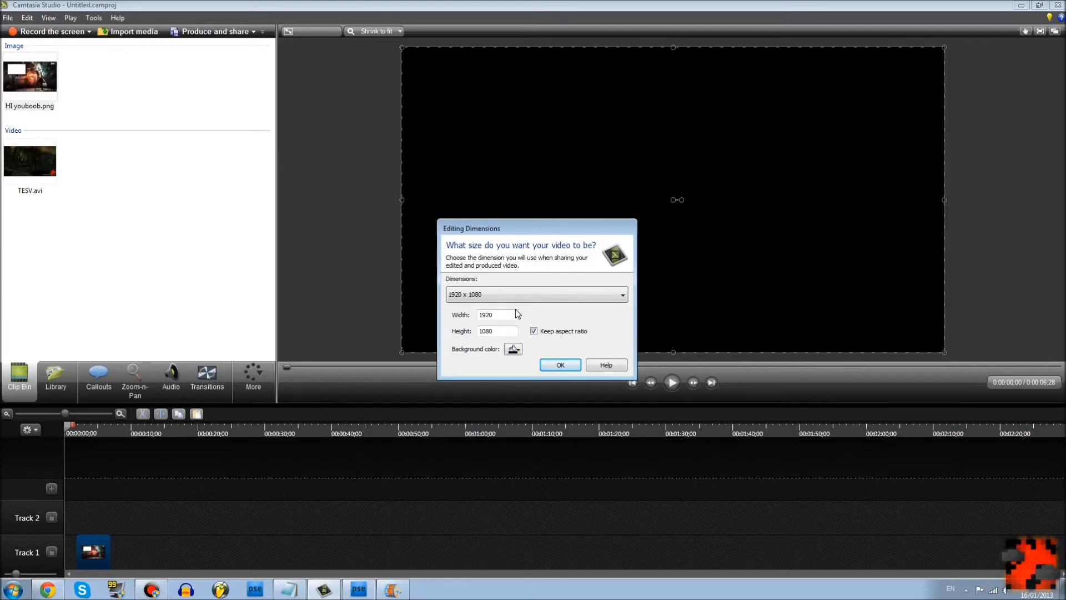
pyautogui.moveTo(523, 317)
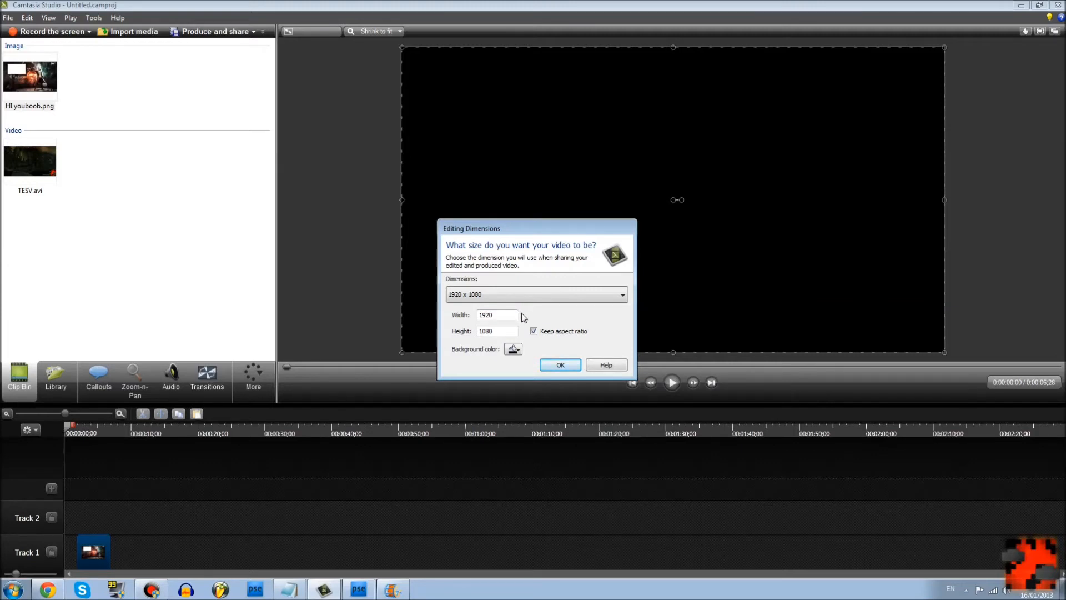
pyautogui.moveTo(520, 323)
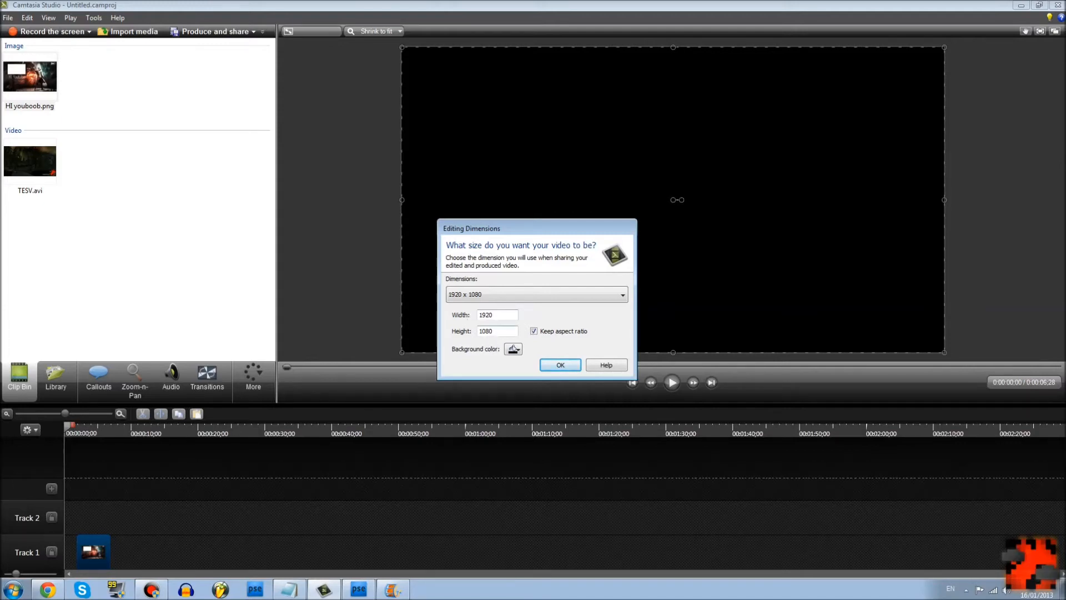
pyautogui.tripleClick(498, 314)
pyautogui.write('16')
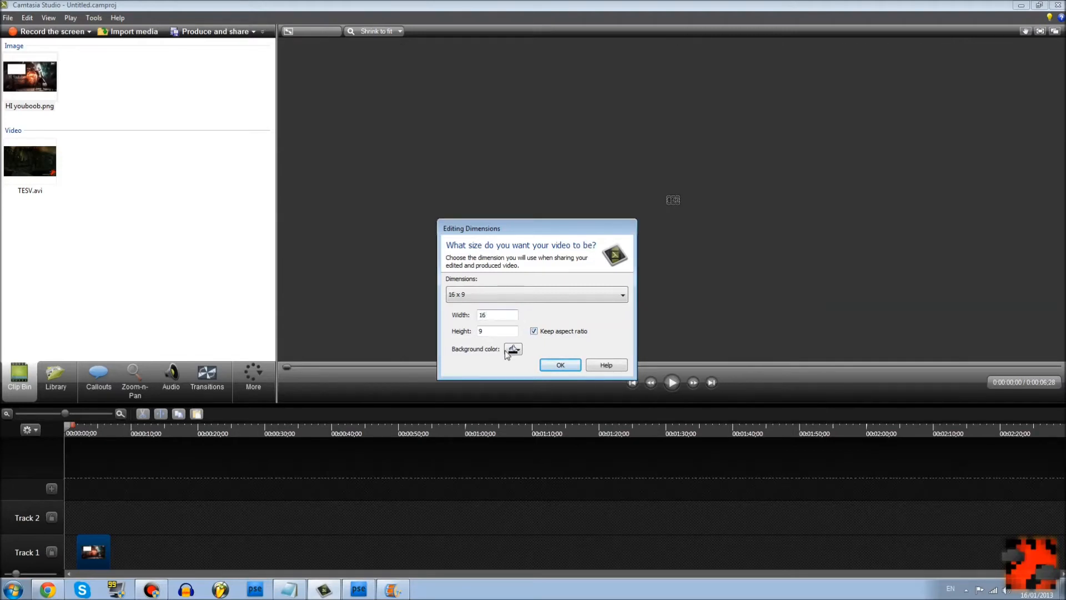
pyautogui.click(535, 331)
pyautogui.write('19')
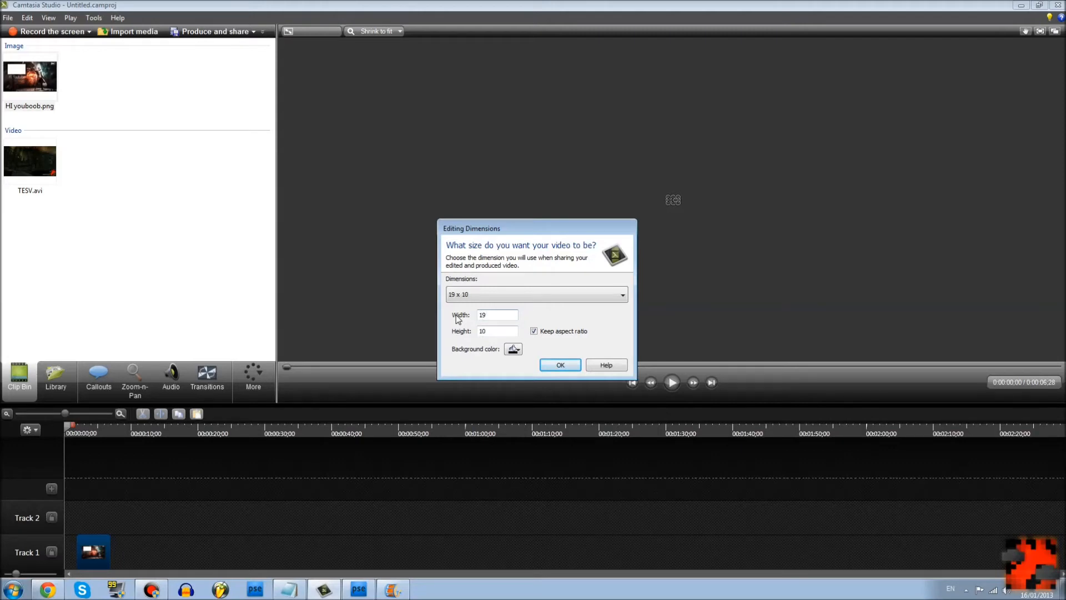
pyautogui.click(621, 293)
pyautogui.write('20')
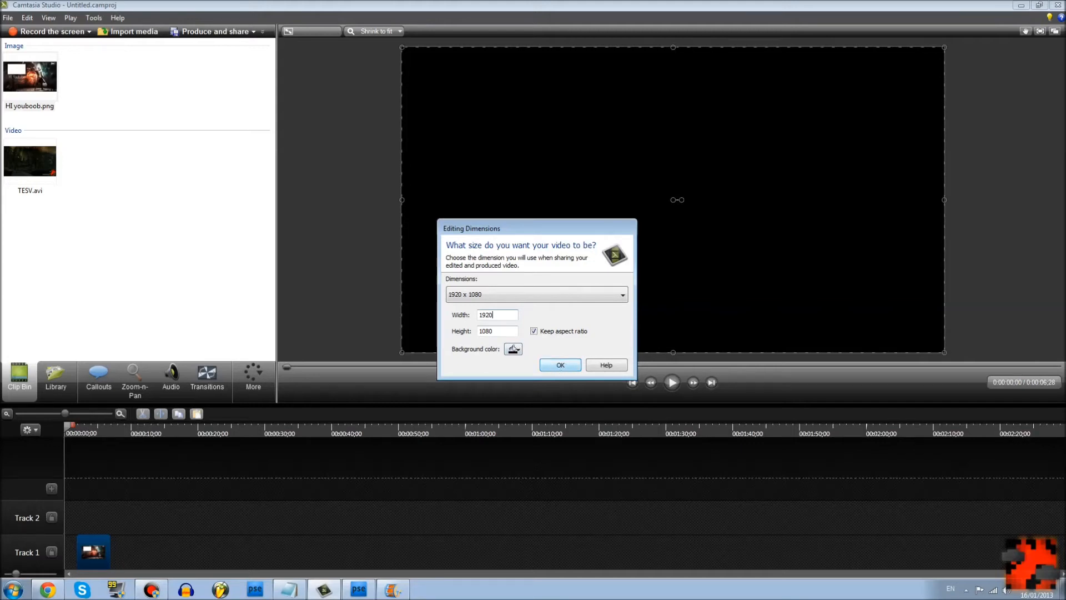
pyautogui.click(560, 365)
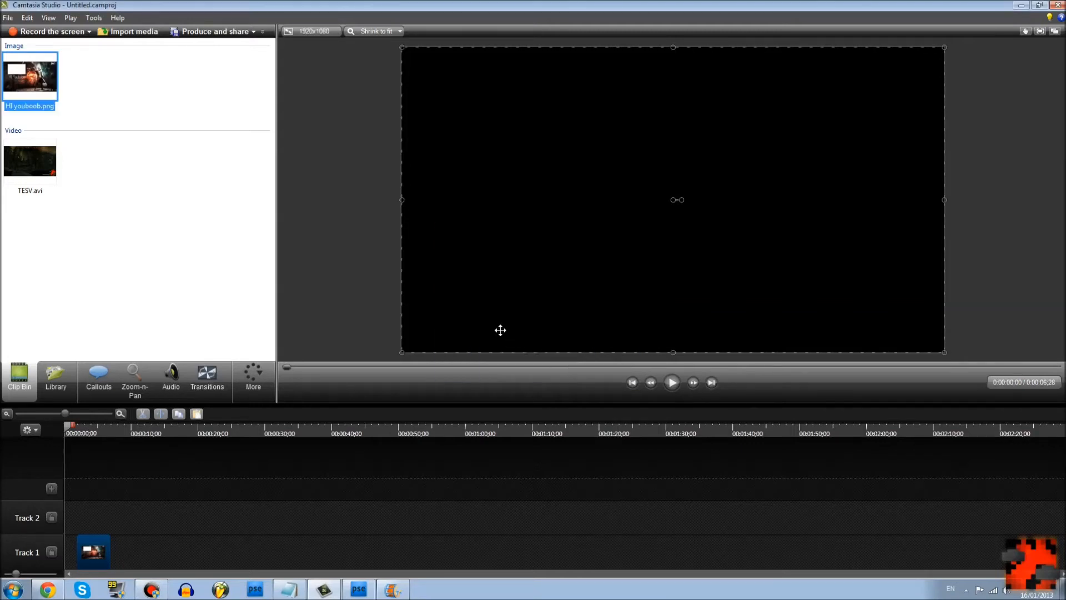
# Put TESV.avi on Track 2 over the image, check the Audio tab, return to Clip Bin.
pyautogui.click(92, 551)
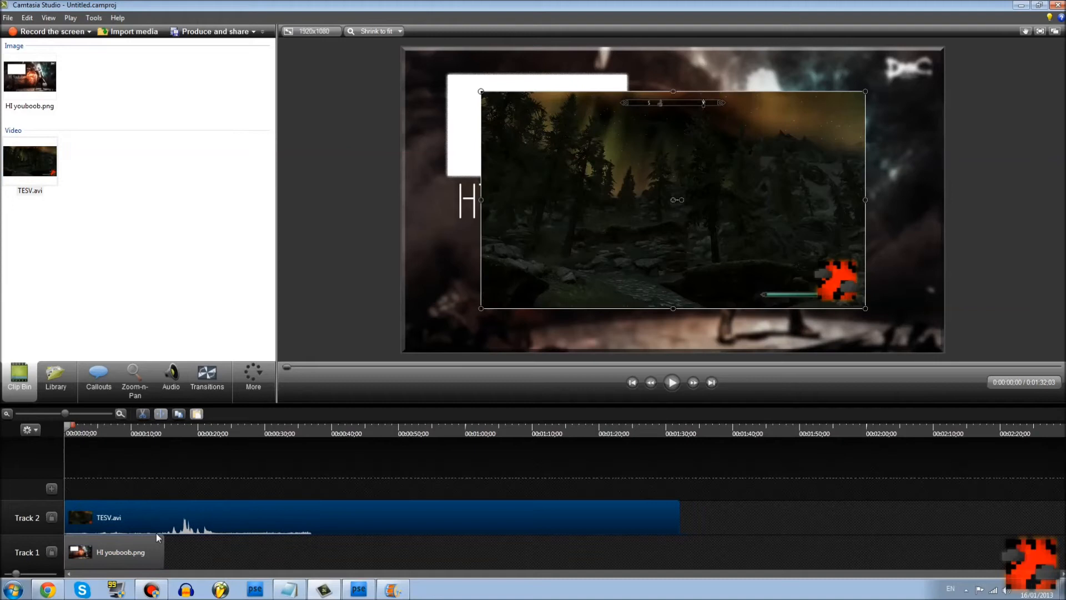
pyautogui.moveTo(171, 377)
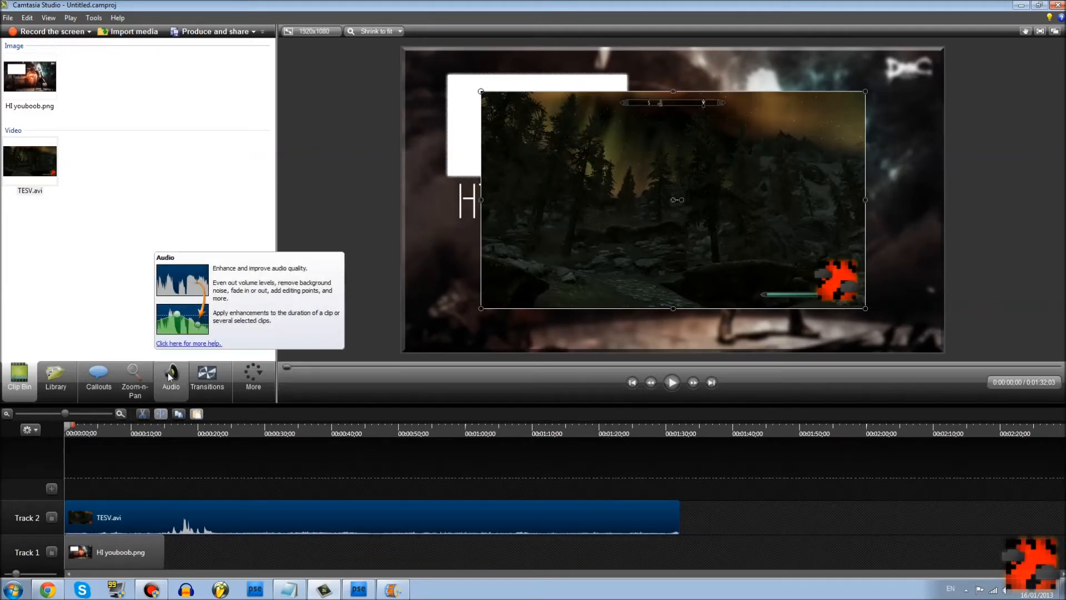
pyautogui.click(171, 380)
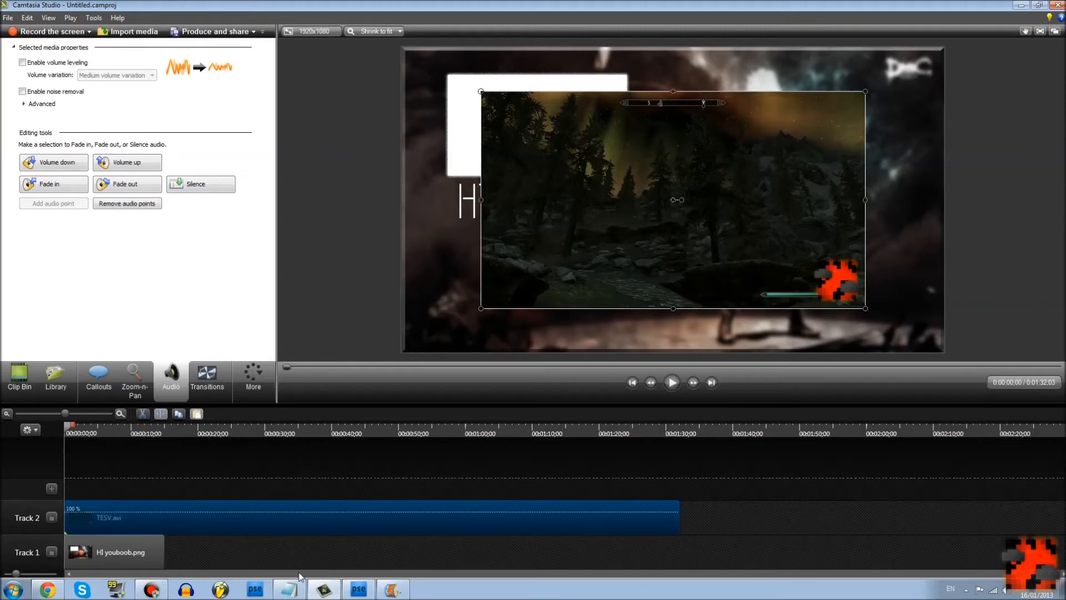
pyautogui.click(19, 378)
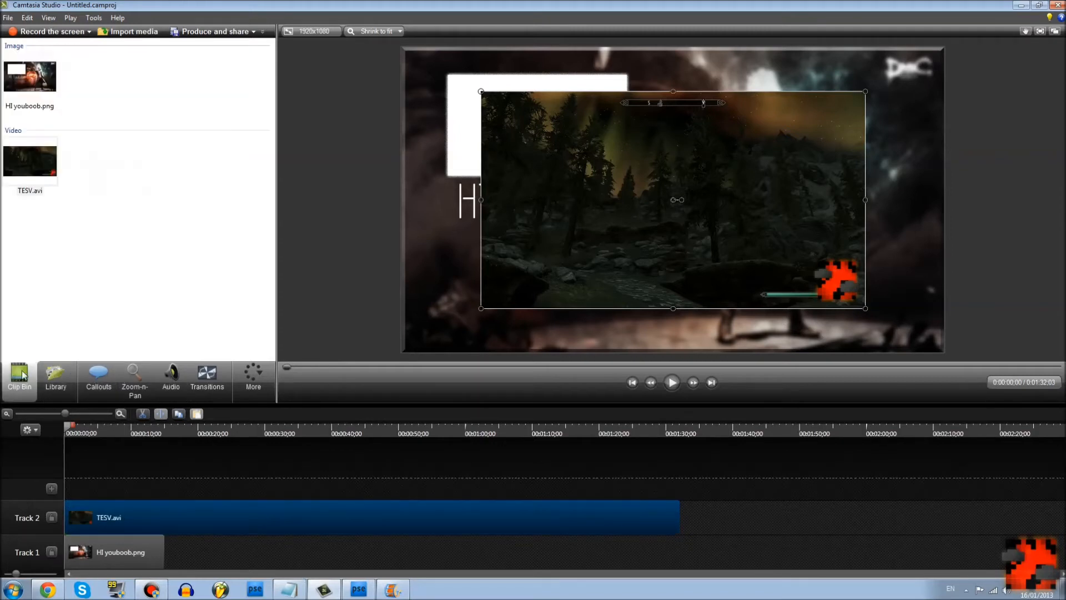
pyautogui.moveTo(678, 515)
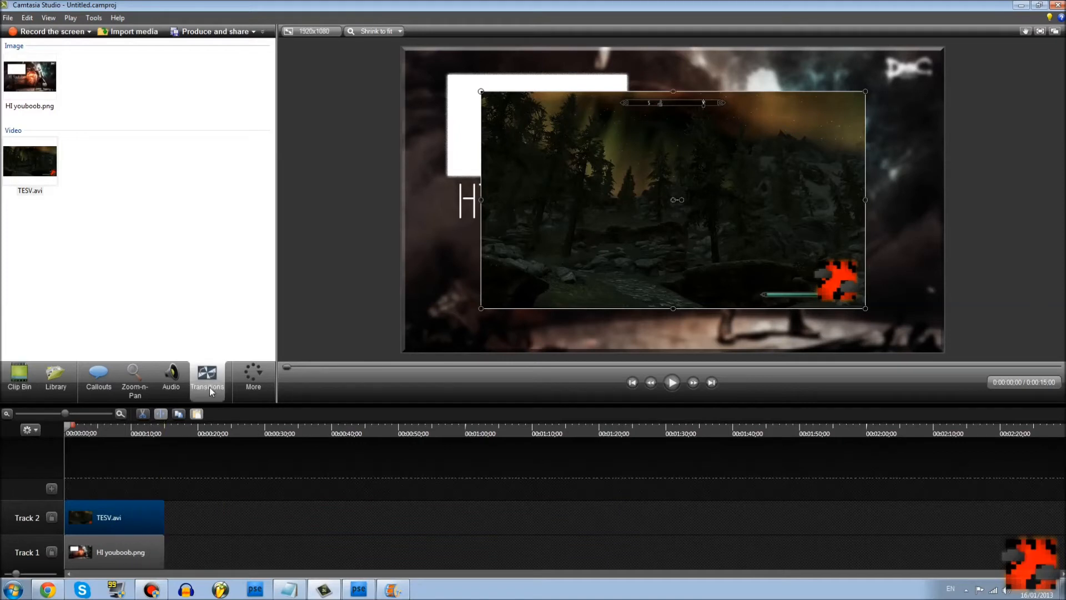
# Show the Transitions gallery to add Fade through black to both clips.
pyautogui.click(207, 378)
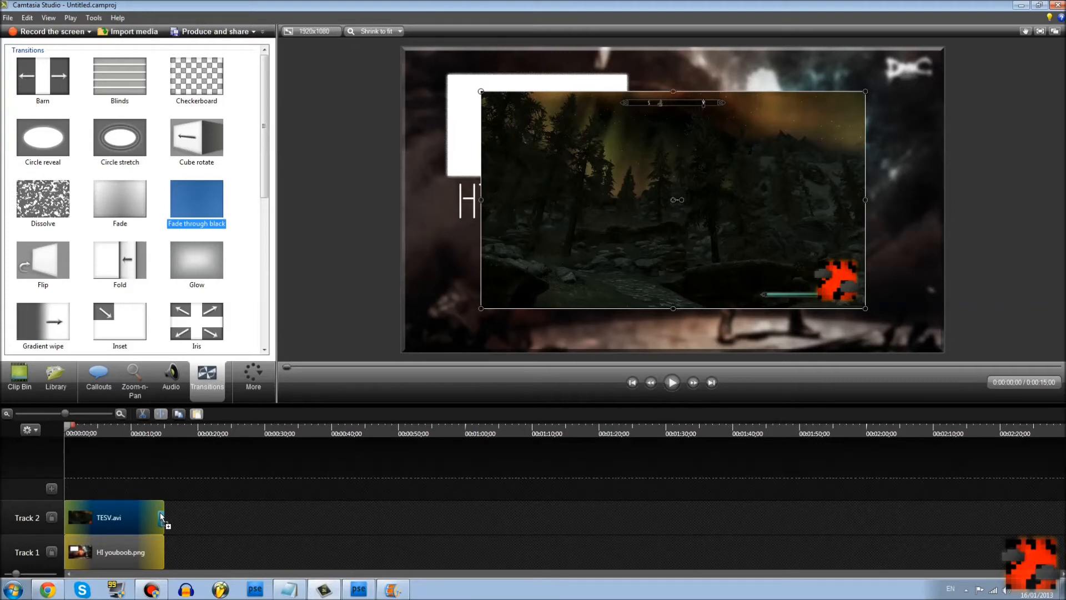
pyautogui.moveTo(392, 589)
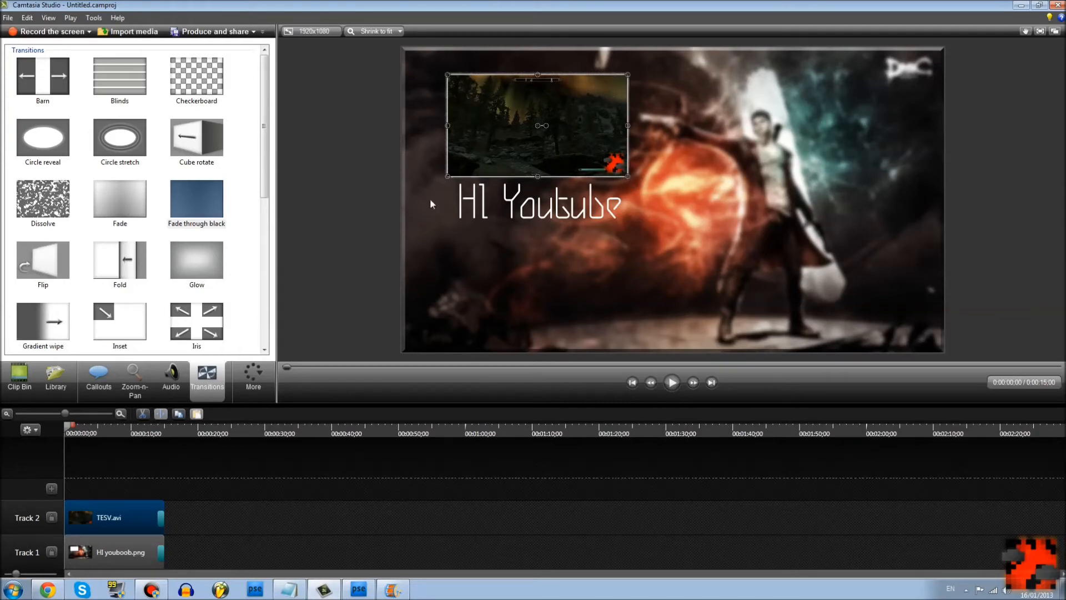
pyautogui.moveTo(545, 278)
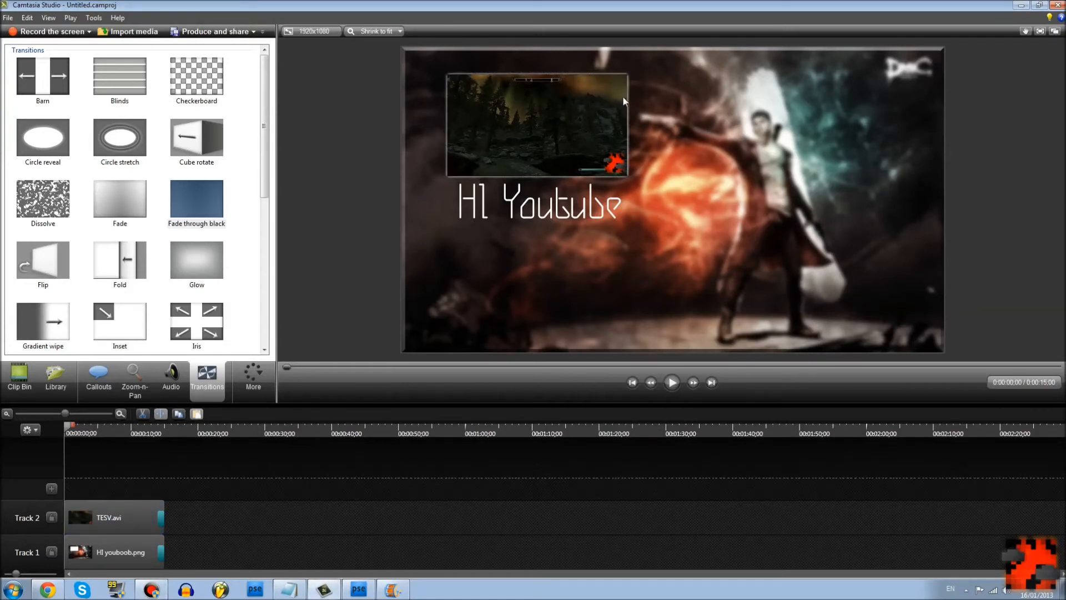
pyautogui.moveTo(532, 124)
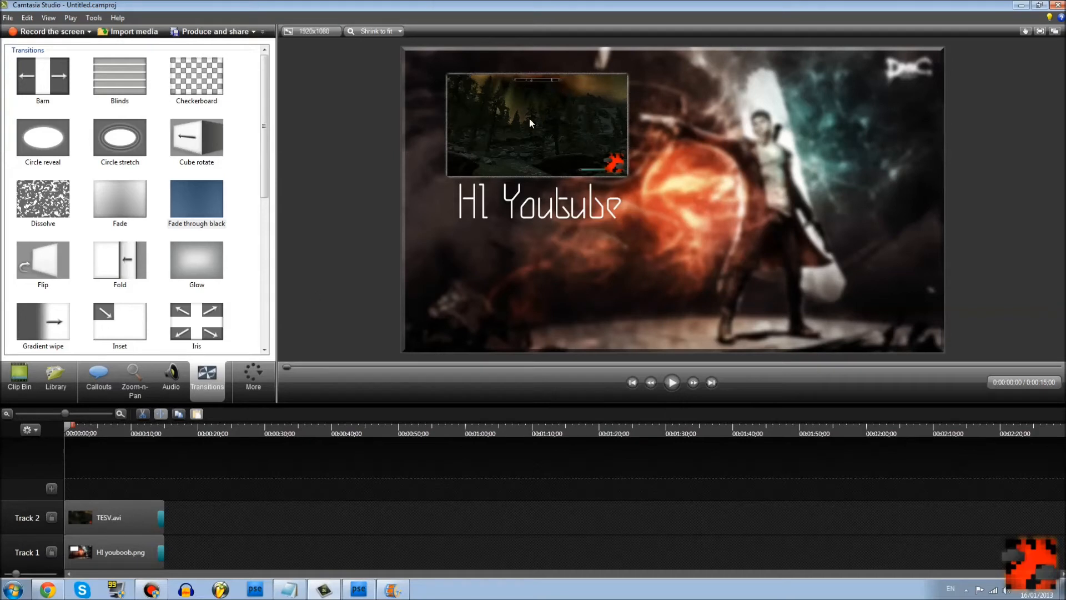
# Start Produce and share and choose the saved 1920x1080 WMV preset after reviewing presets.
pyautogui.click(7, 16)
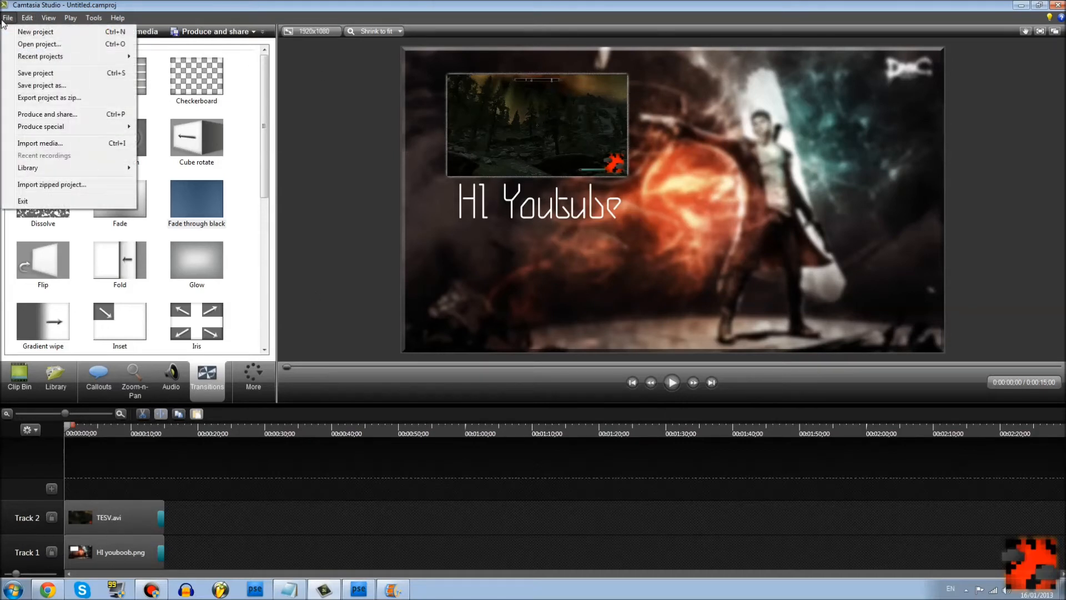
pyautogui.moveTo(80, 119)
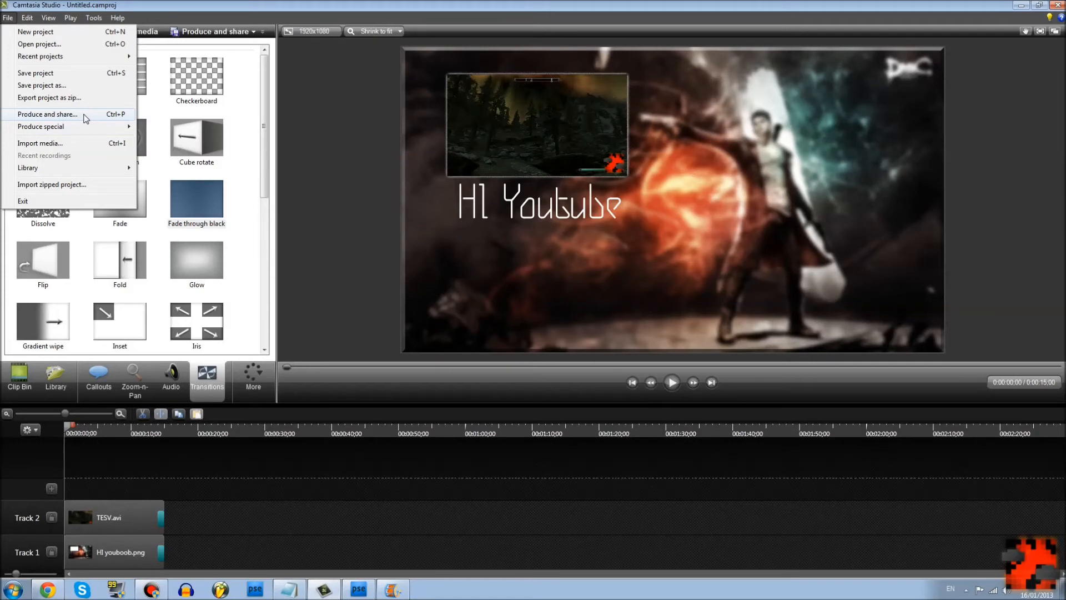
pyautogui.click(47, 113)
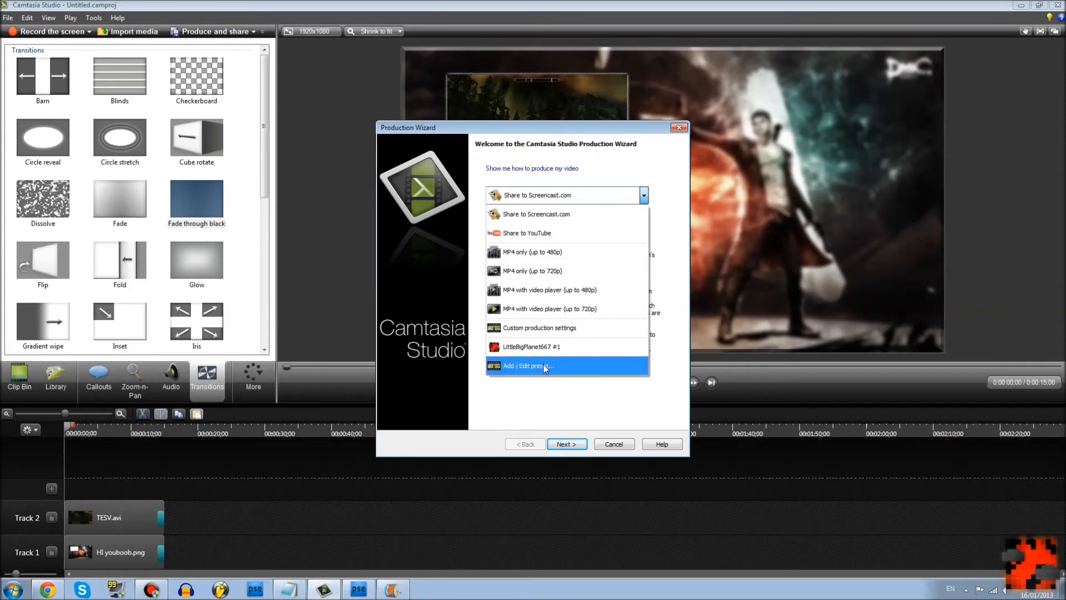
pyautogui.click(527, 366)
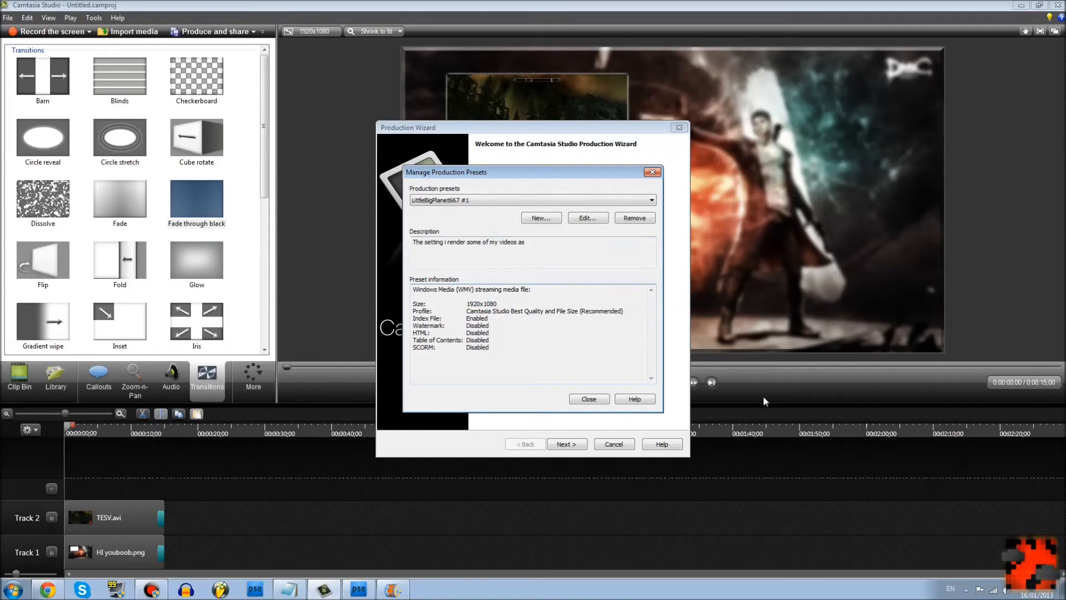
pyautogui.moveTo(795, 366)
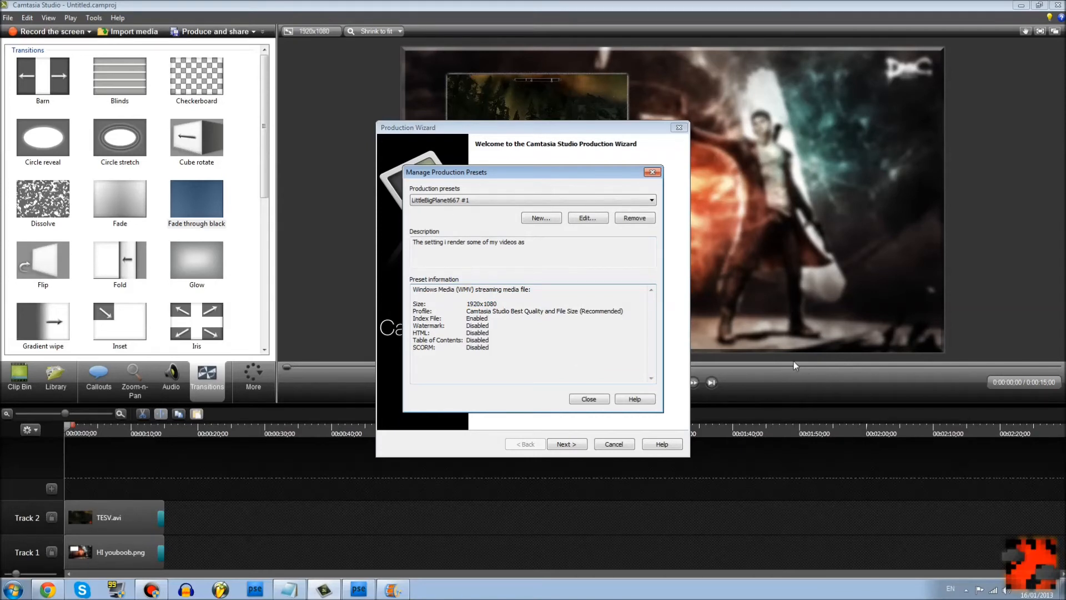
pyautogui.click(588, 399)
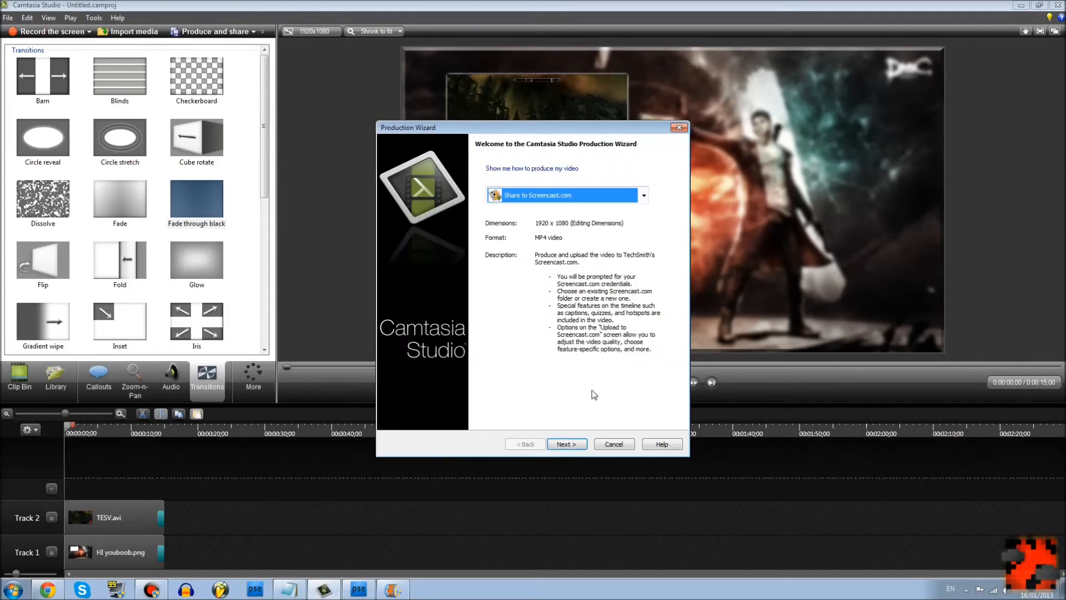
pyautogui.click(642, 196)
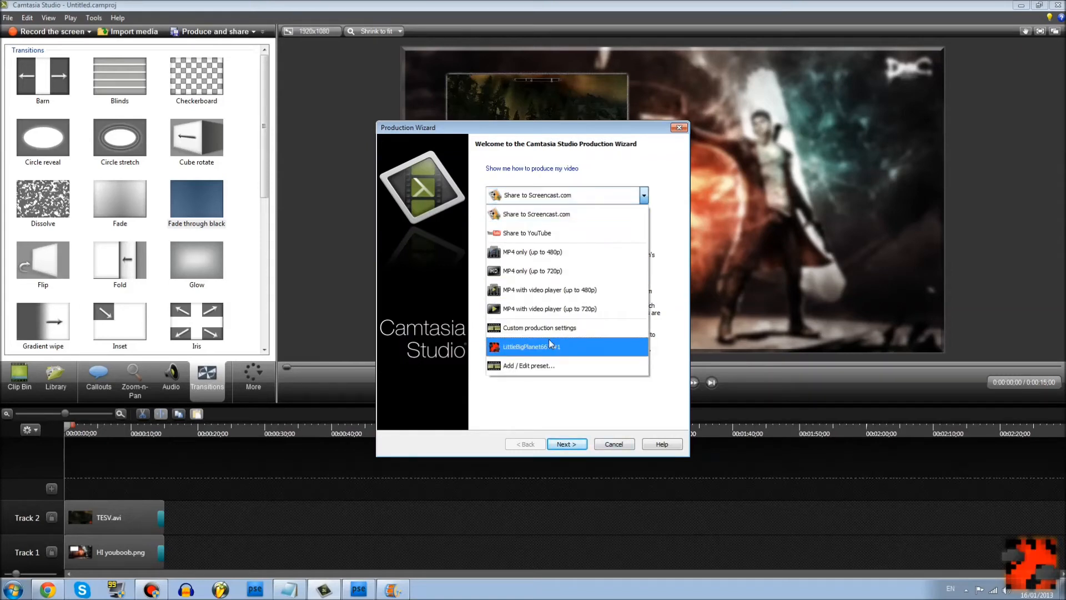
pyautogui.click(566, 443)
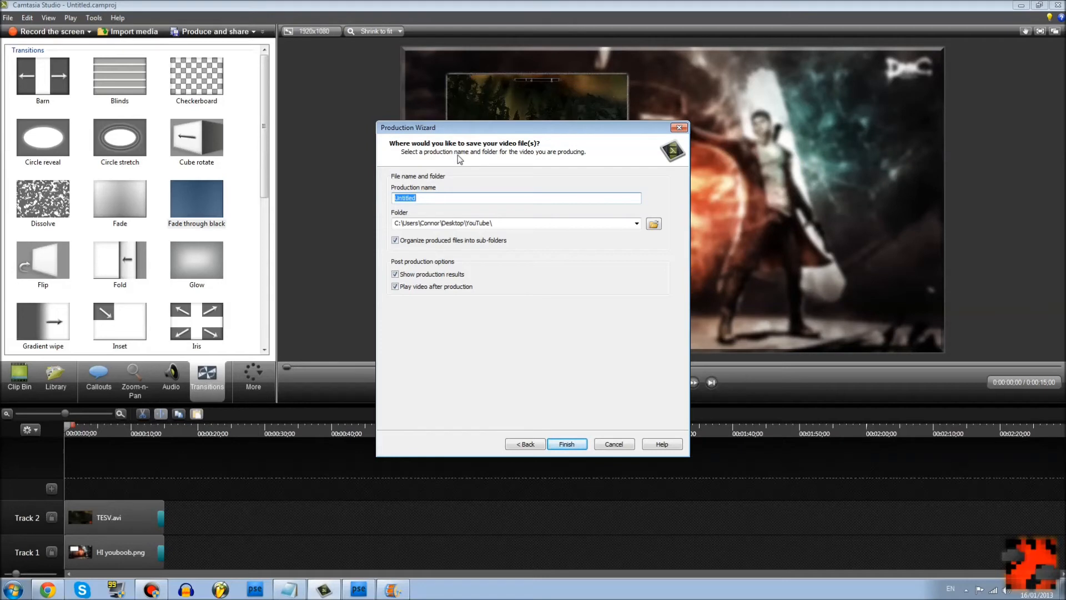
# Name the production 'Youboobic outro' and set the Videos library as its save folder.
pyautogui.write('Youb')
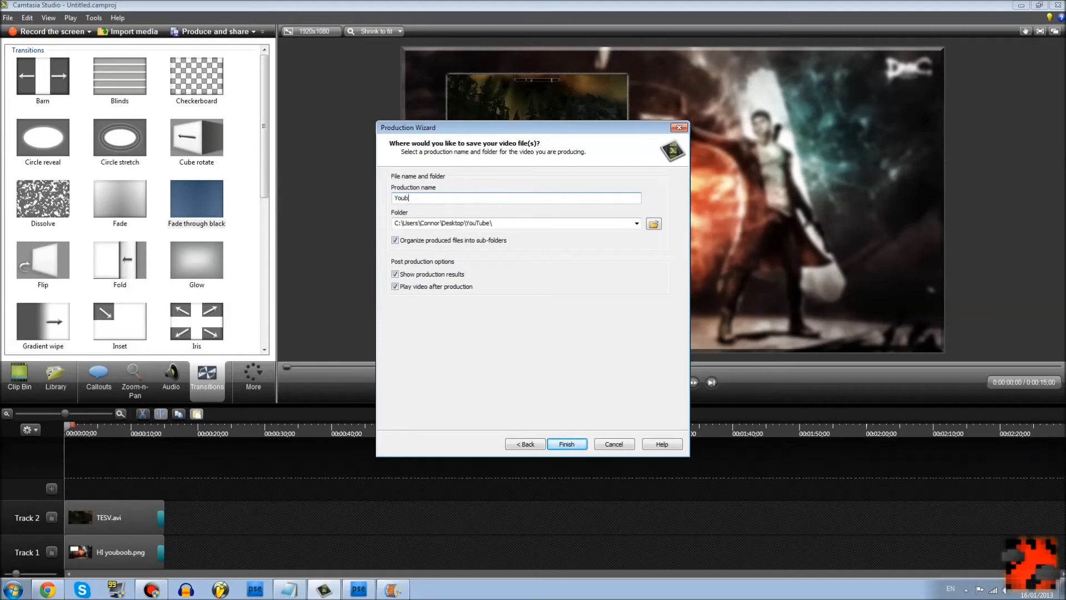
pyautogui.write('oobic')
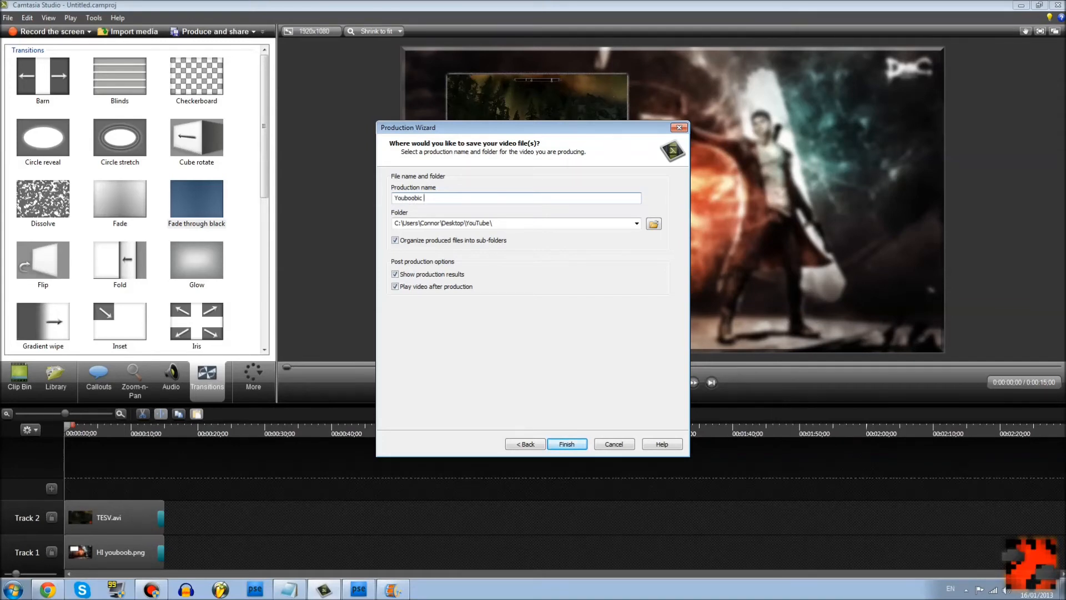
pyautogui.write('outro')
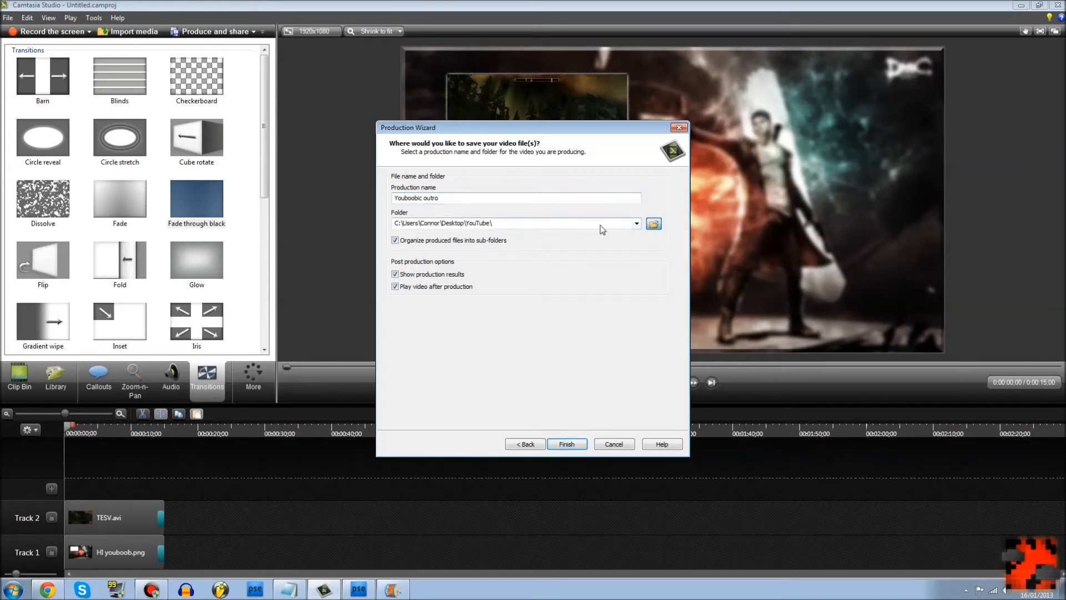
pyautogui.click(652, 223)
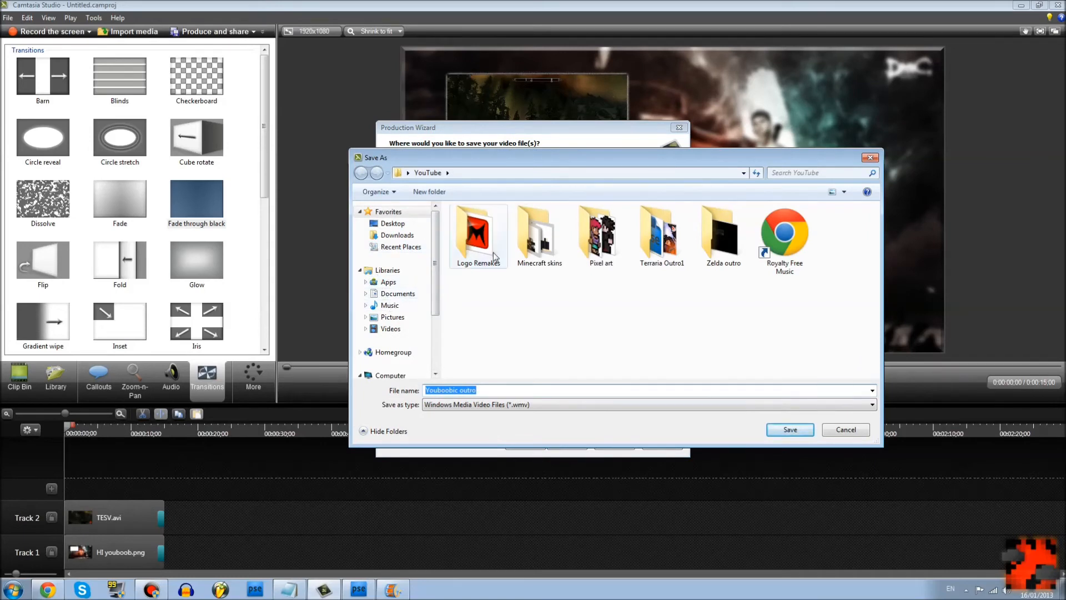
pyautogui.moveTo(477, 234)
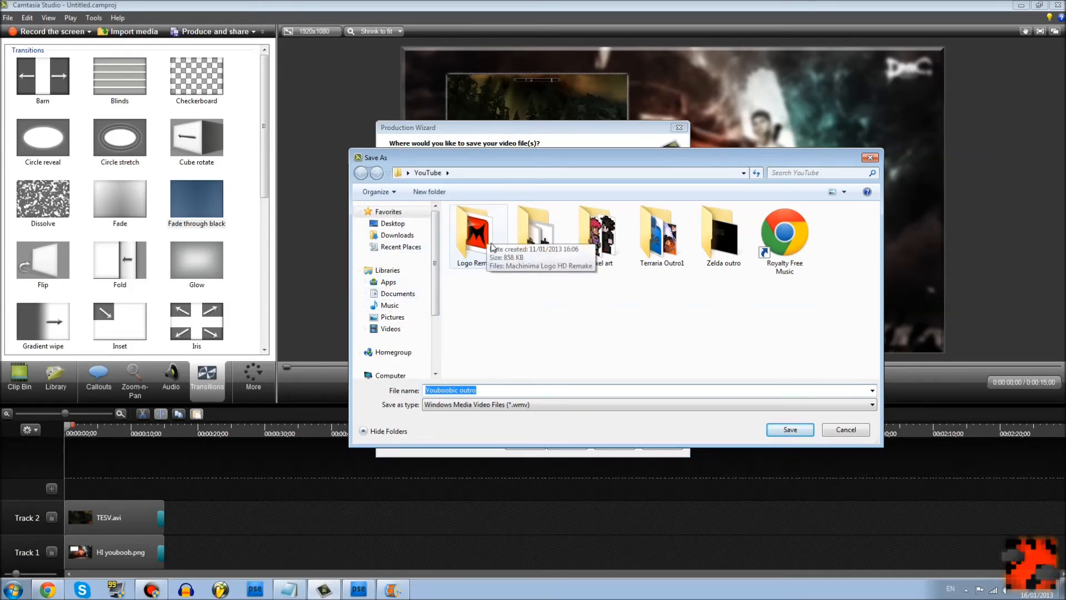
pyautogui.moveTo(462, 248)
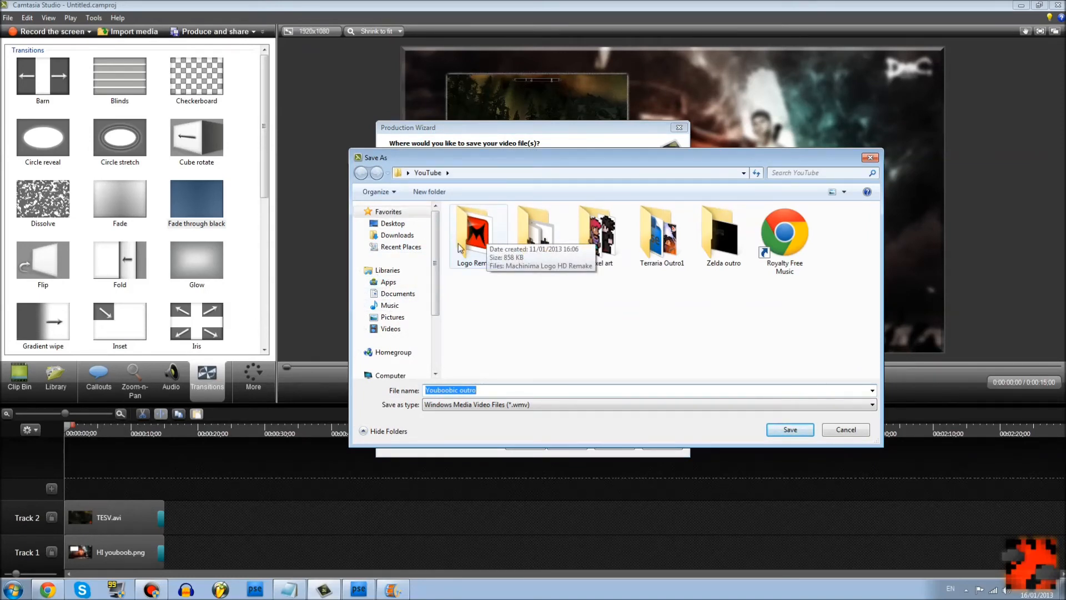
pyautogui.moveTo(390, 295)
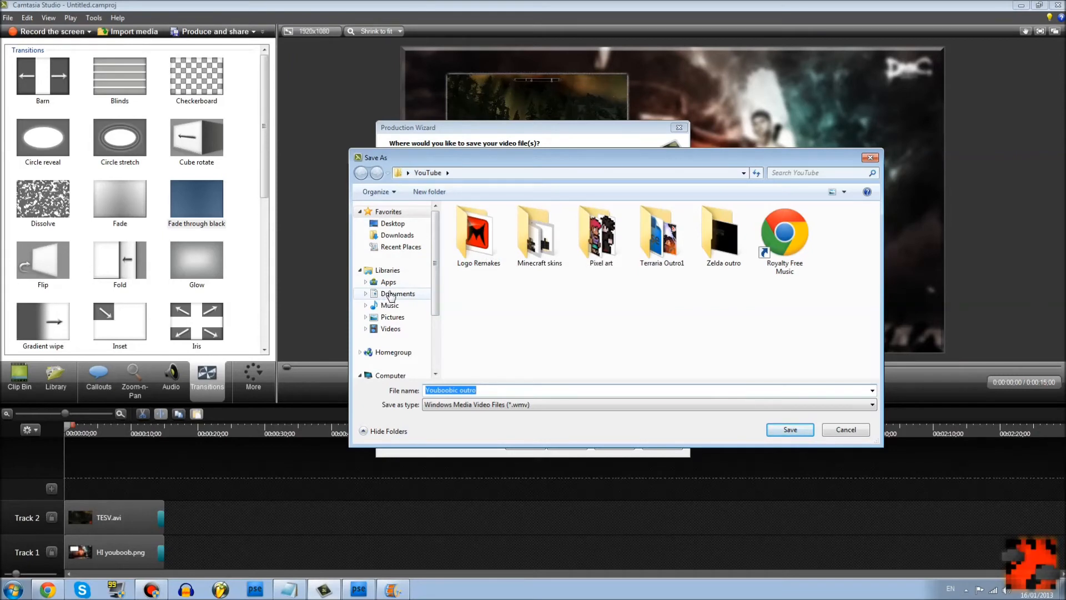
pyautogui.moveTo(678, 282)
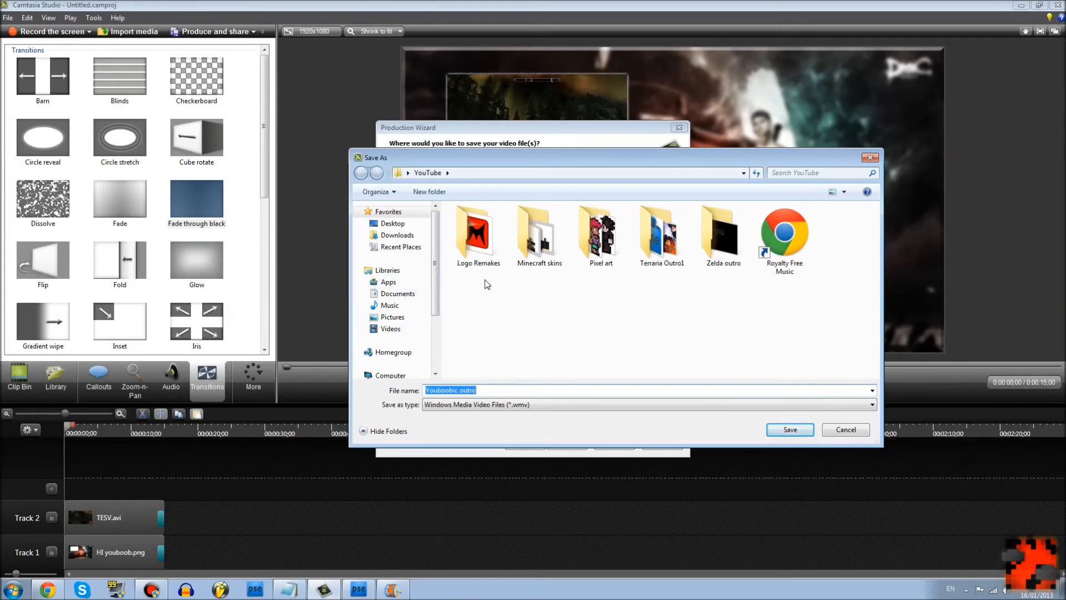
pyautogui.moveTo(595, 286)
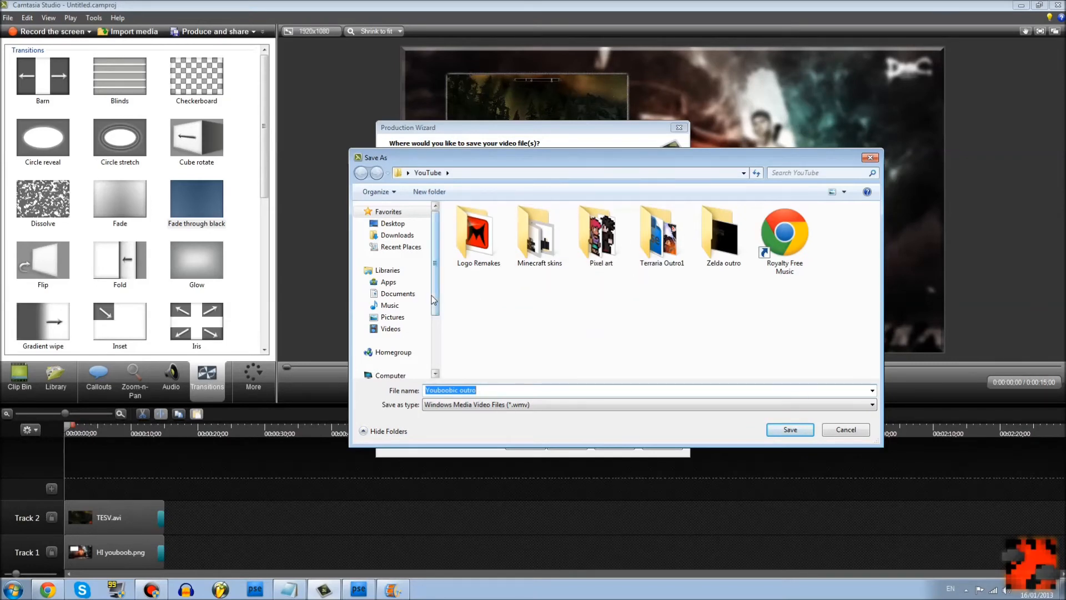
pyautogui.click(390, 328)
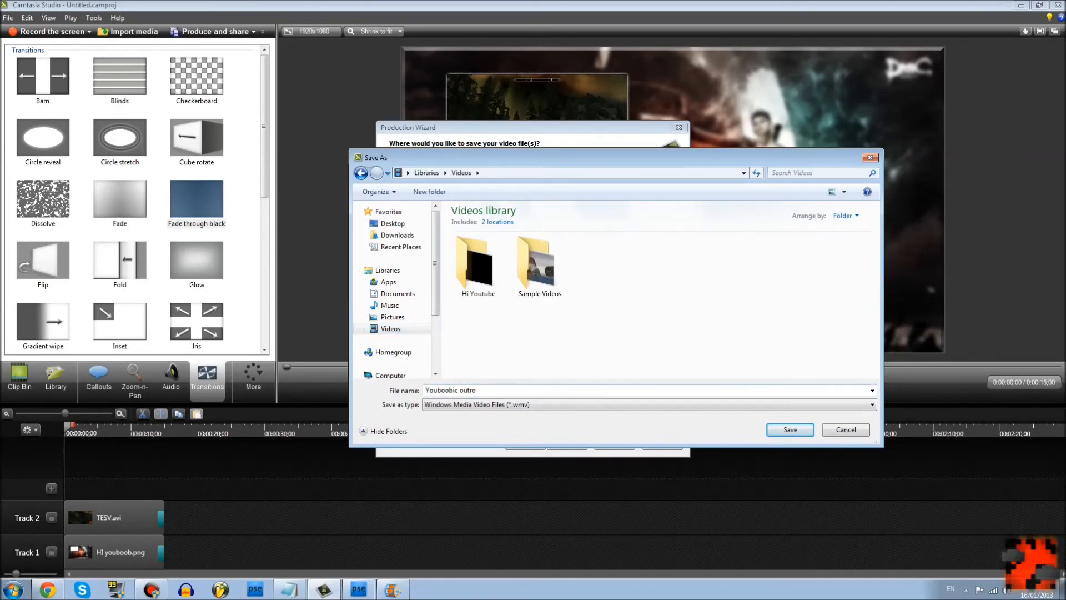
pyautogui.click(789, 429)
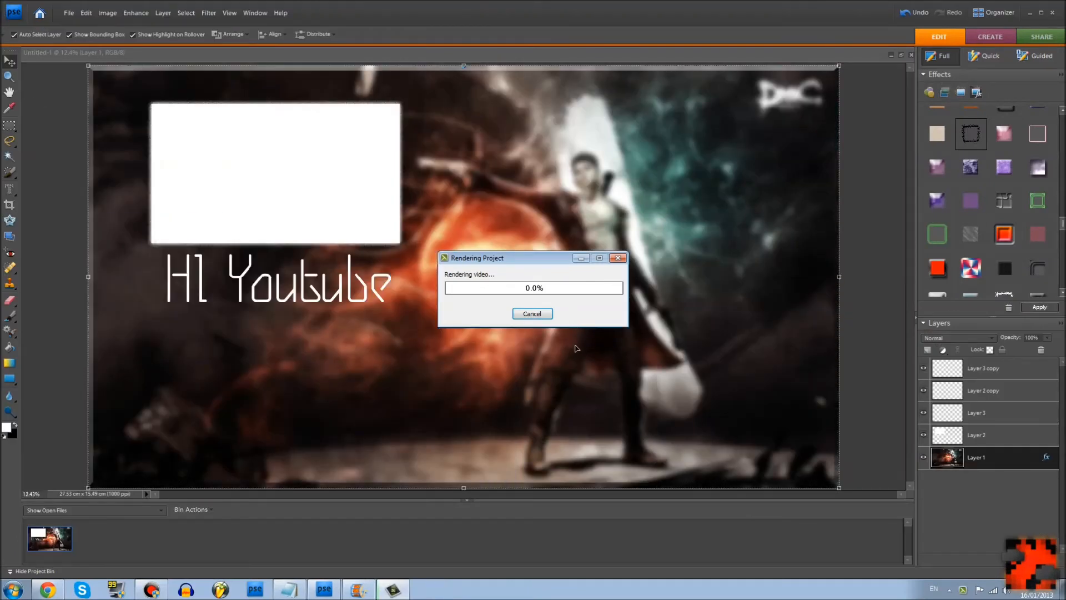
pyautogui.moveTo(571, 360)
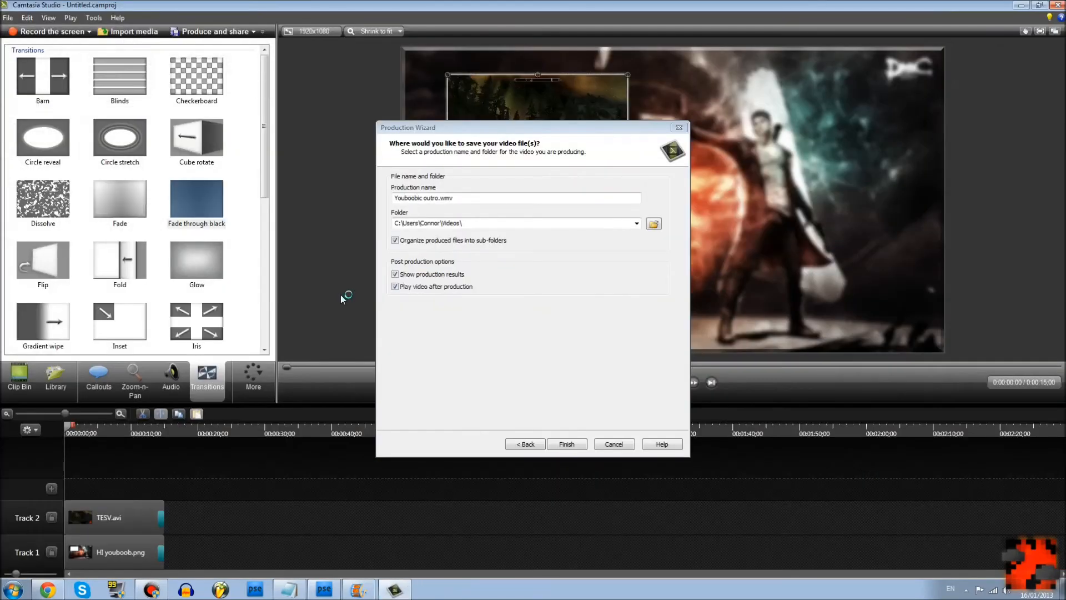
# Finish the Production Wizard to render the 15-second 1920×1080 Youboobic outro.wmv into Videos.
pyautogui.click(566, 443)
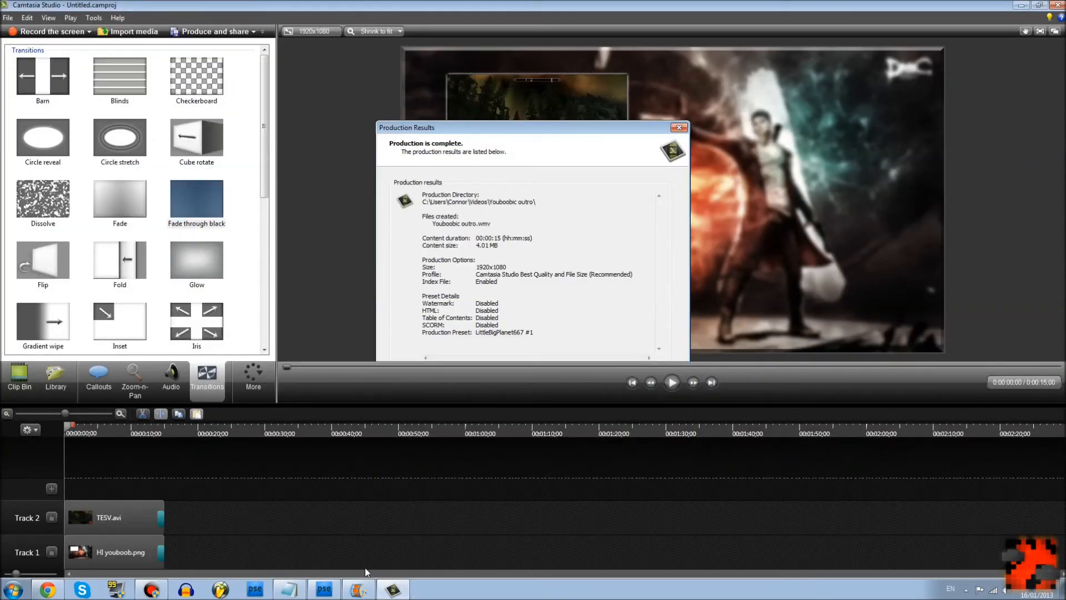
# Switch to a maximized Movie Maker and add the five-minute gameplay video, showing the Video Tools Edit options.
pyautogui.click(359, 588)
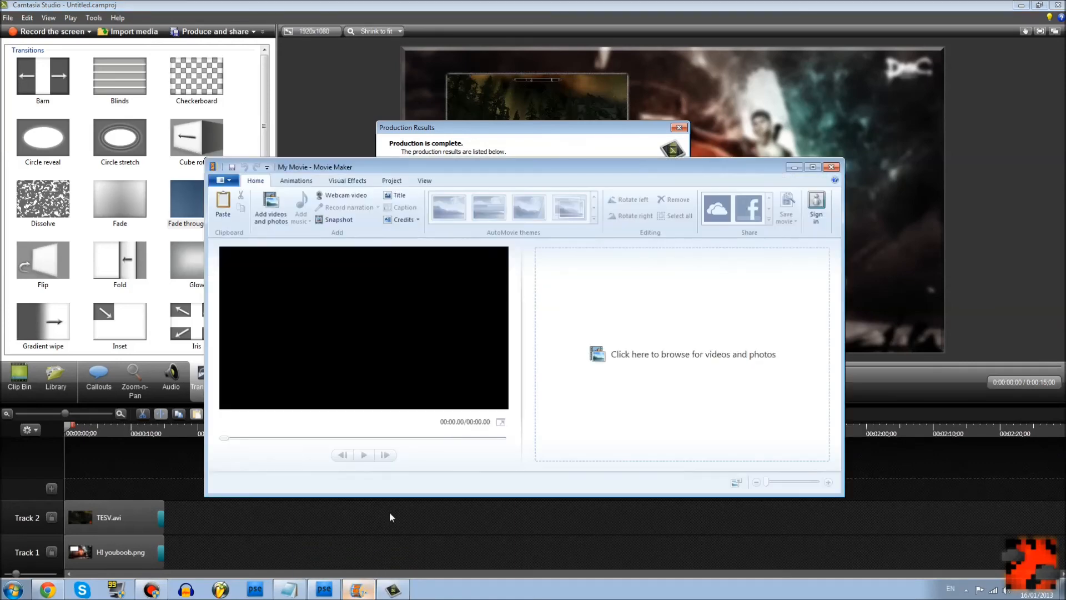
pyautogui.click(813, 166)
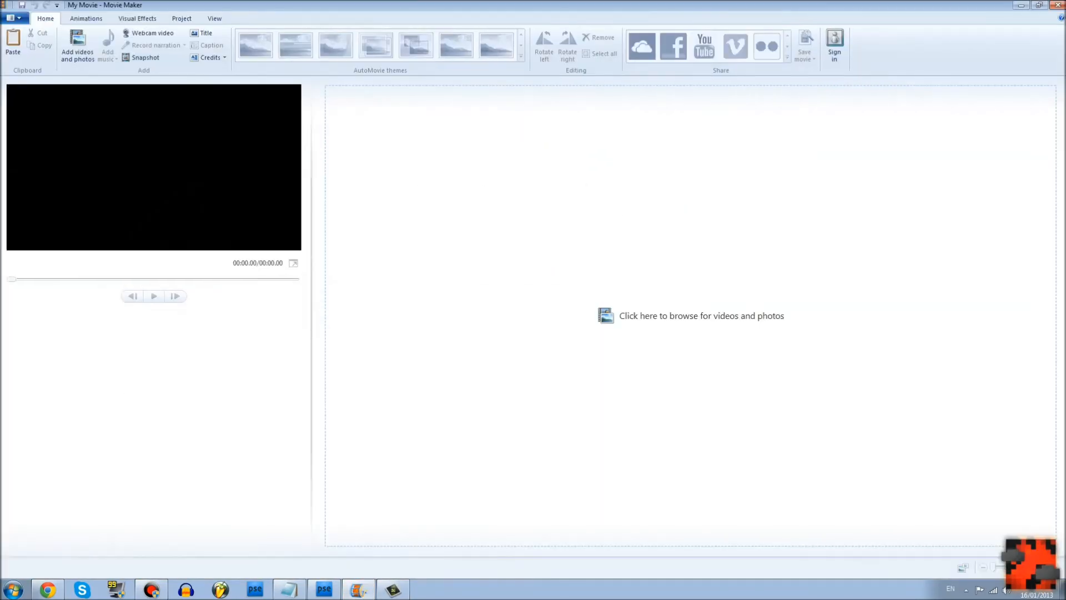
pyautogui.click(12, 589)
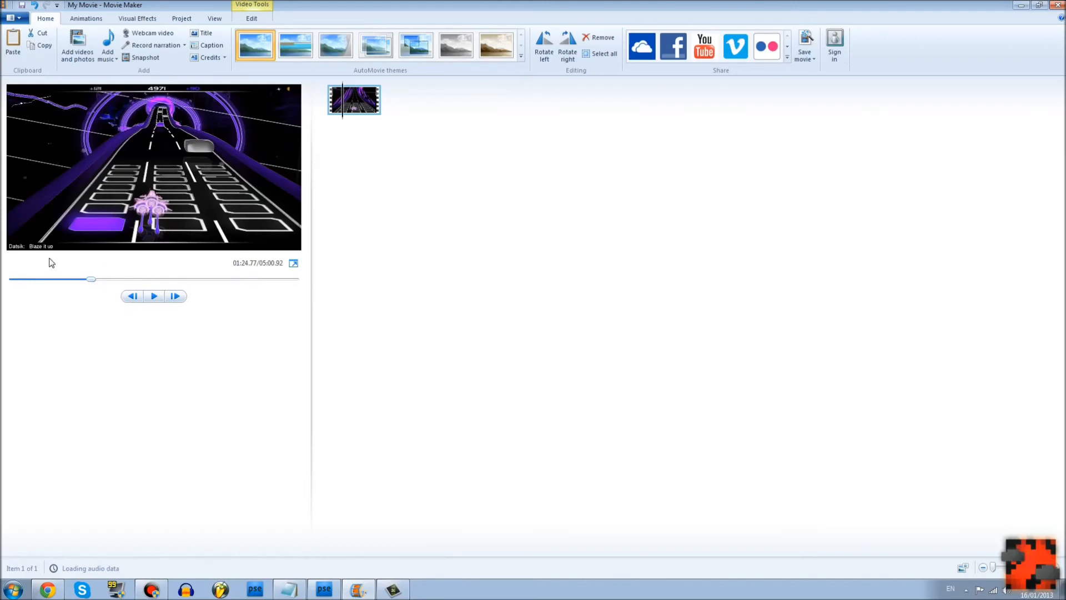
pyautogui.moveTo(245, 52)
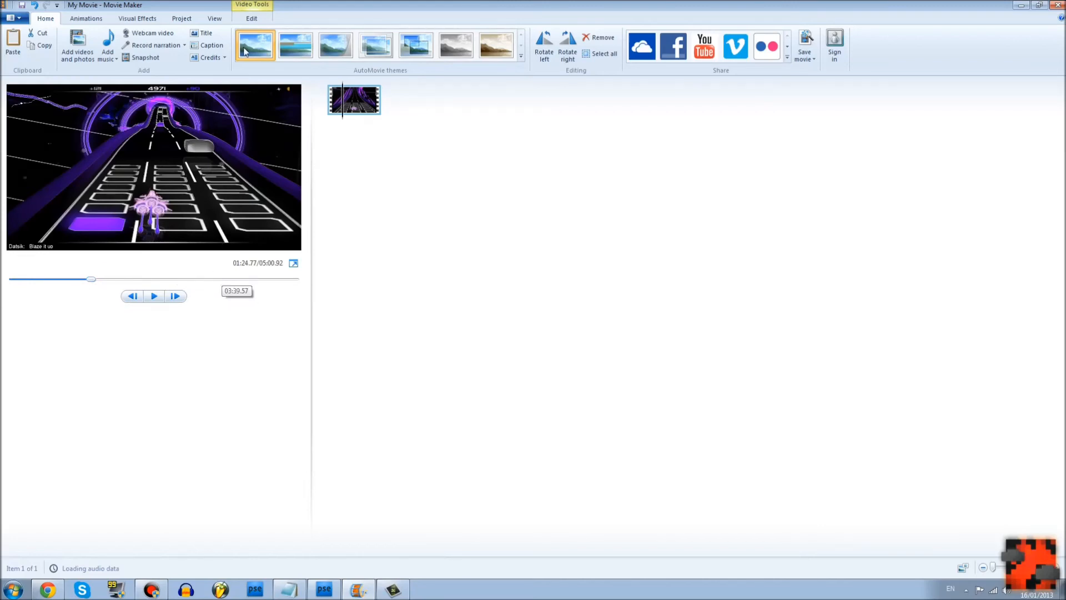
pyautogui.click(251, 19)
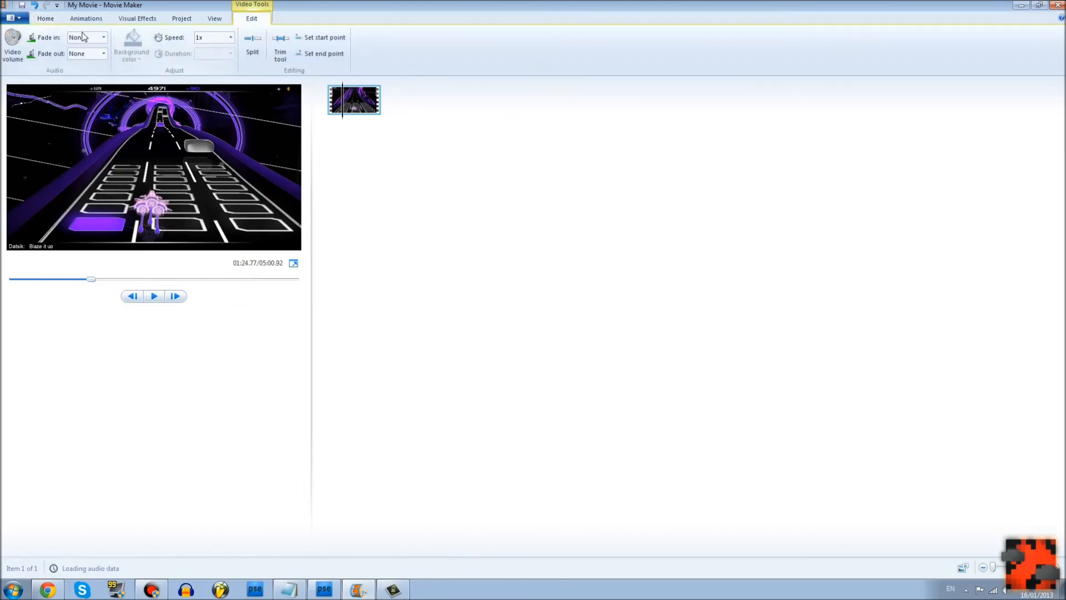
pyautogui.click(12, 45)
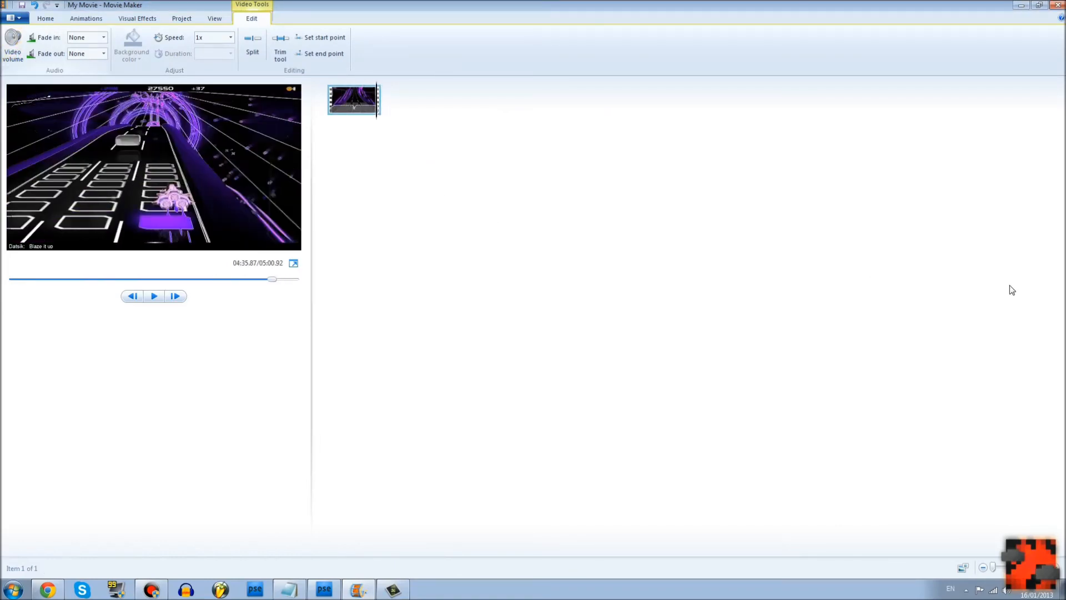
# Add the rendered outro after the gameplay clip and drop the MP3 music onto it, totalling about 5:16.
pyautogui.click(13, 588)
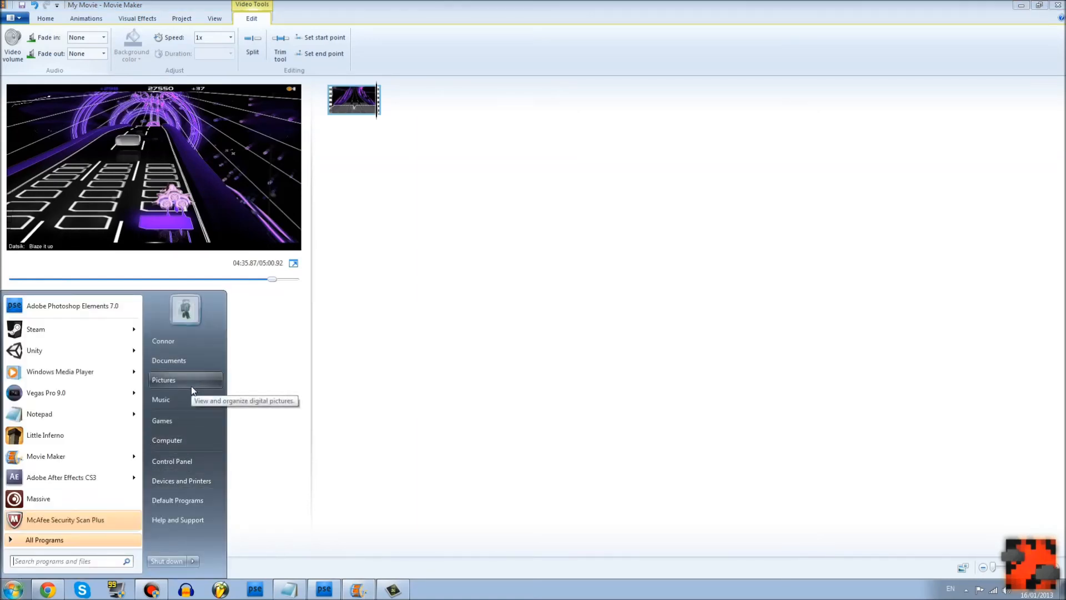
pyautogui.moveTo(193, 337)
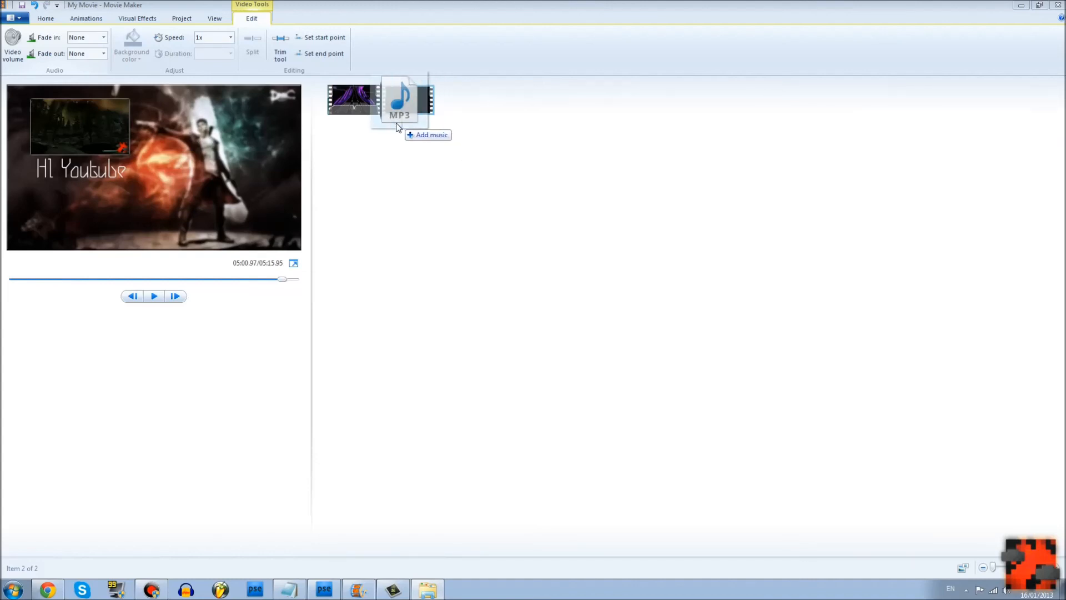
pyautogui.click(400, 102)
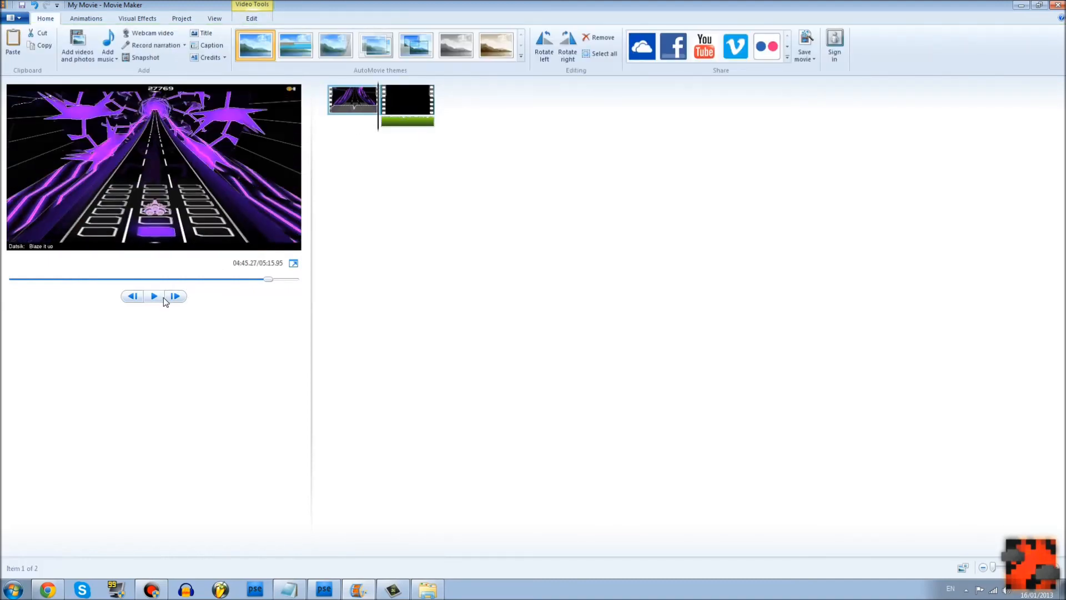
# Check the clip's volume settings and preview the combined movie.
pyautogui.click(252, 19)
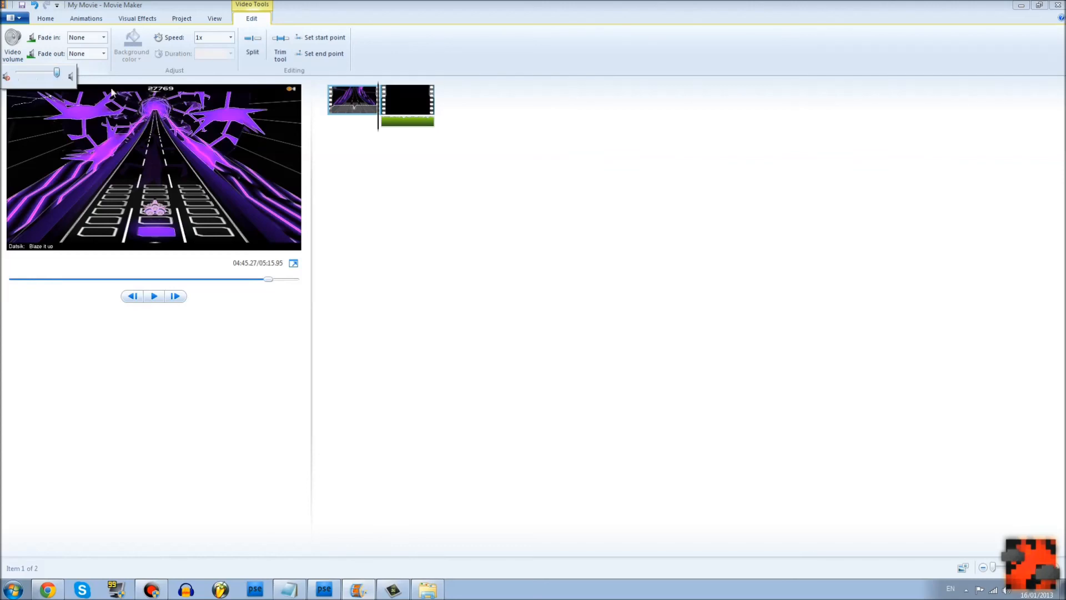
pyautogui.click(154, 295)
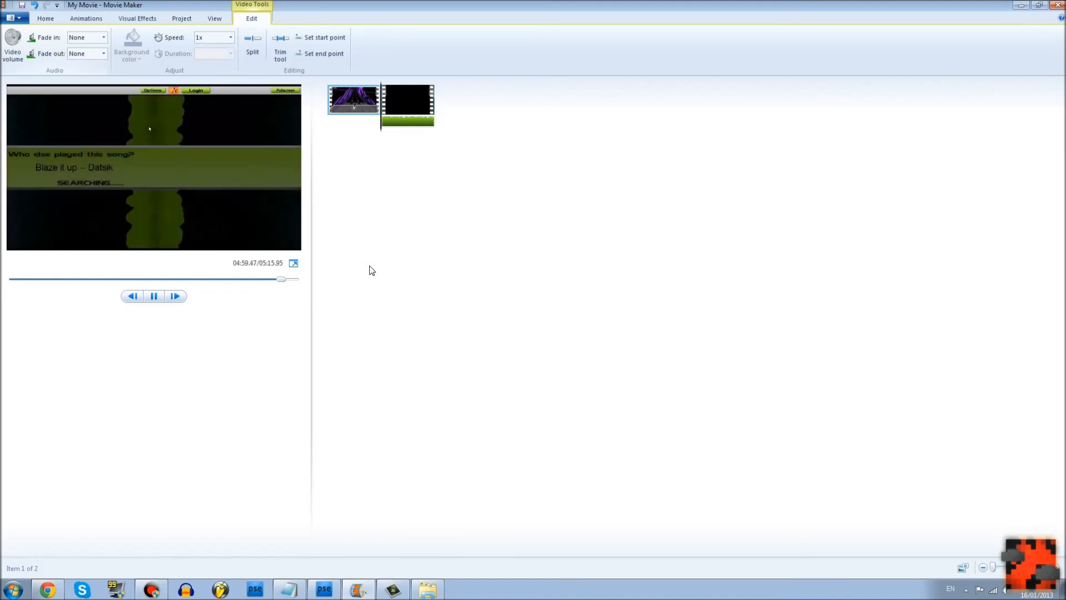
pyautogui.click(408, 99)
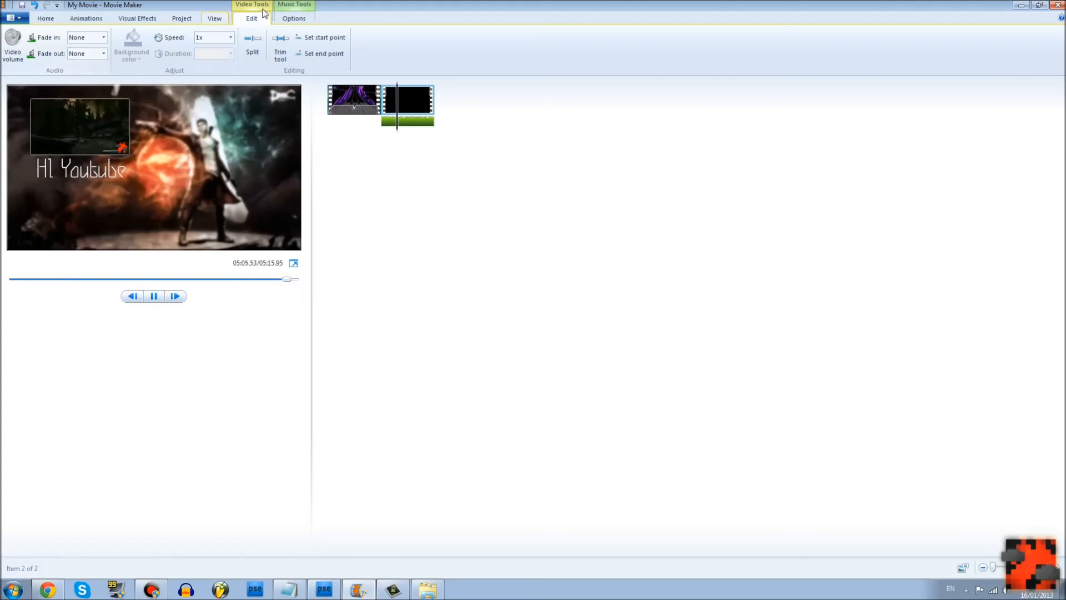
# Set the music track's fade out to Fast and play the ending to verify it.
pyautogui.click(293, 19)
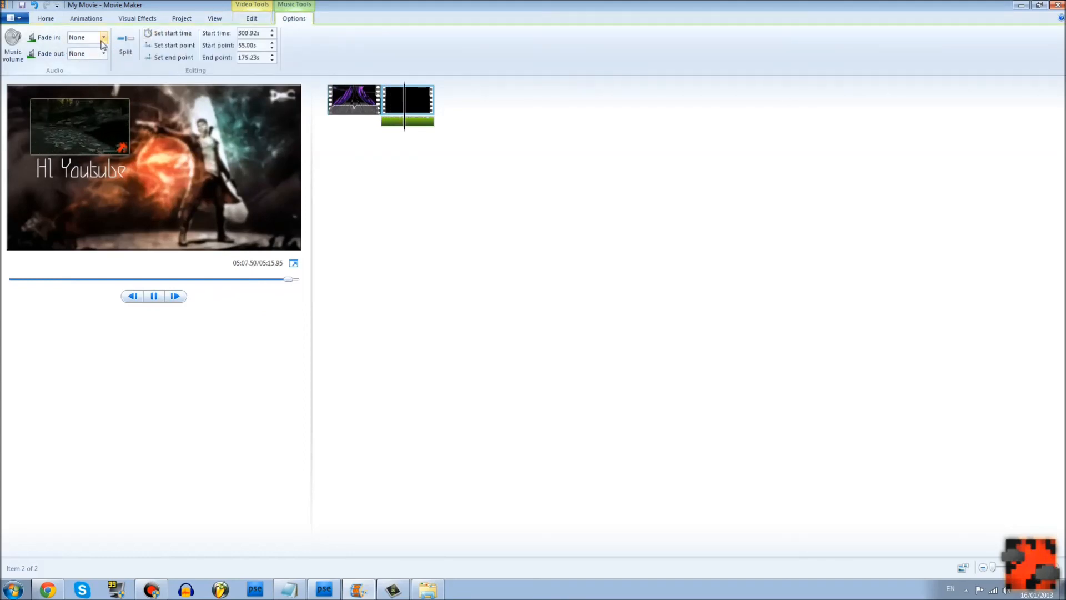
pyautogui.click(102, 54)
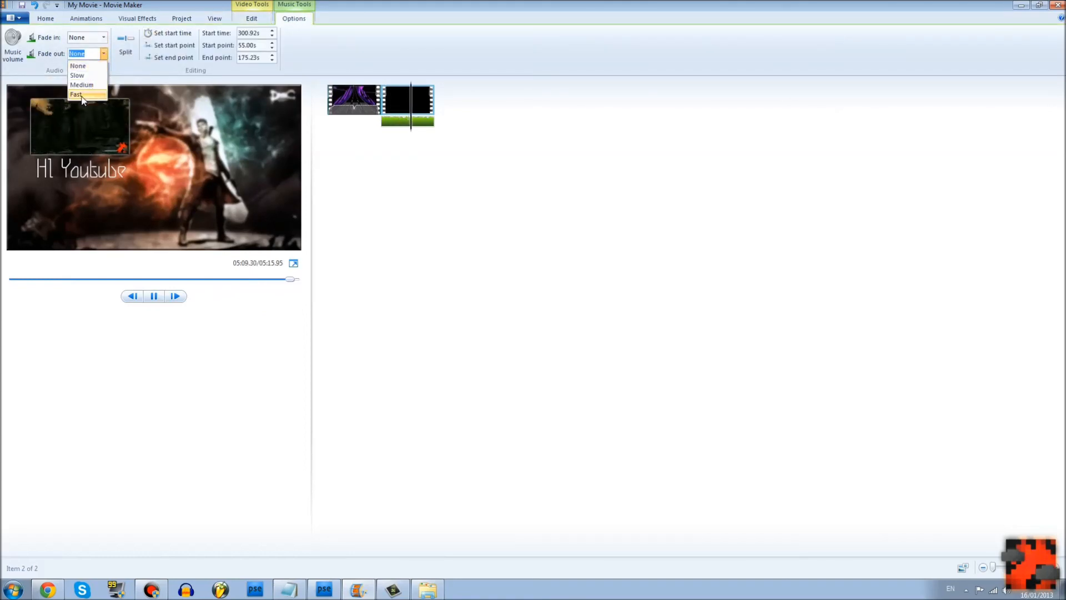
pyautogui.click(77, 93)
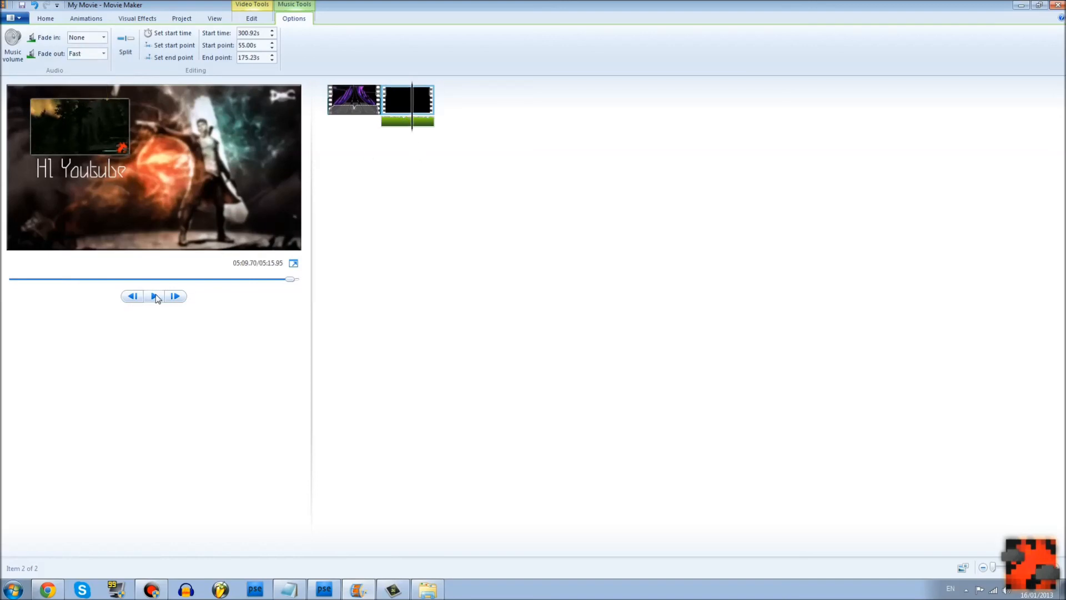
pyautogui.click(155, 295)
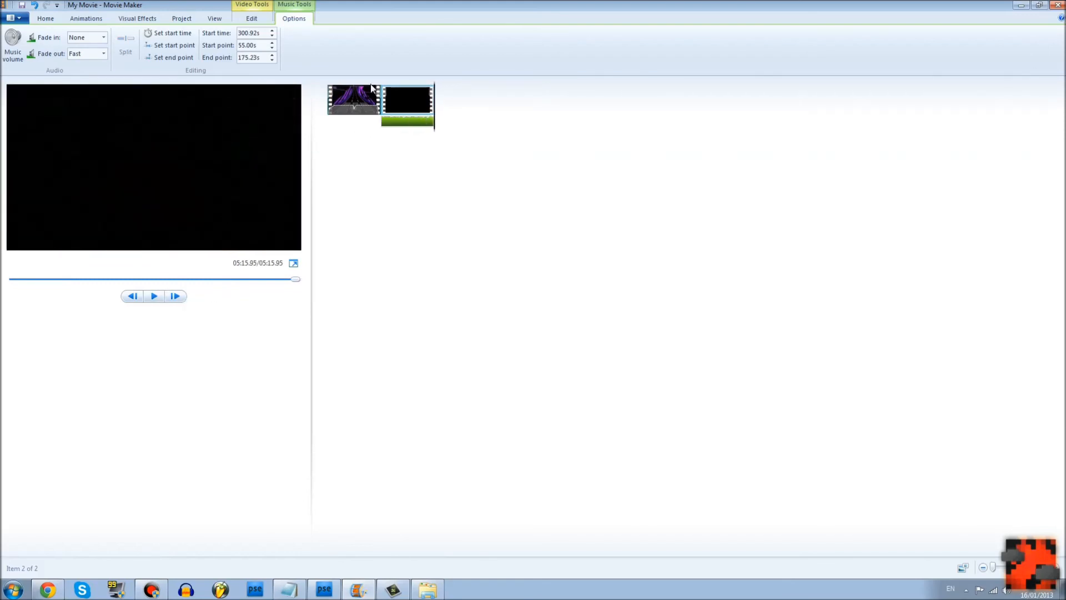
# Glance at the File menu, then set the project aspect ratio to Standard (4:3).
pyautogui.click(11, 17)
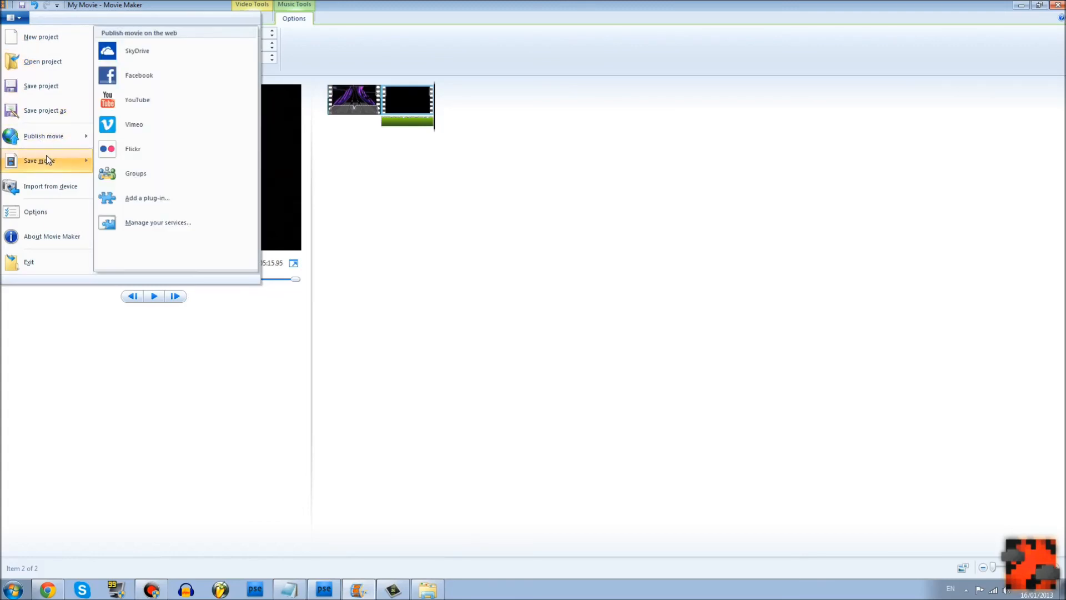
pyautogui.click(39, 160)
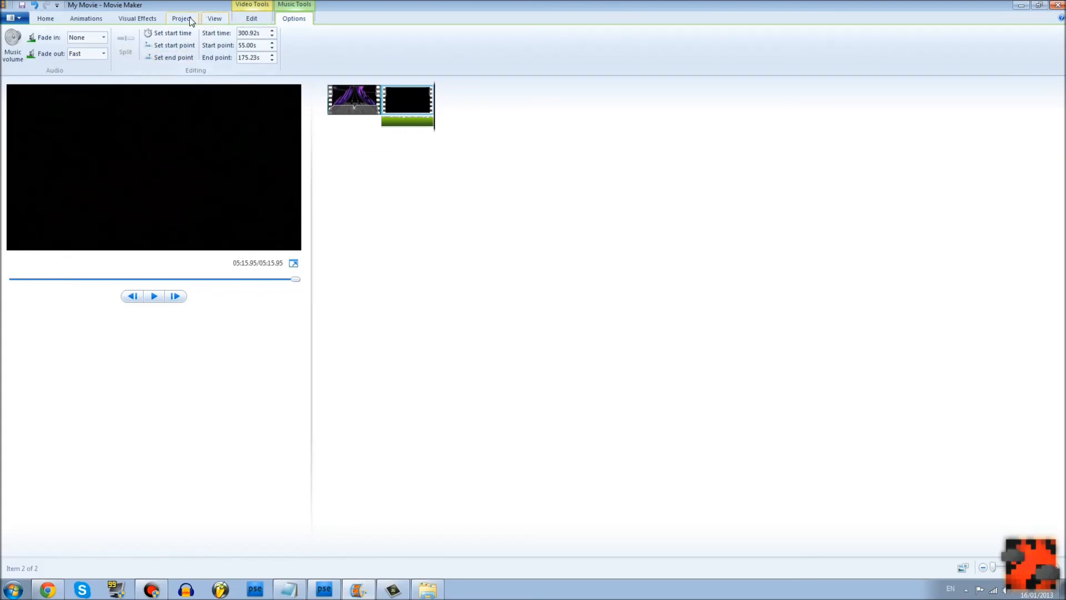
pyautogui.click(181, 19)
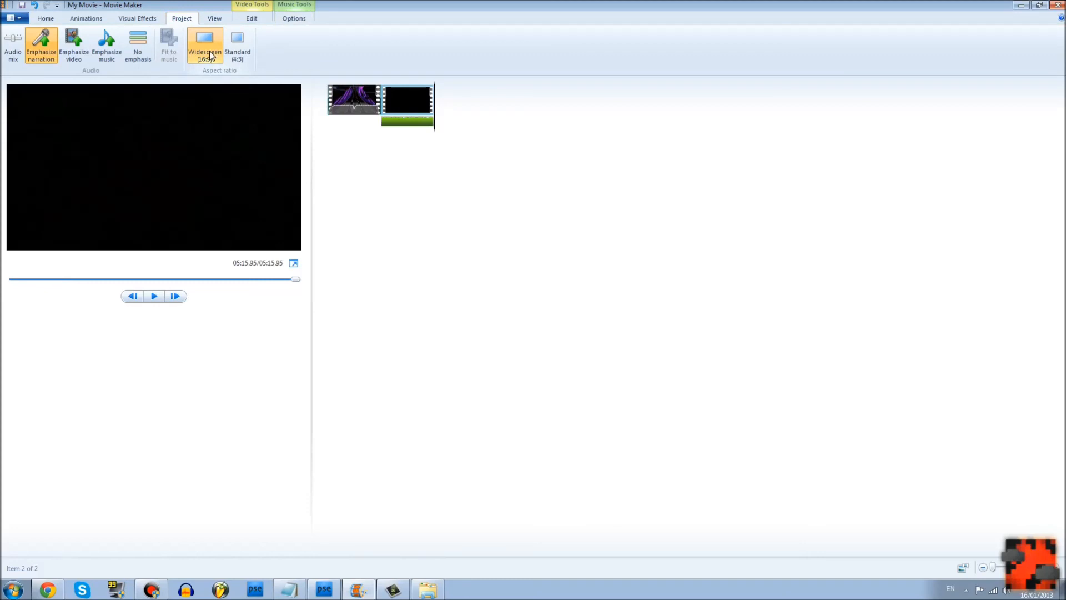
pyautogui.moveTo(205, 45)
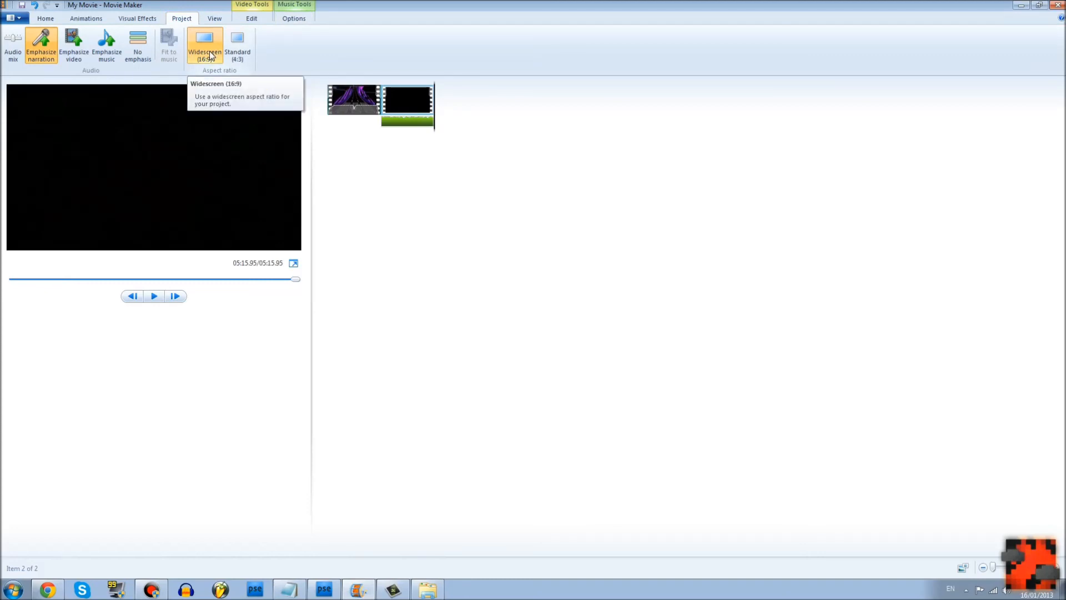
pyautogui.click(238, 44)
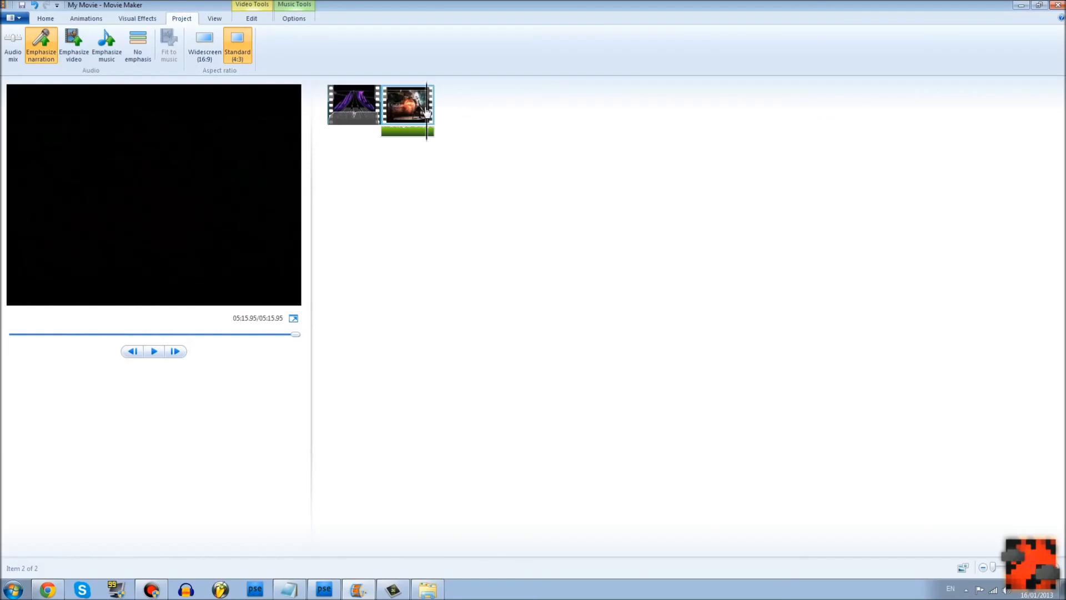
pyautogui.moveTo(205, 42)
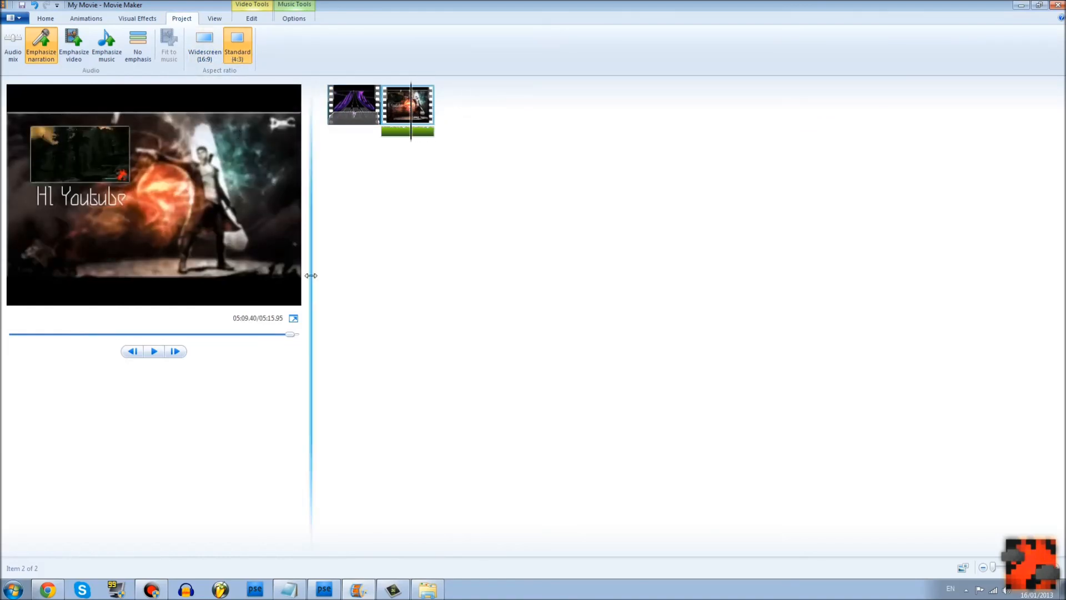
# Set the project aspect ratio back to Widescreen (16:9) so the outro fills the frame.
pyautogui.click(205, 45)
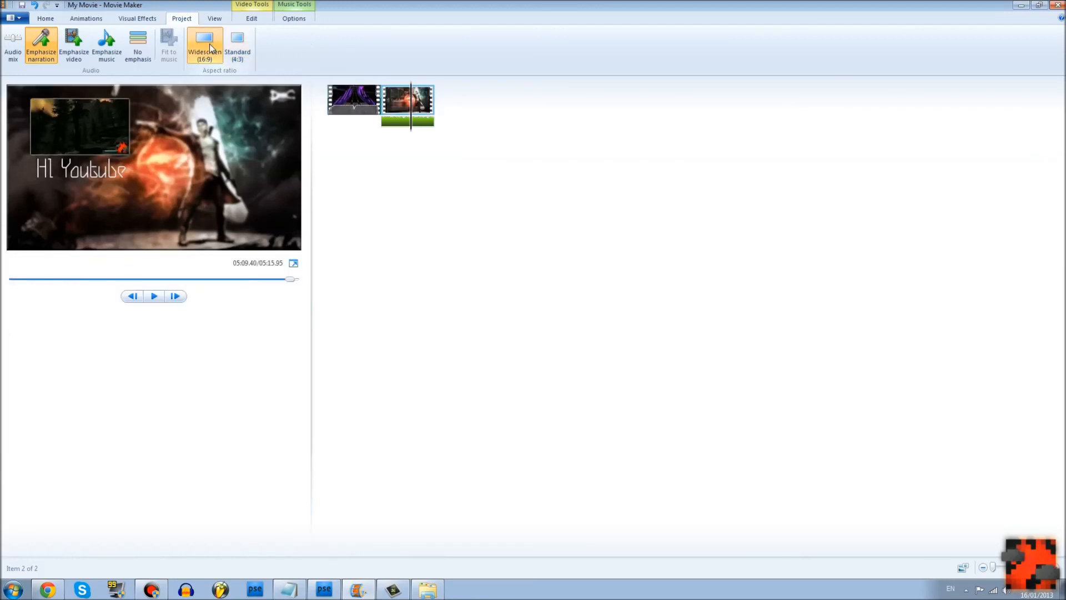
pyautogui.moveTo(310, 265)
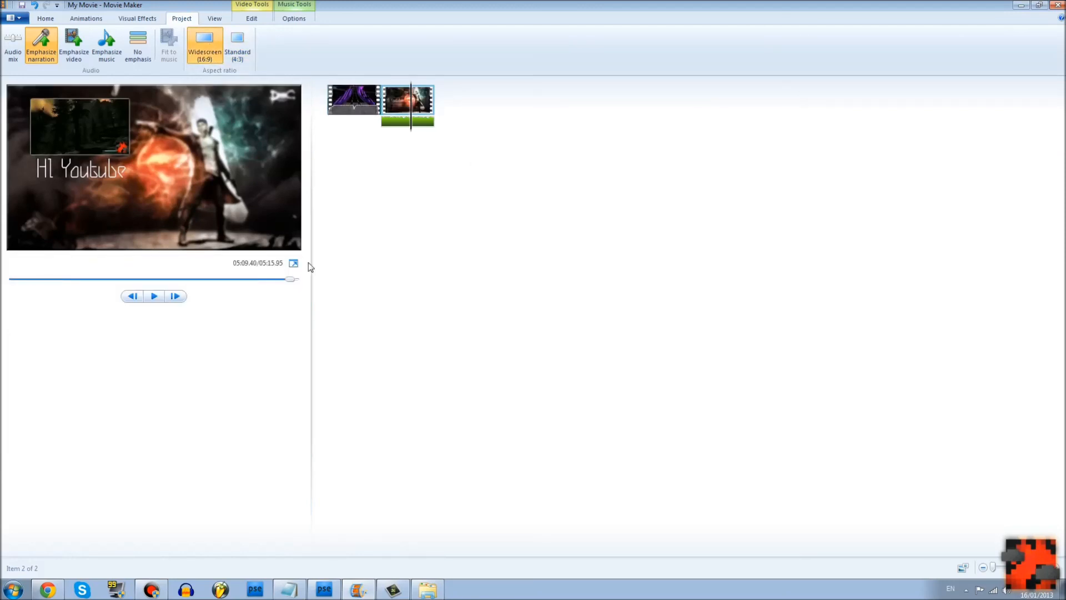
pyautogui.moveTo(121, 108)
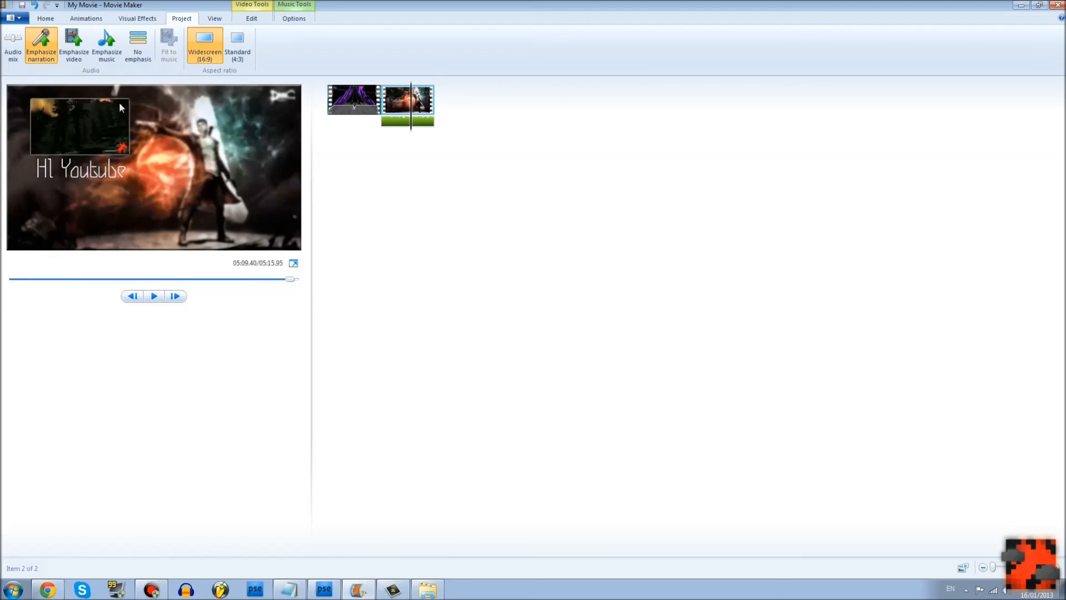
pyautogui.moveTo(335, 462)
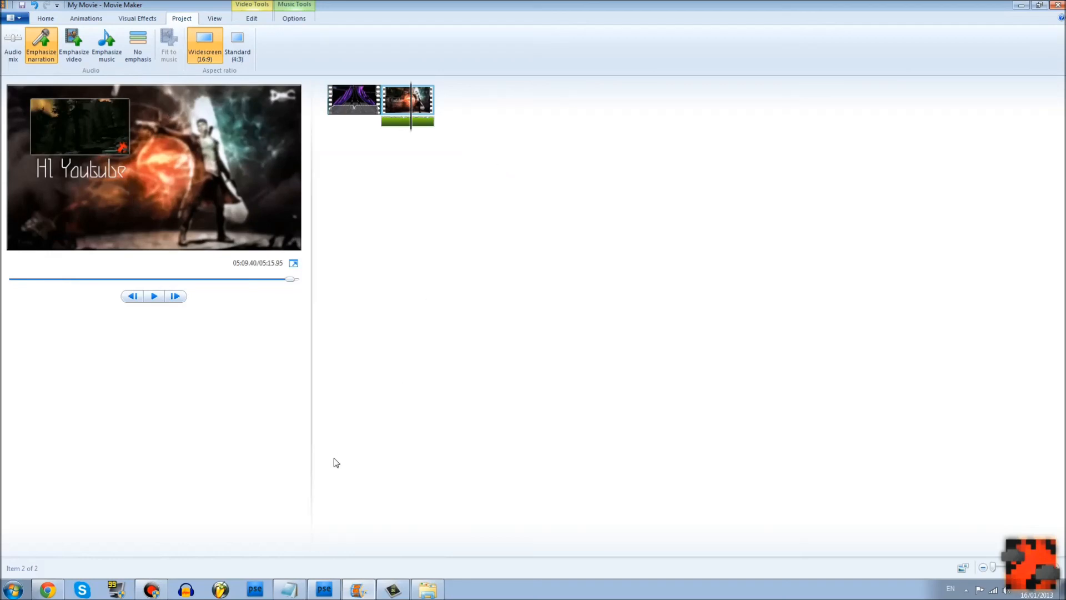
pyautogui.moveTo(376, 427)
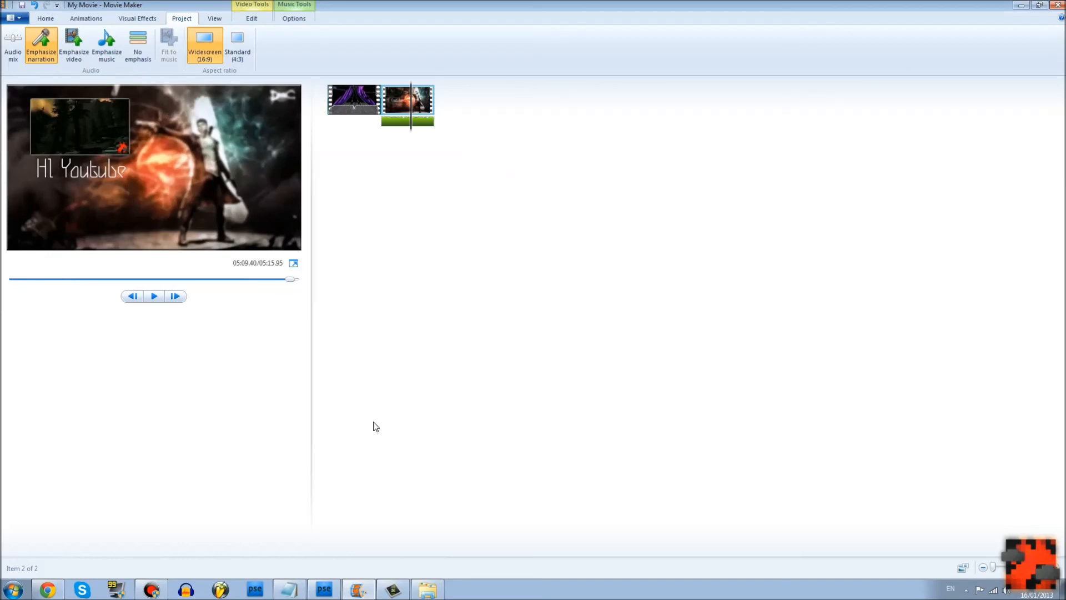
pyautogui.moveTo(391, 423)
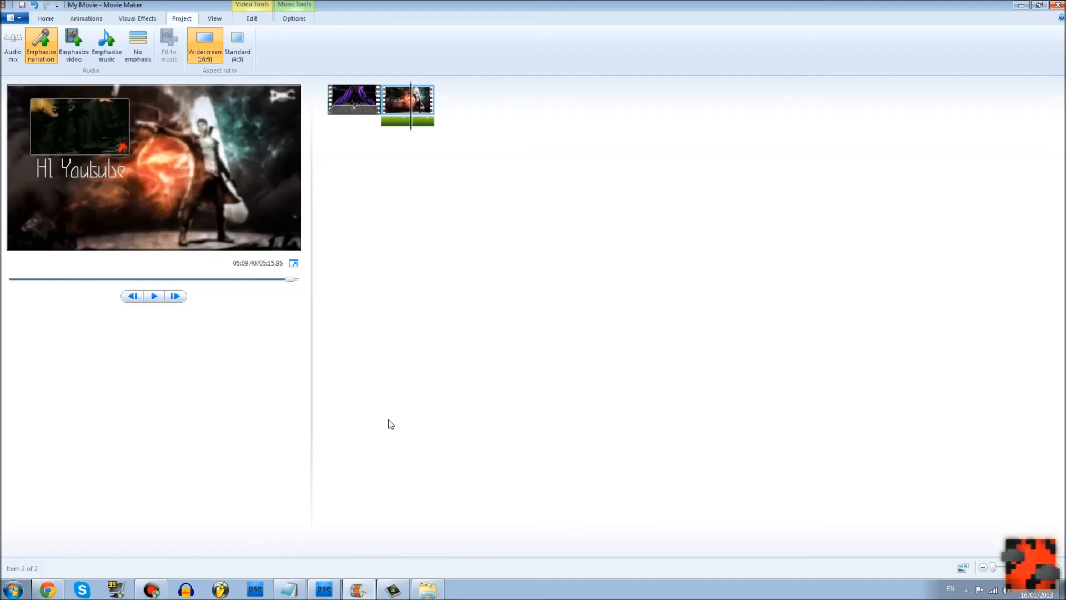
pyautogui.moveTo(375, 400)
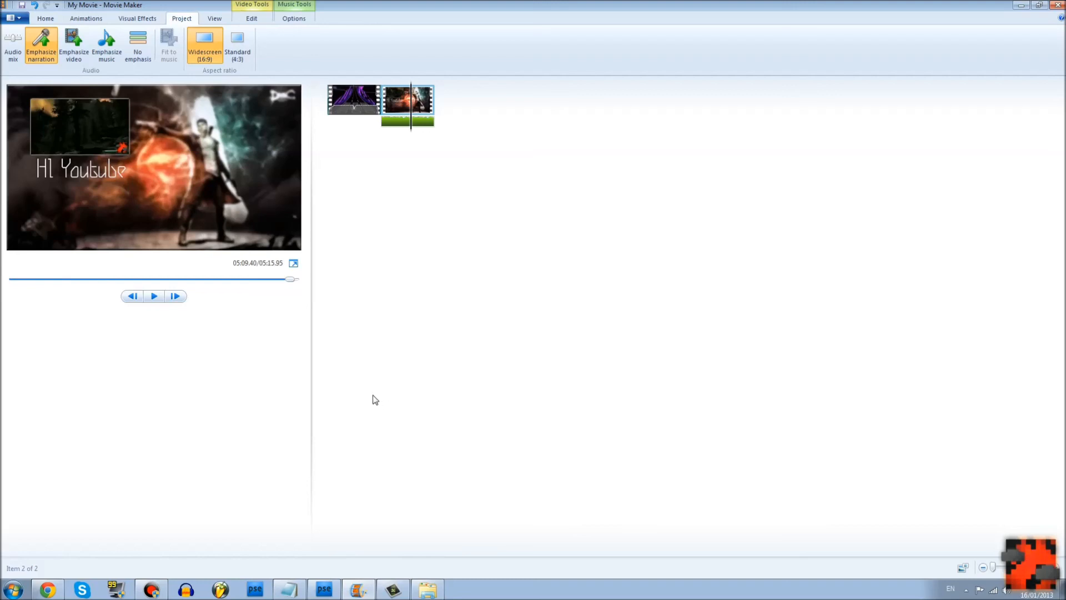
pyautogui.moveTo(381, 383)
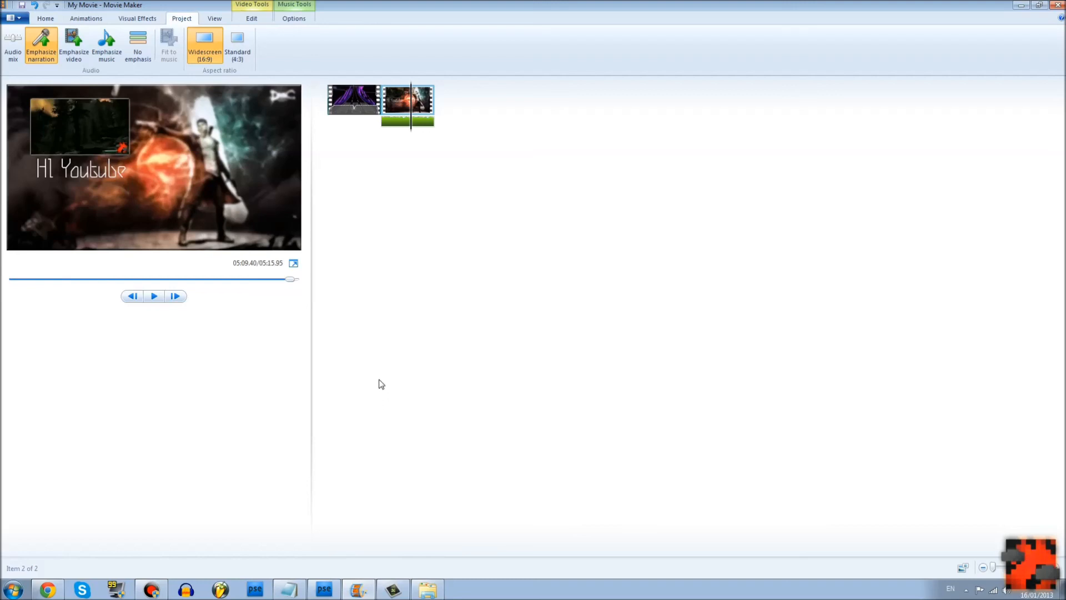
pyautogui.moveTo(378, 404)
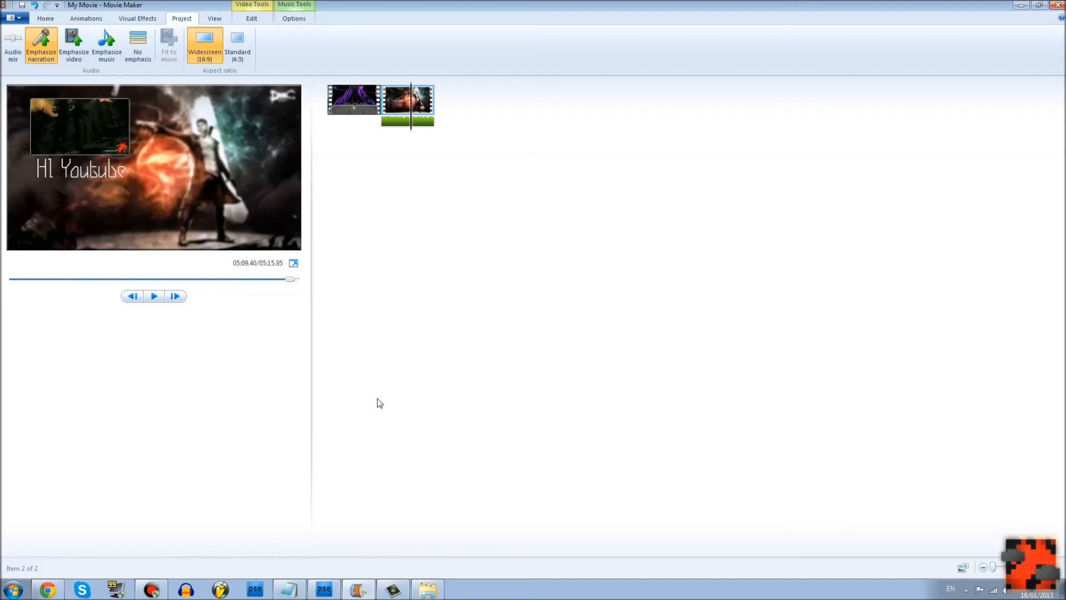
pyautogui.moveTo(382, 413)
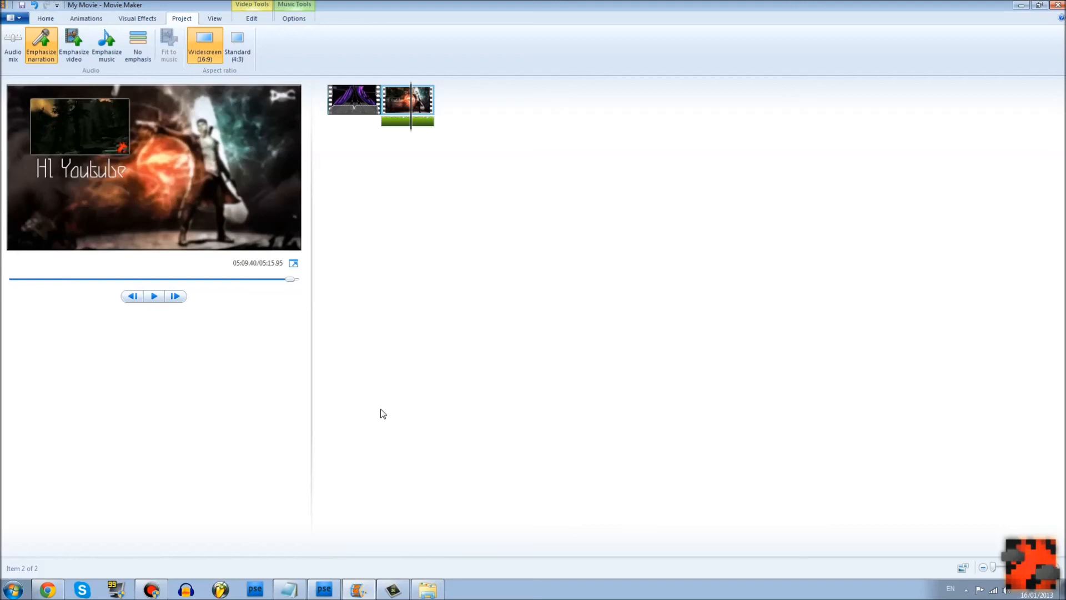
pyautogui.moveTo(387, 420)
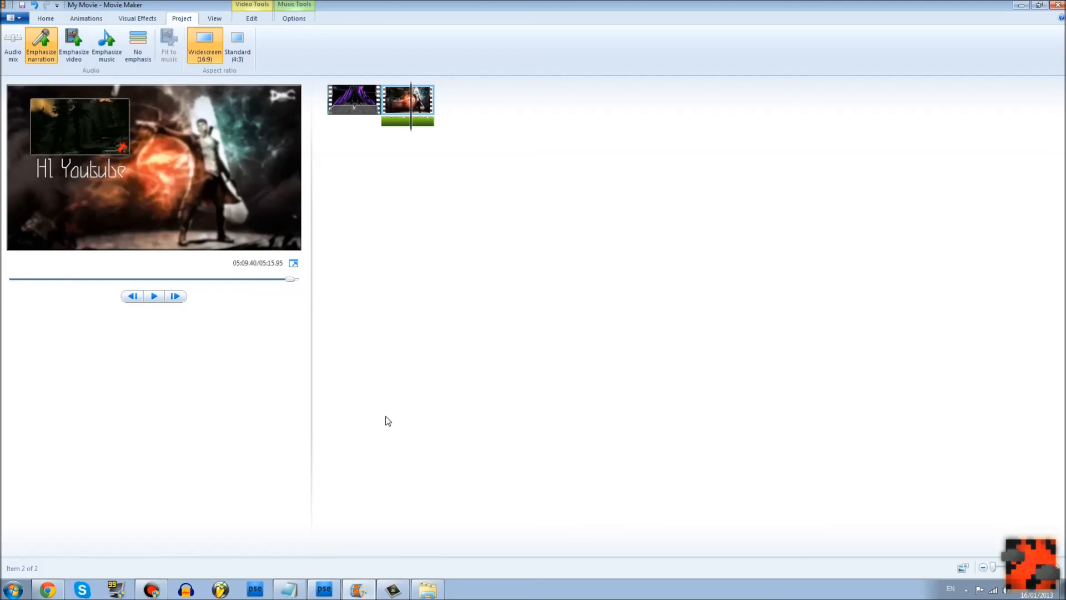
pyautogui.moveTo(397, 424)
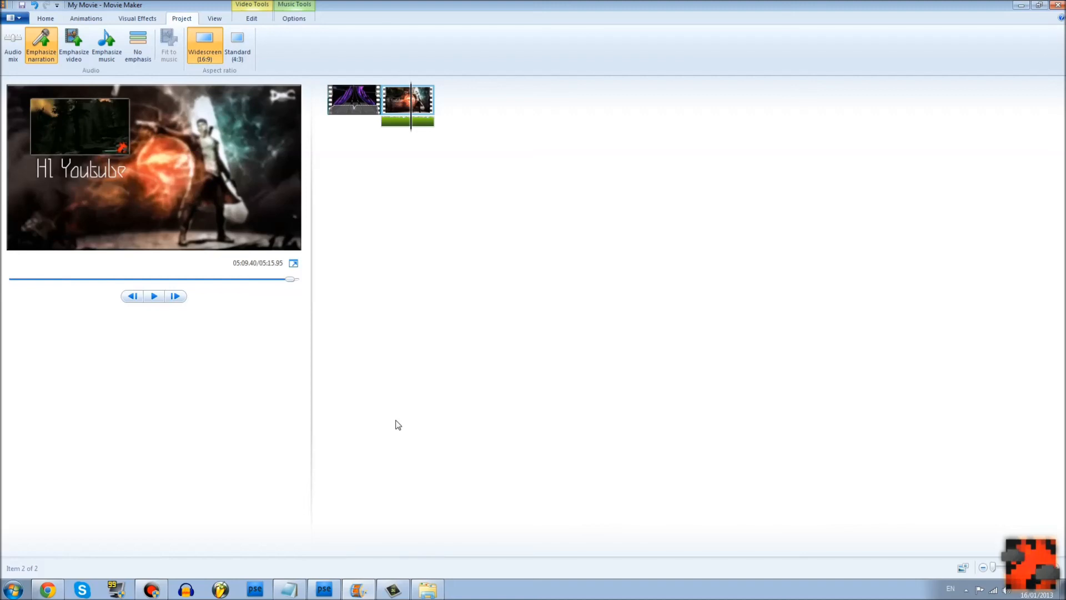
pyautogui.moveTo(137, 113)
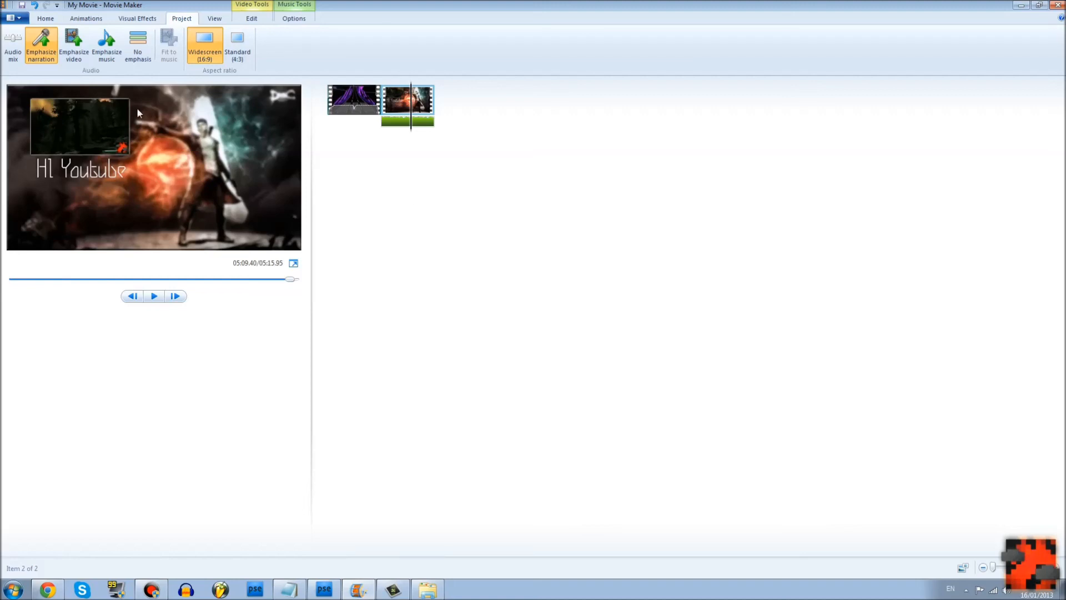
pyautogui.moveTo(416, 298)
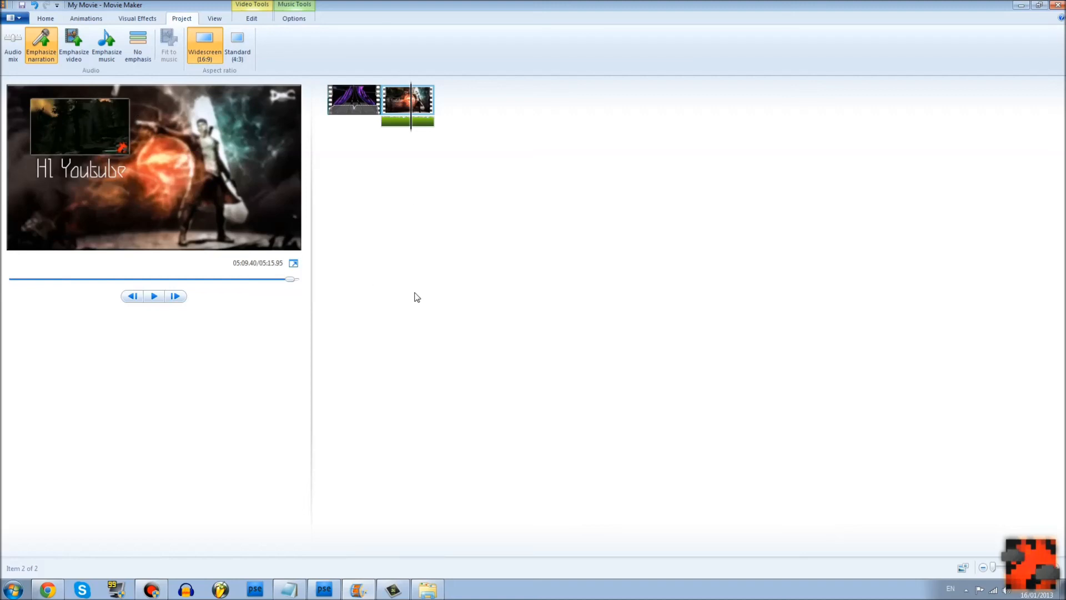
pyautogui.moveTo(438, 252)
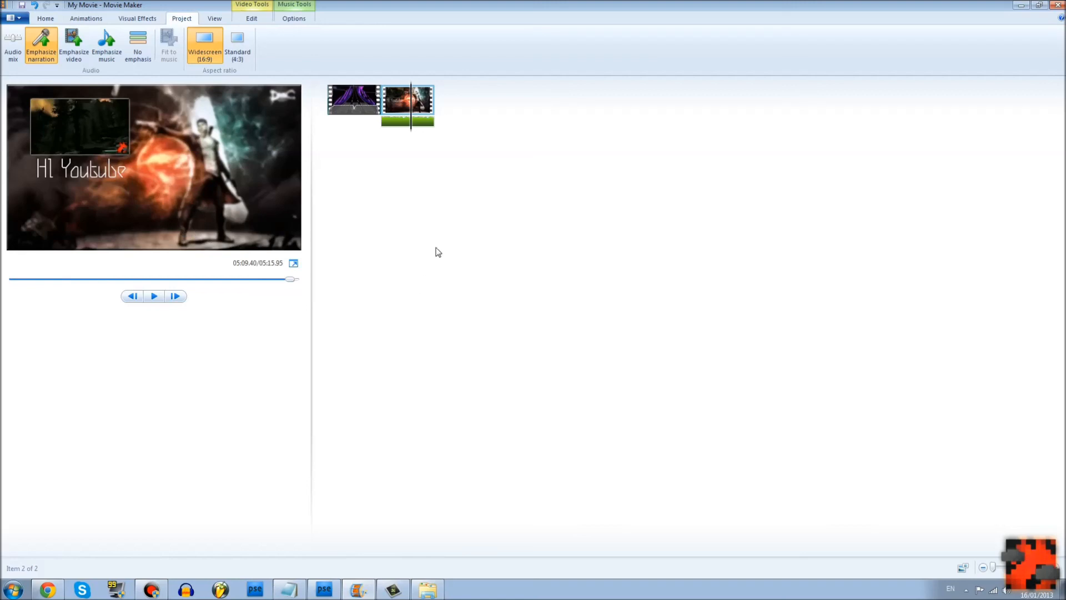
pyautogui.moveTo(436, 185)
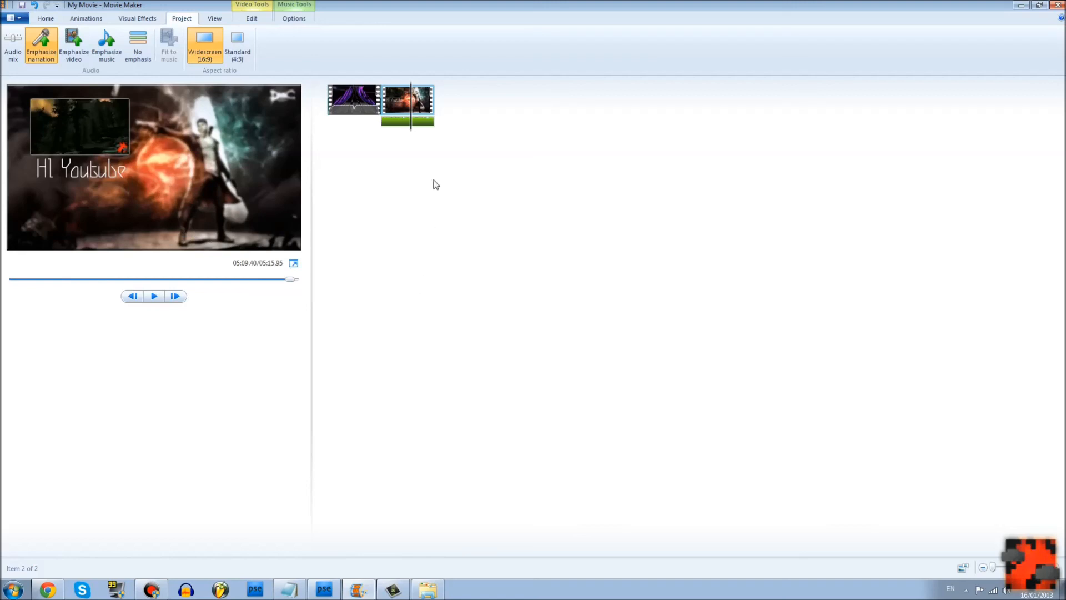
pyautogui.moveTo(1056, 327)
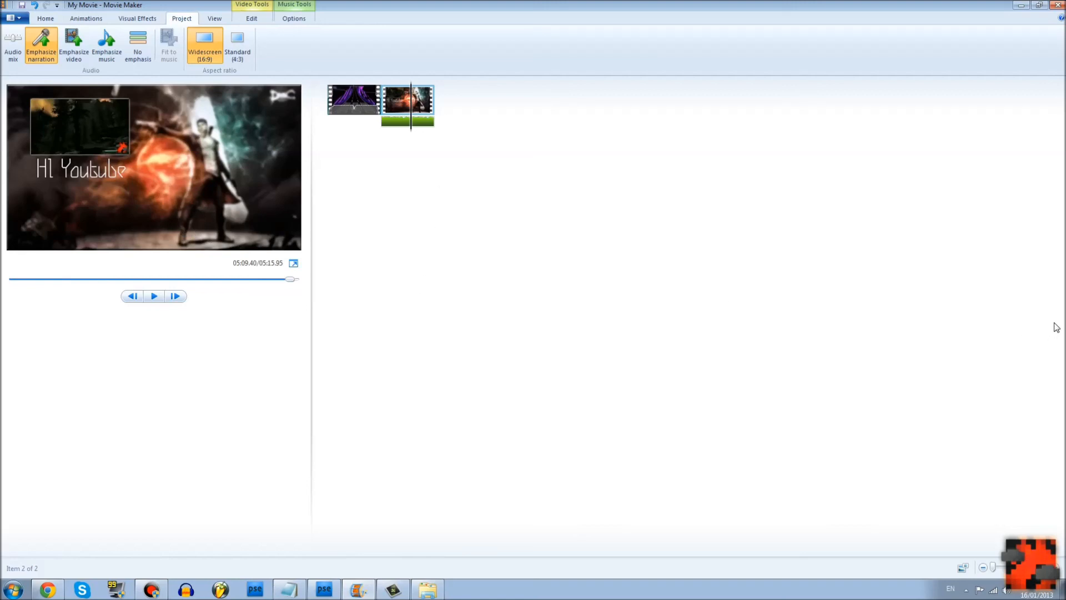
pyautogui.moveTo(1035, 326)
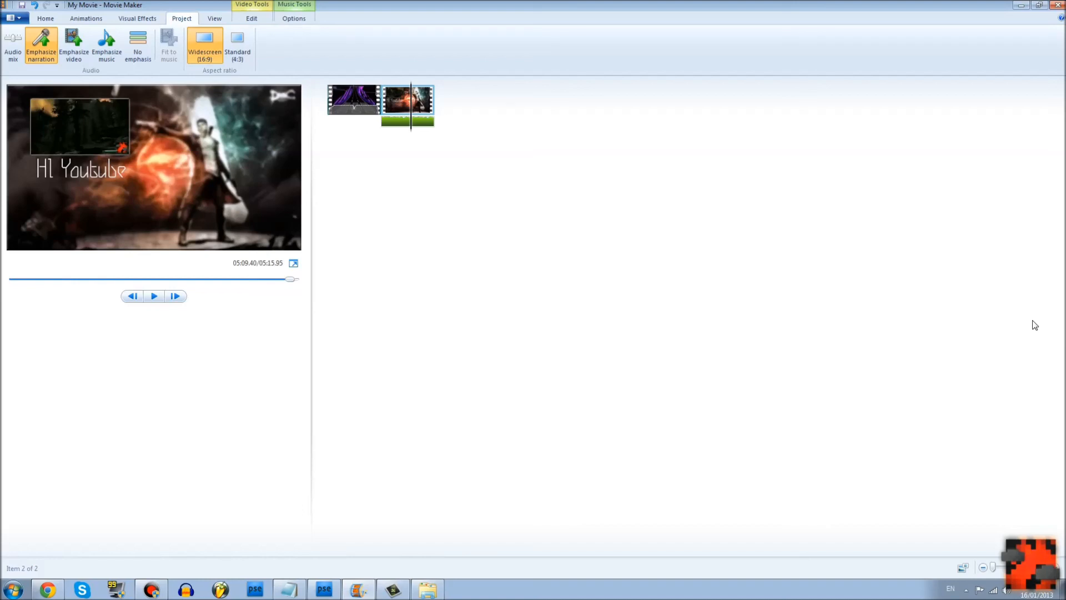